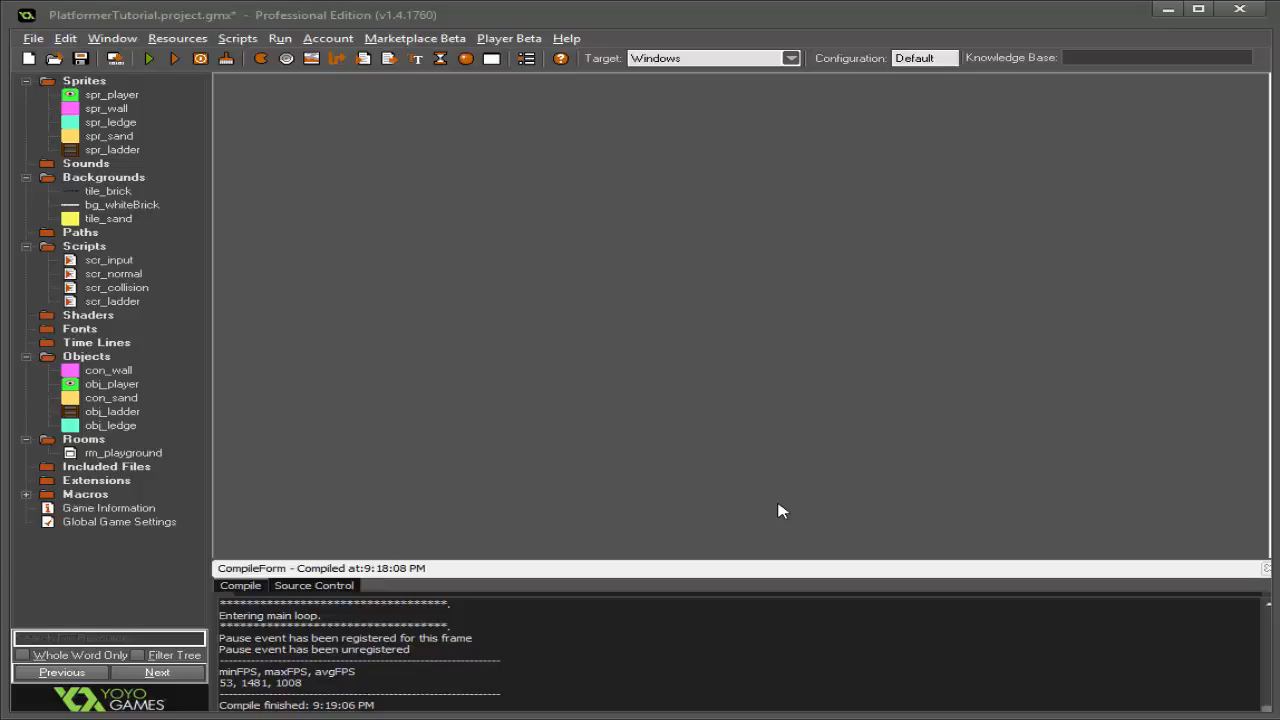
{"action": "mouse_move", "coordinate": [276, 190]}
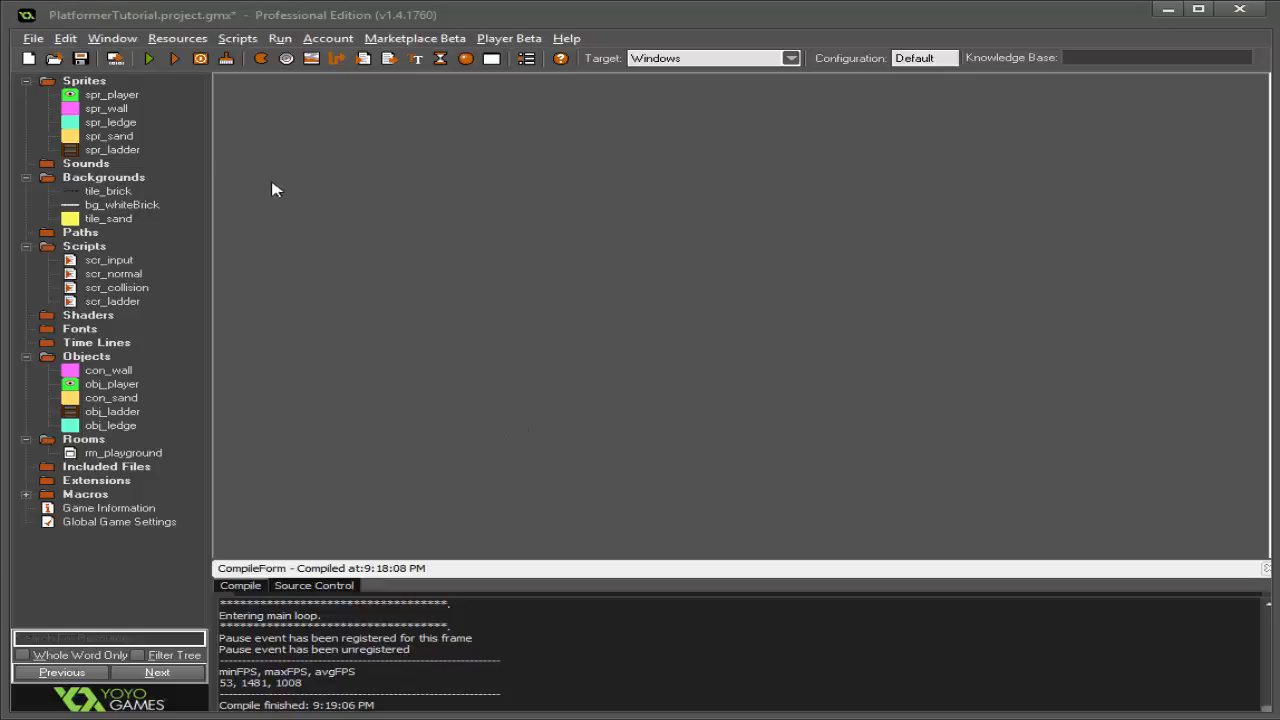
Step: Review the ledge sprite, ledge object and white brick background resources
{"action": "left_click", "coordinate": [110, 122]}
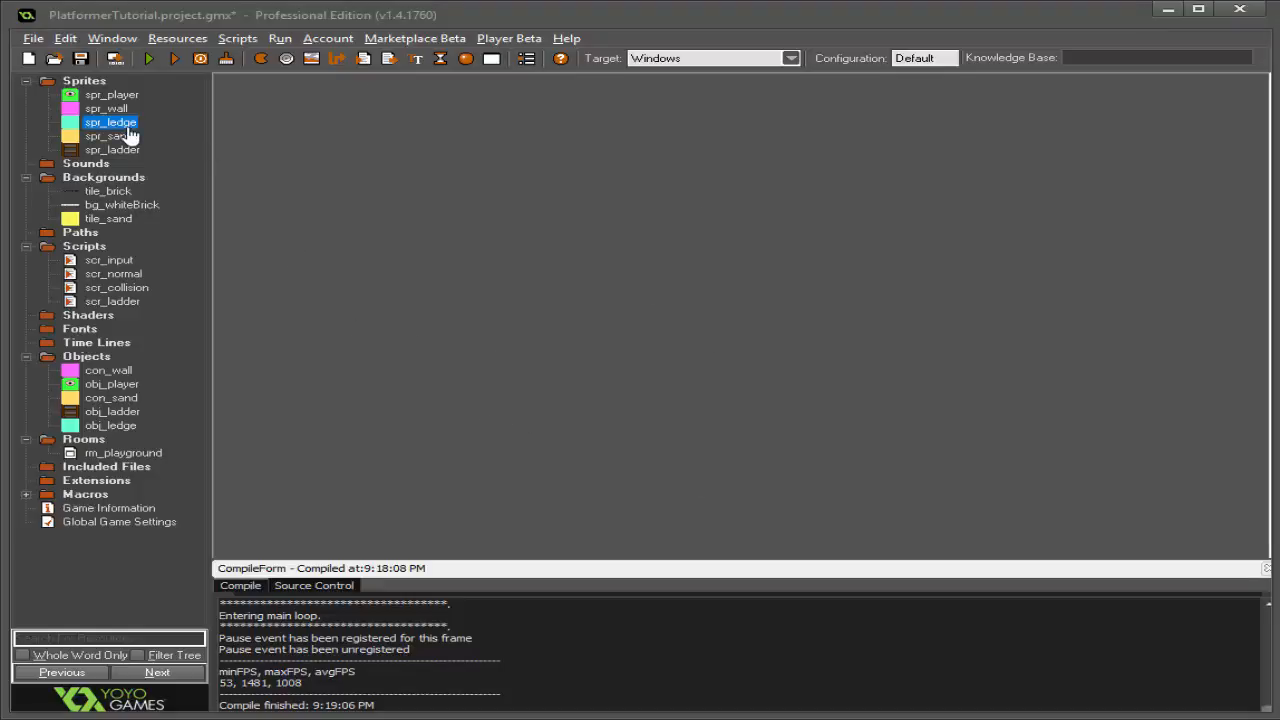
{"action": "double_click", "coordinate": [110, 122]}
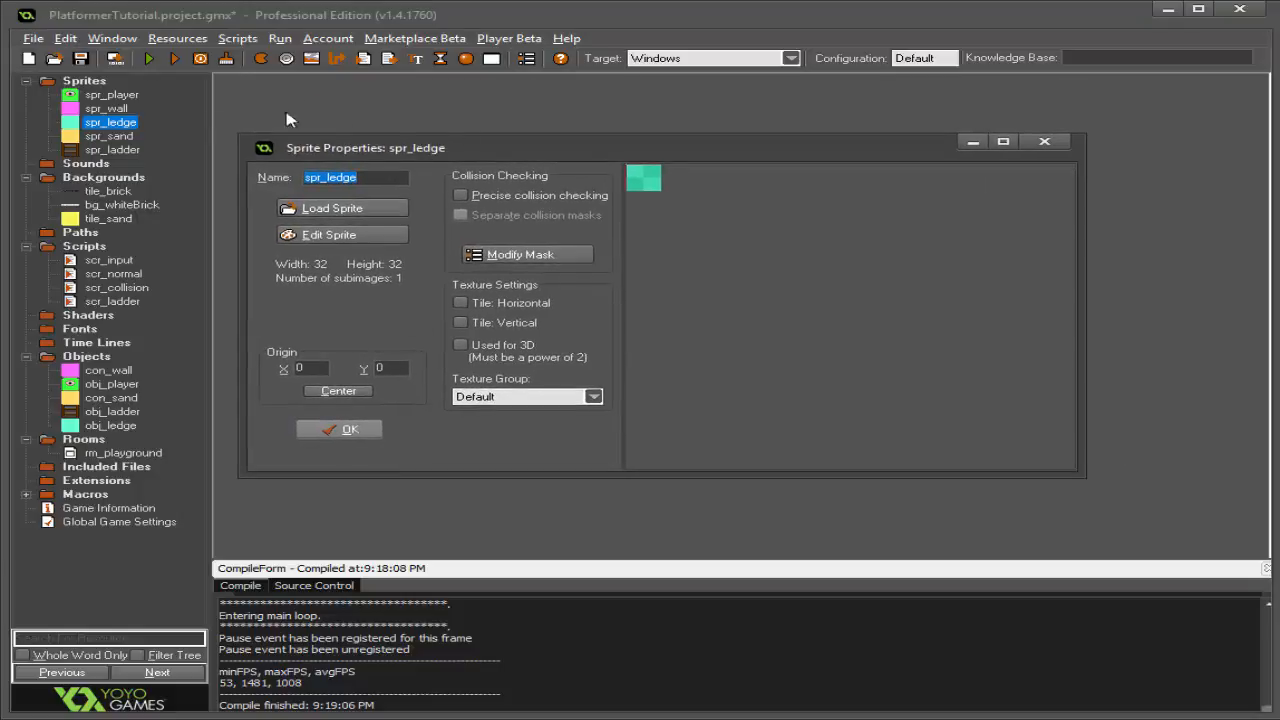
{"action": "mouse_move", "coordinate": [630, 198]}
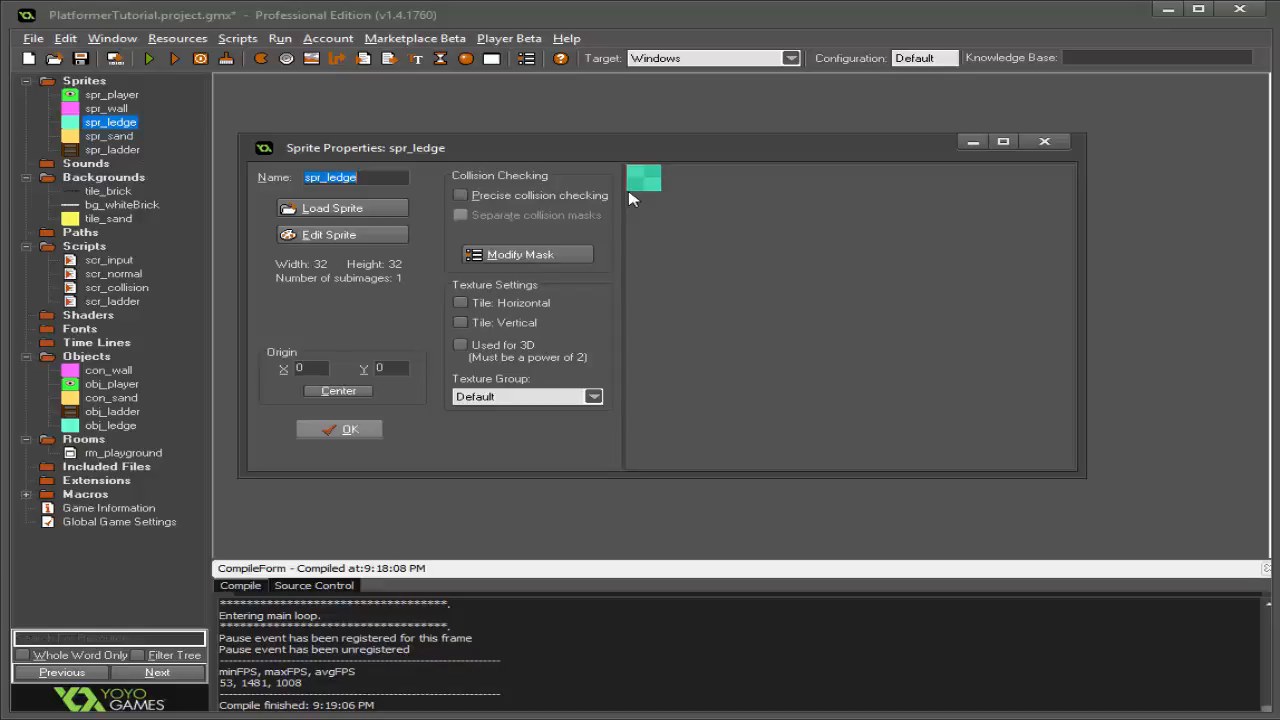
{"action": "mouse_move", "coordinate": [652, 200]}
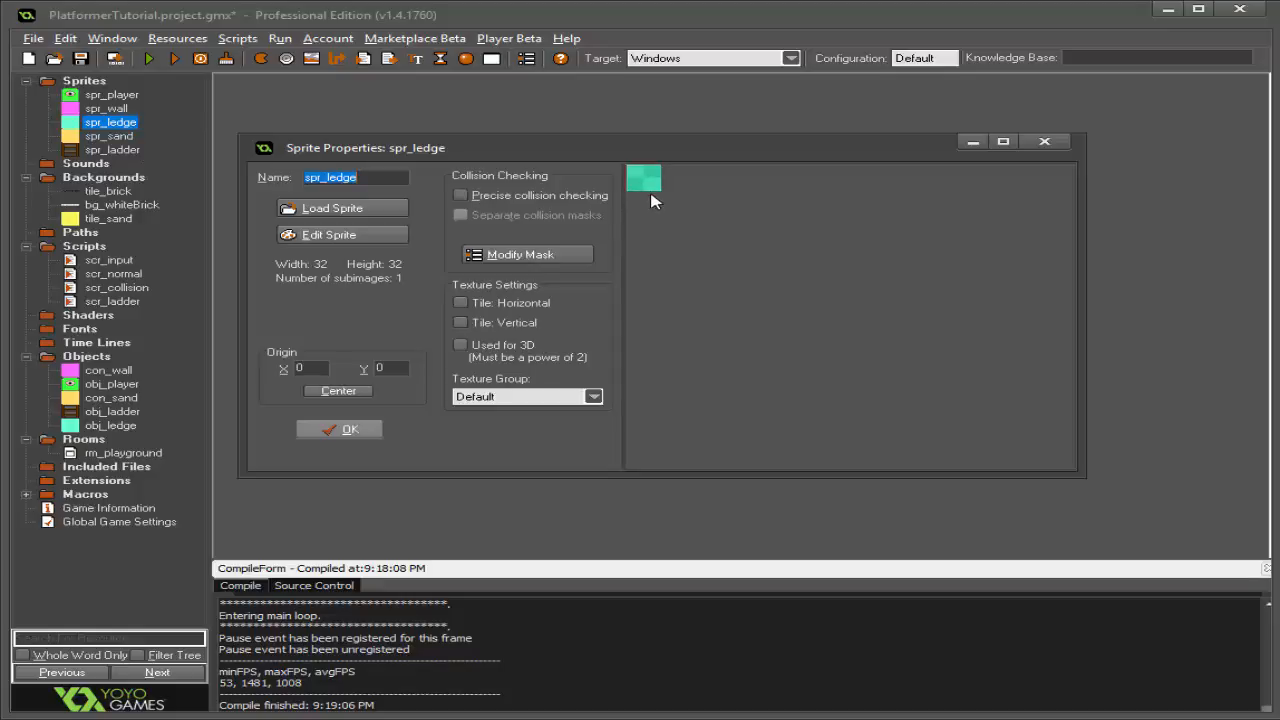
{"action": "left_click", "coordinate": [338, 428]}
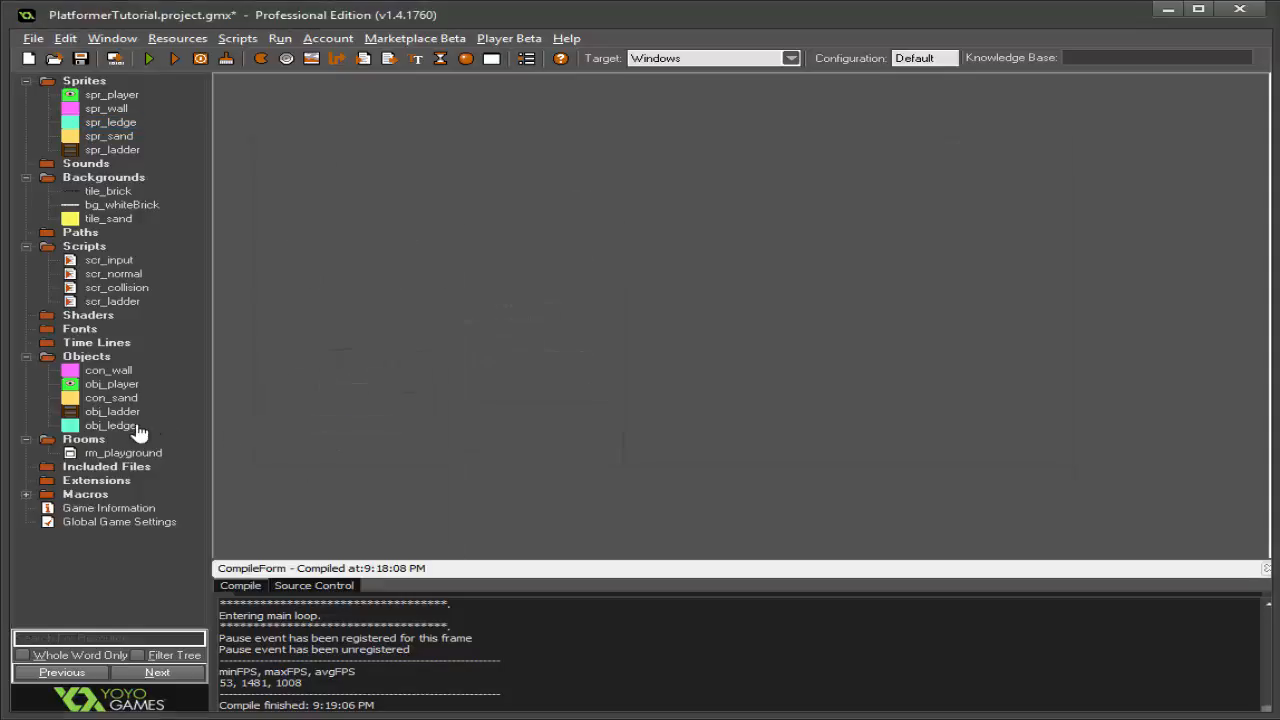
{"action": "double_click", "coordinate": [112, 424]}
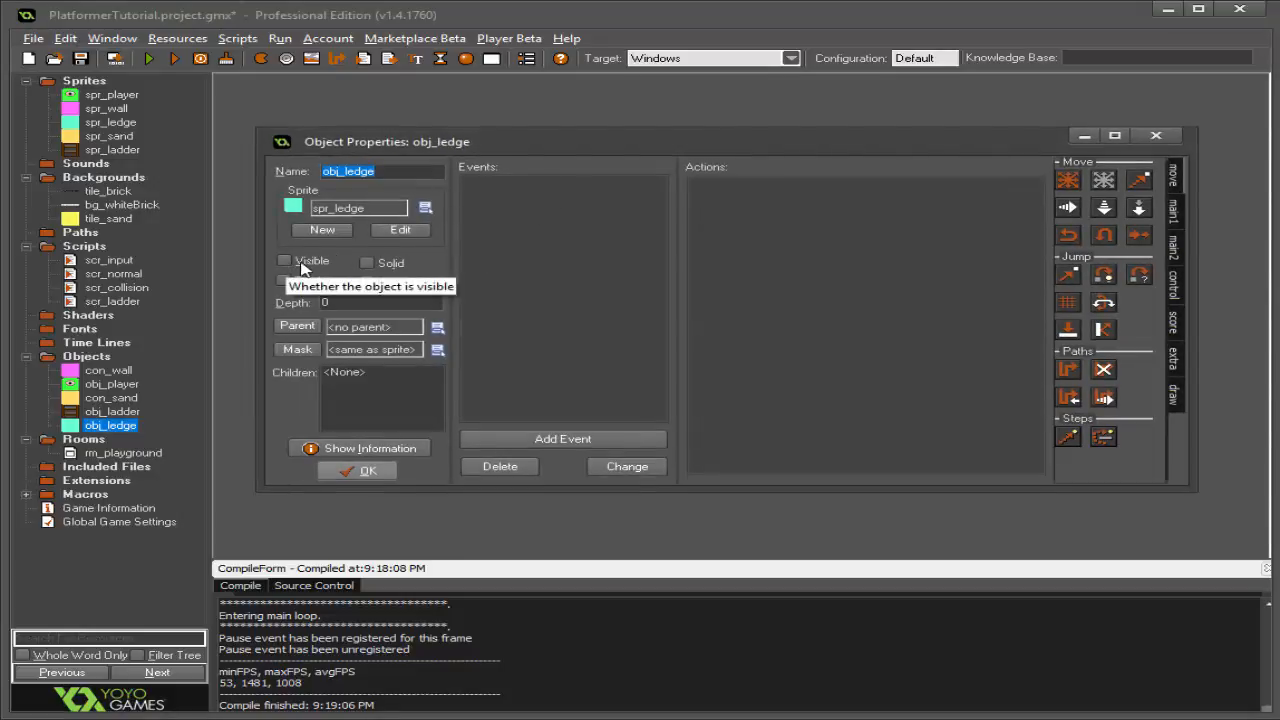
{"action": "mouse_move", "coordinate": [322, 264]}
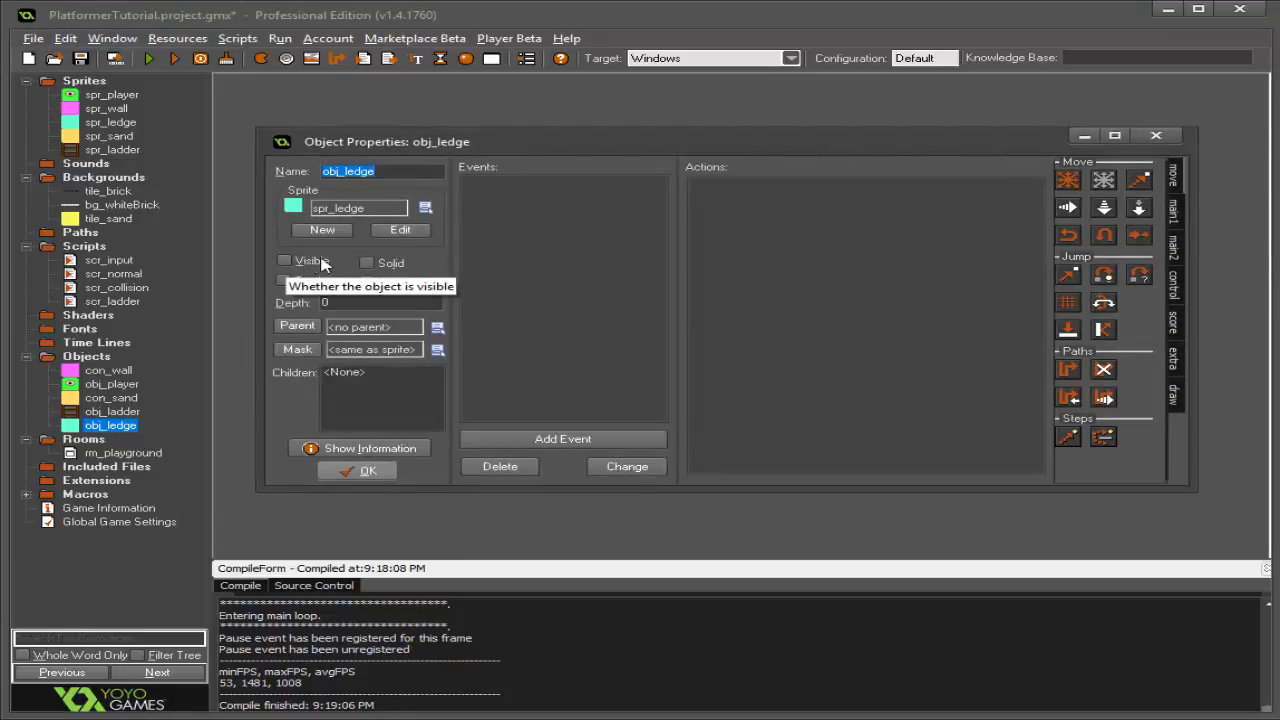
{"action": "left_click", "coordinate": [356, 470]}
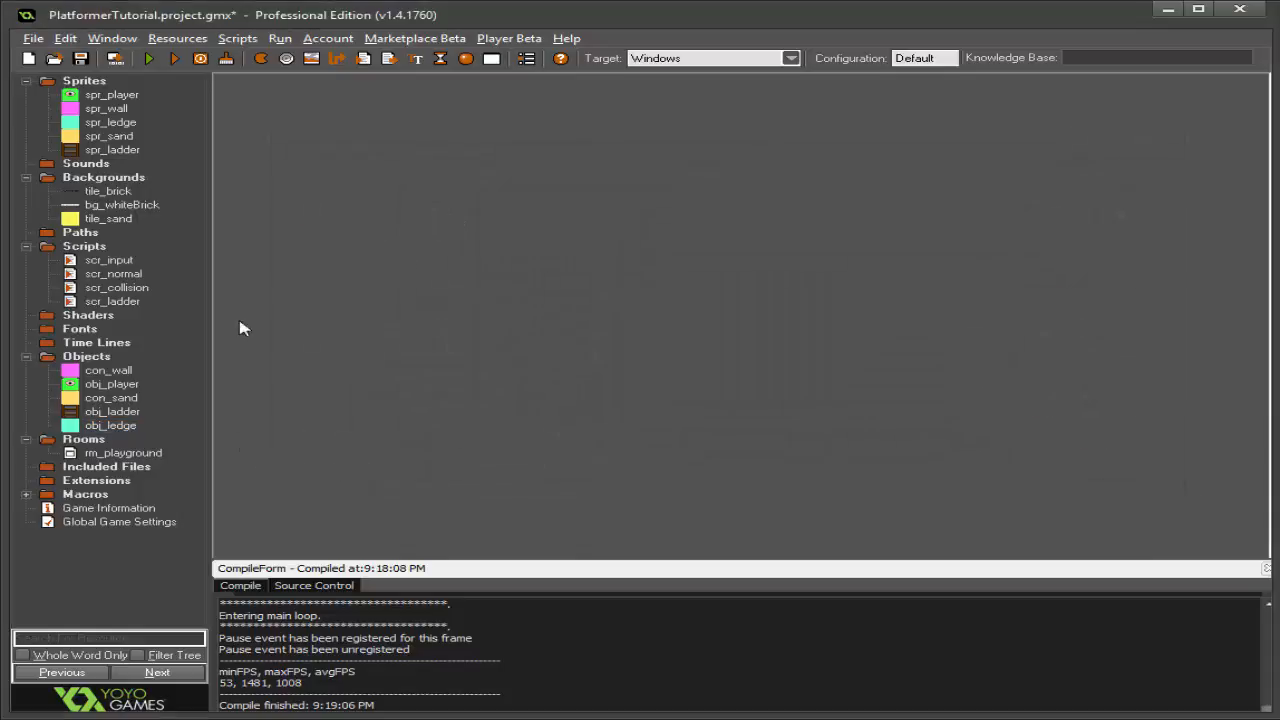
{"action": "left_click", "coordinate": [120, 204]}
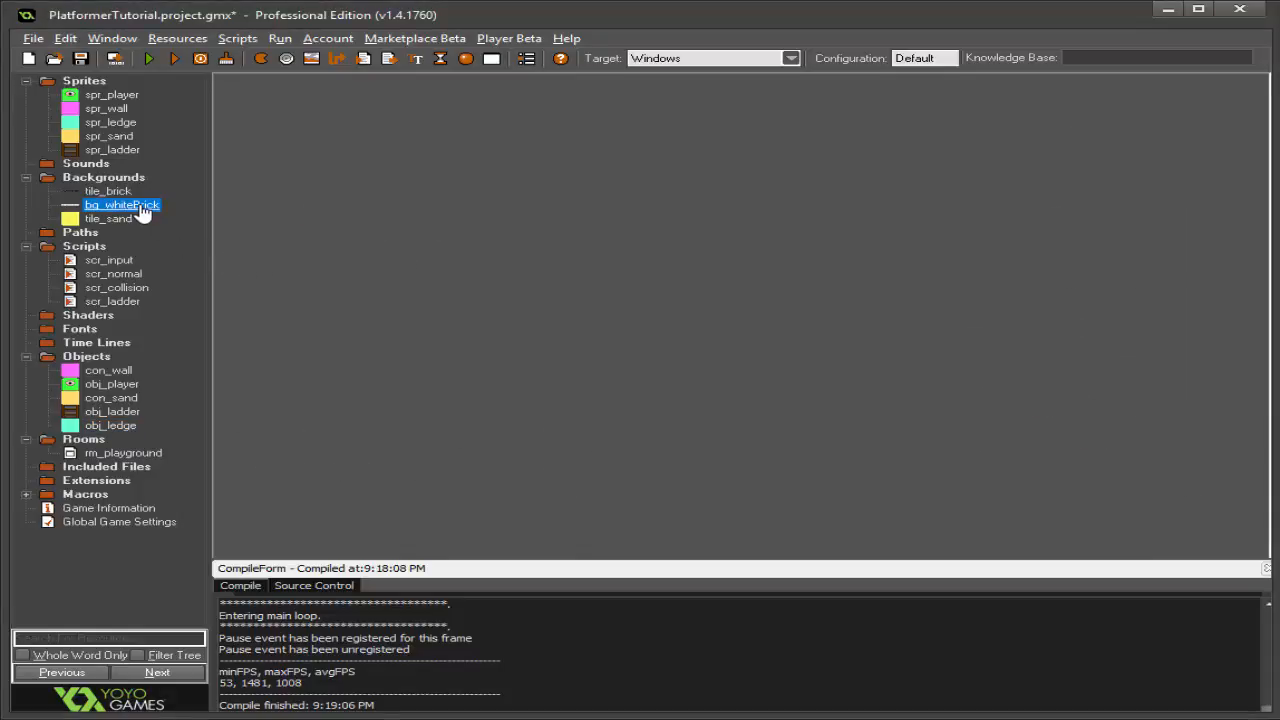
{"action": "double_click", "coordinate": [120, 204]}
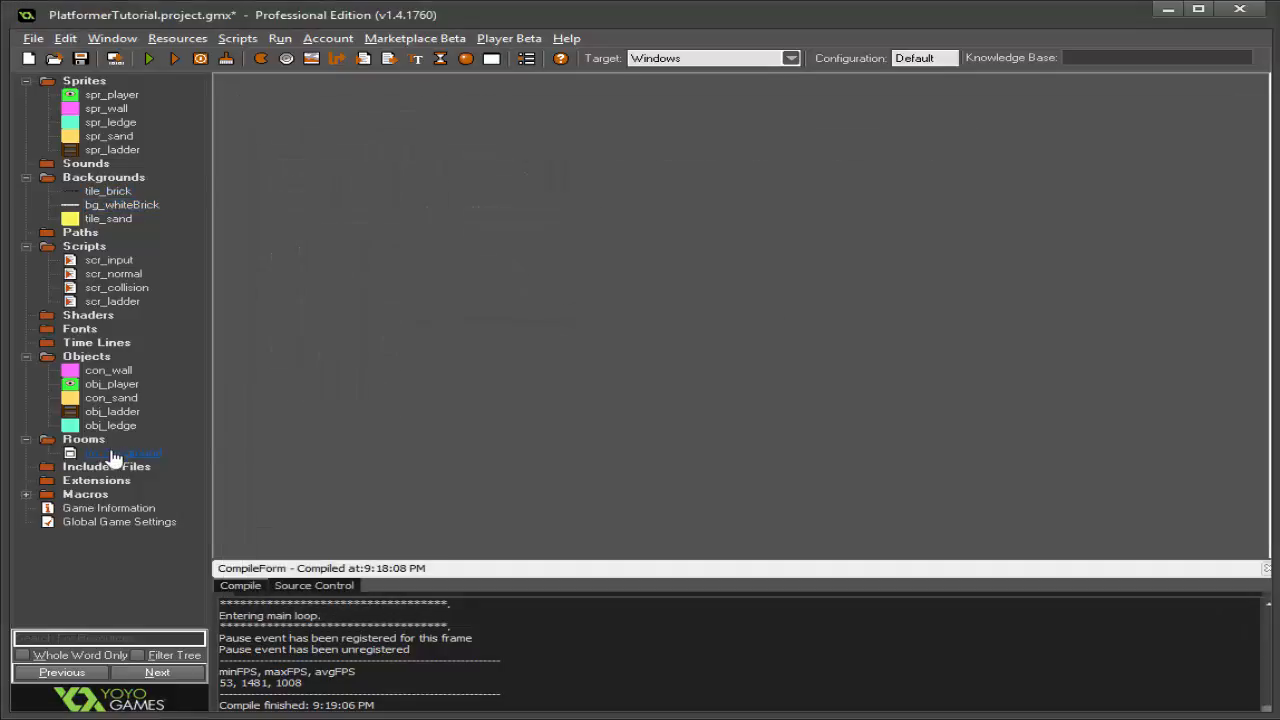
Step: Append ', ledge' to the states enum in rm_playground's creation code and save it
{"action": "double_click", "coordinate": [112, 452]}
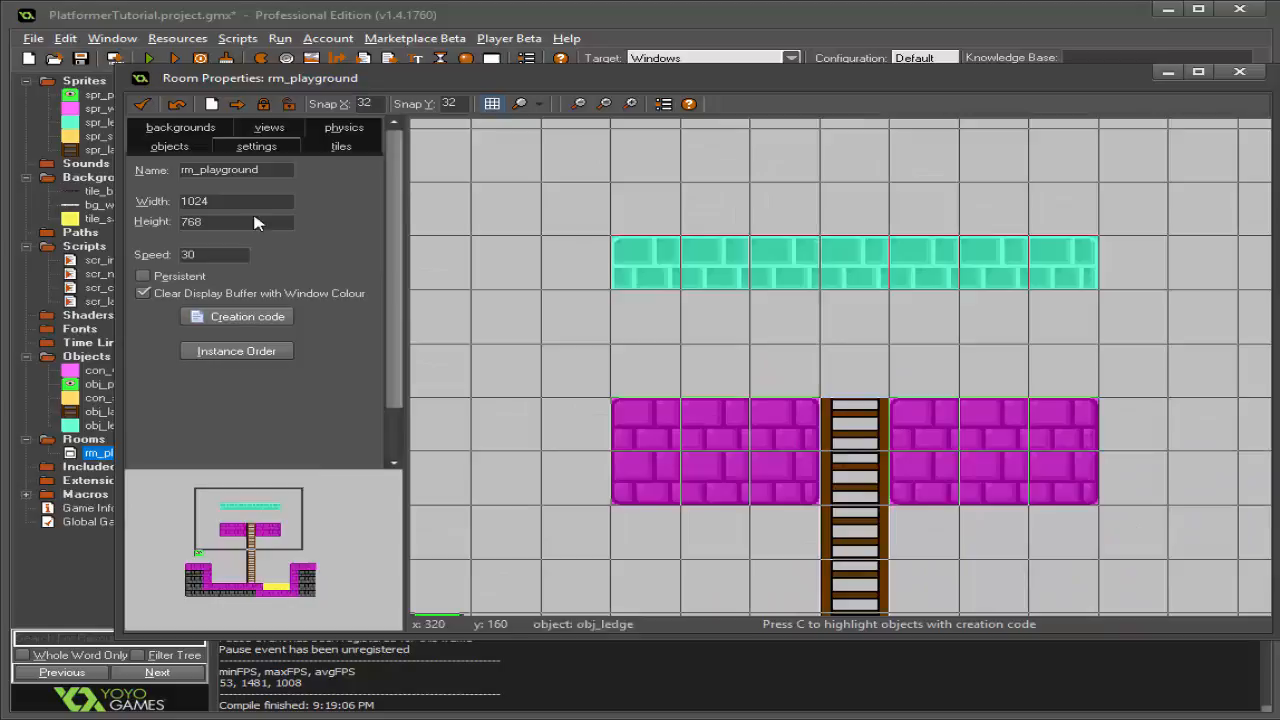
{"action": "left_click", "coordinate": [716, 316]}
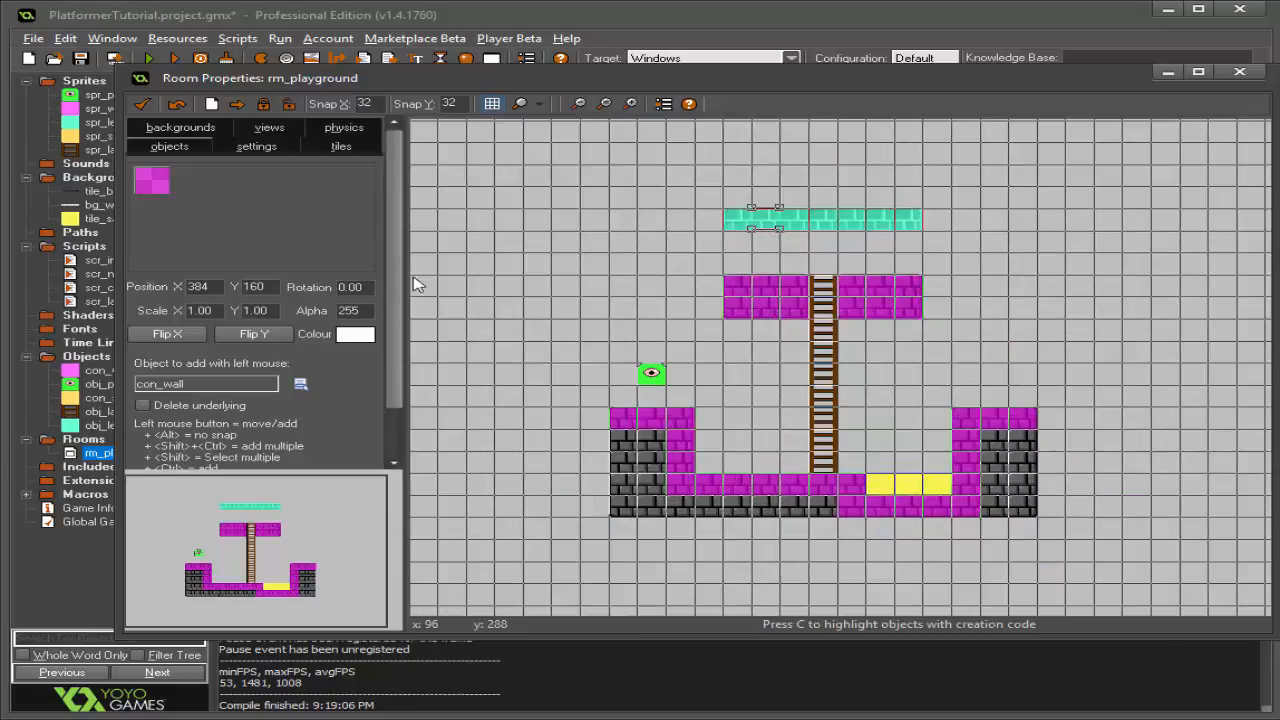
{"action": "left_click", "coordinate": [256, 146]}
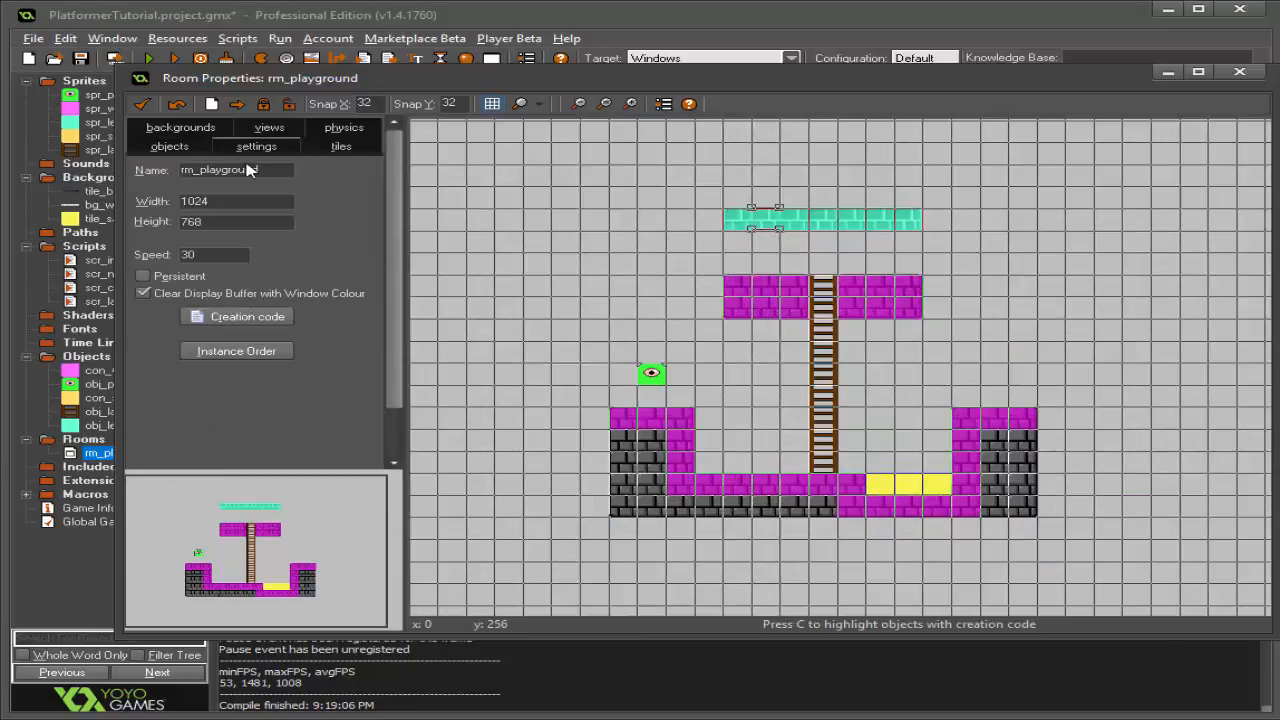
{"action": "left_click", "coordinate": [238, 316]}
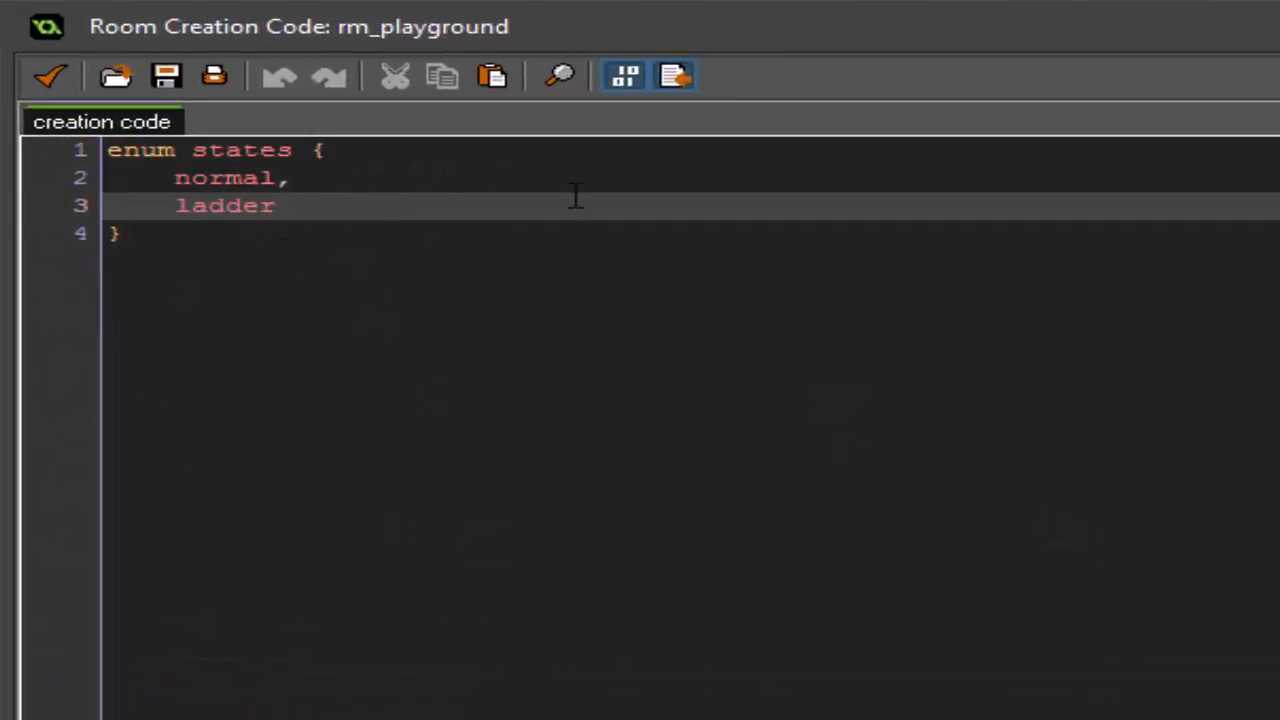
{"action": "type", "text": ","}
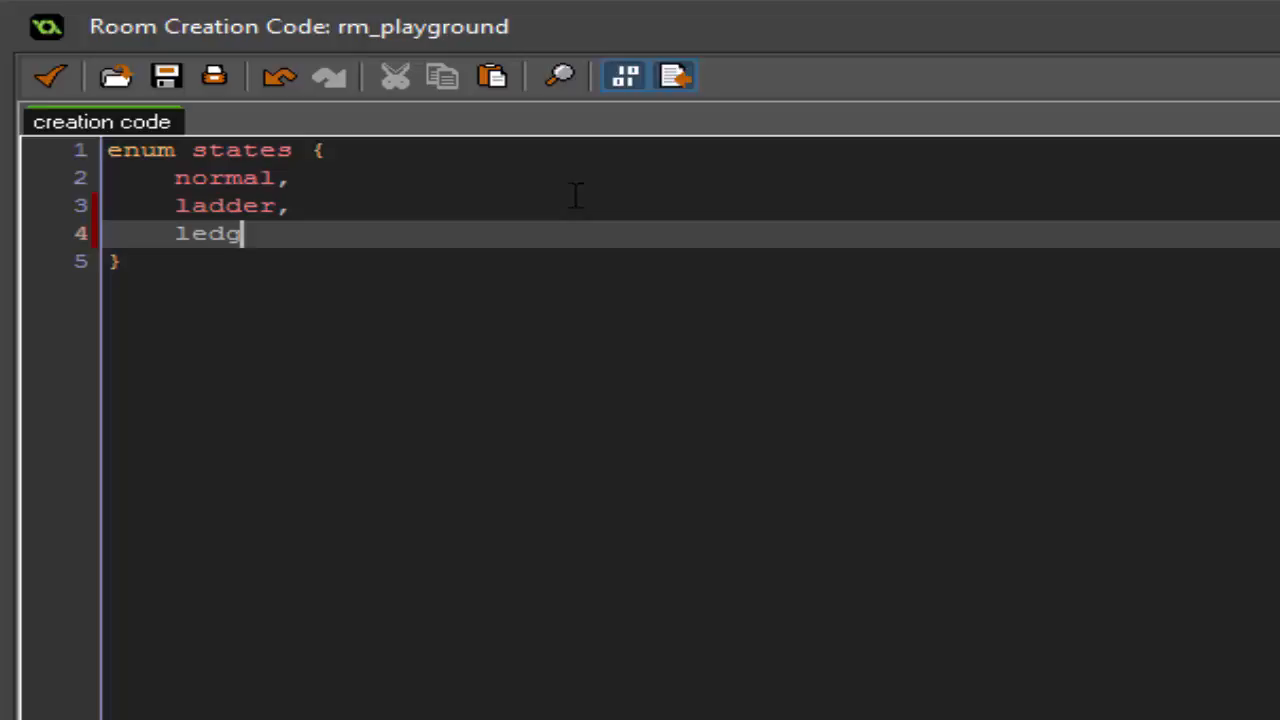
{"action": "type", "text": "e"}
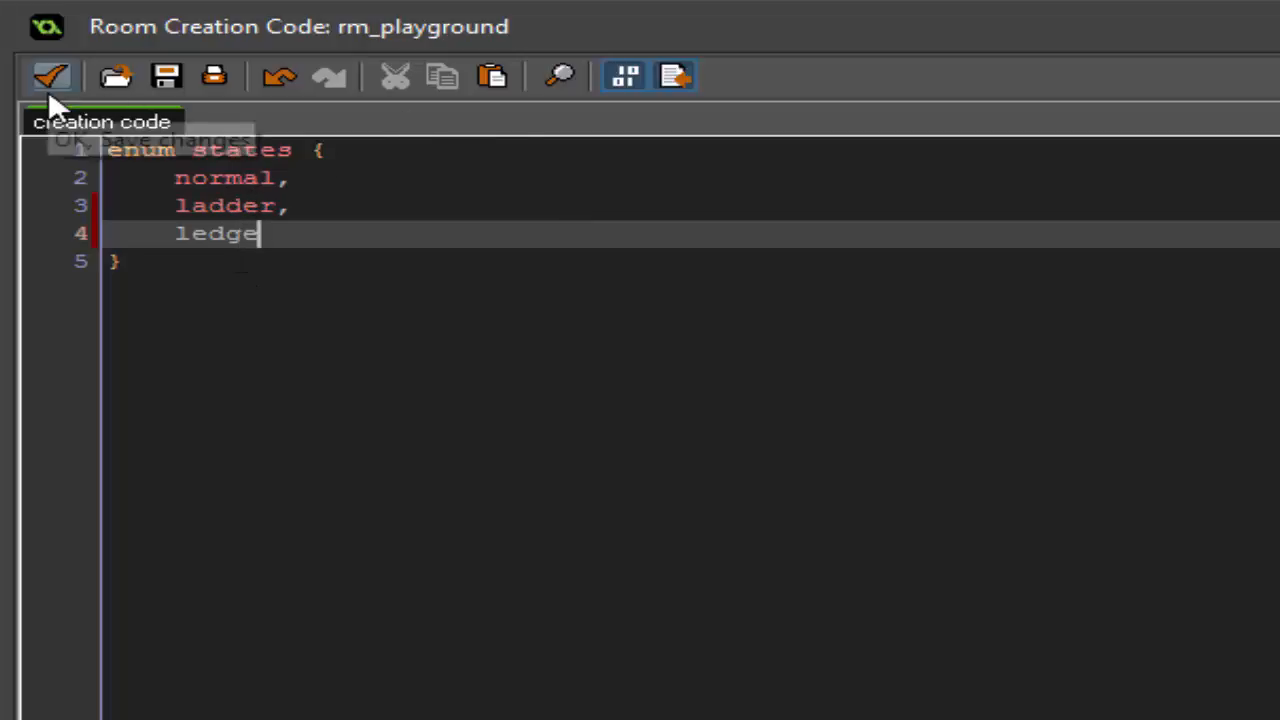
{"action": "left_click", "coordinate": [52, 76]}
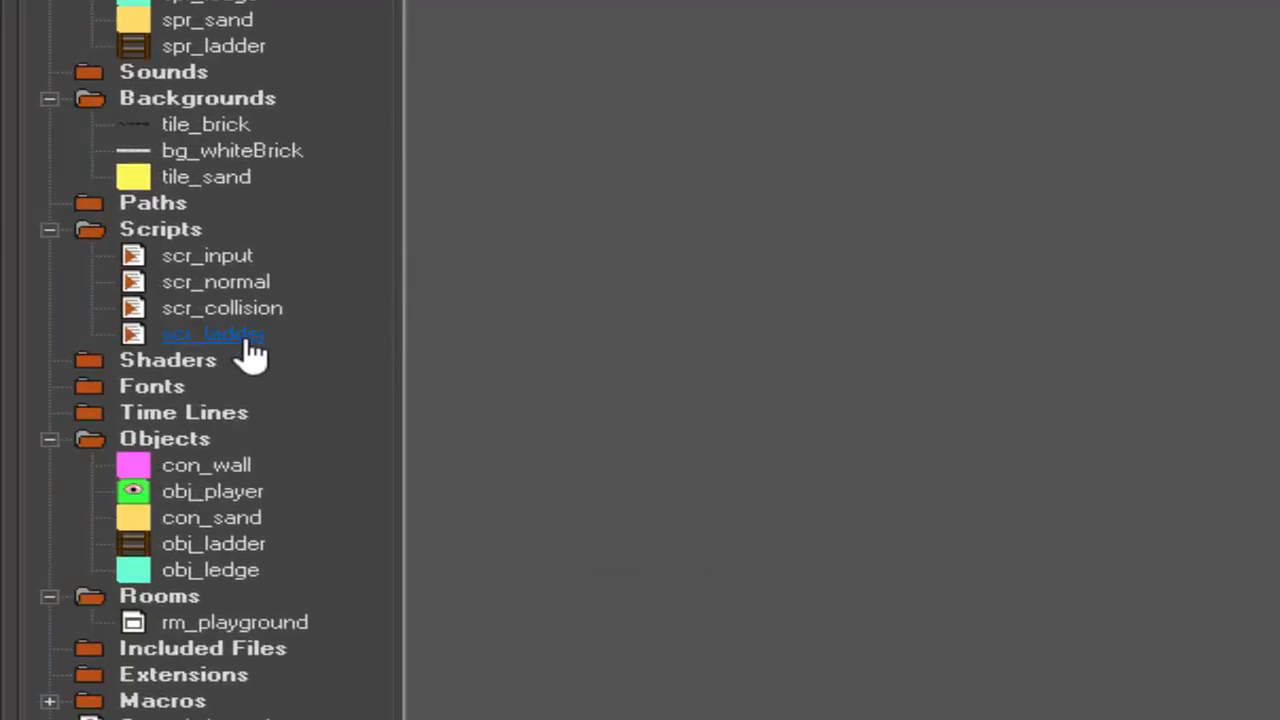
Step: Duplicate the ladder script as scr_ledge
{"action": "right_click", "coordinate": [212, 334]}
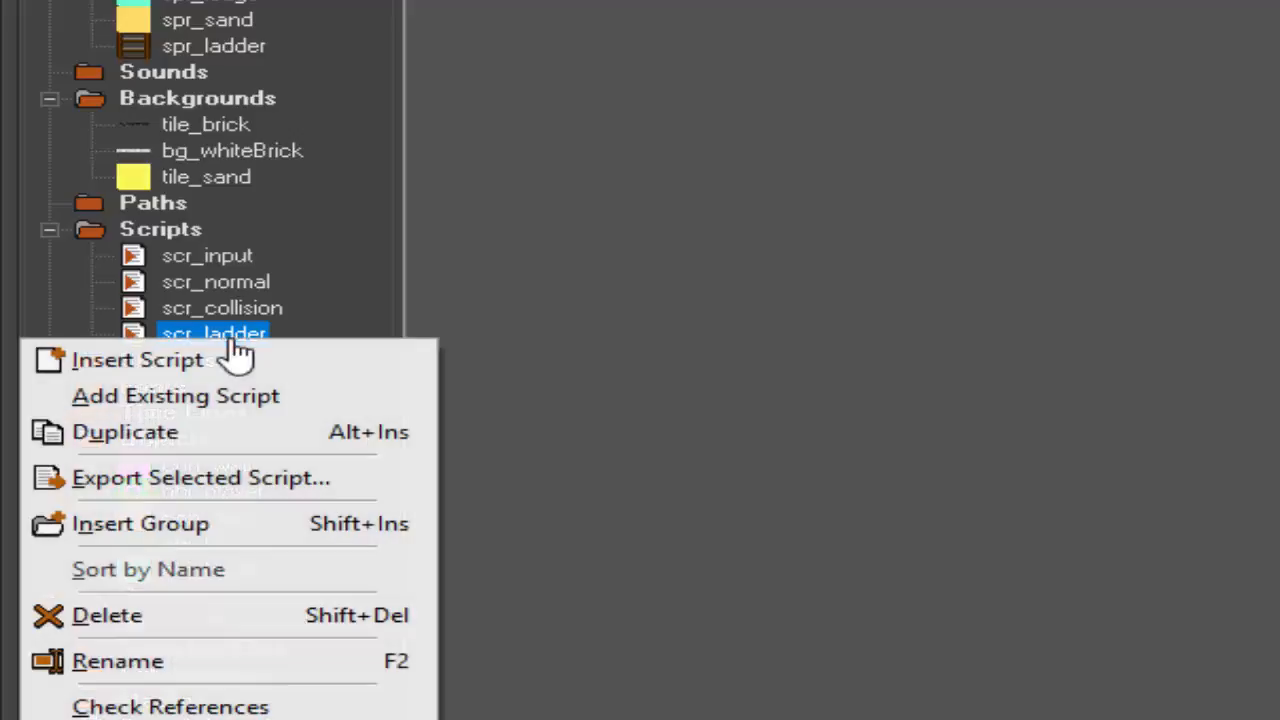
{"action": "left_click", "coordinate": [136, 360]}
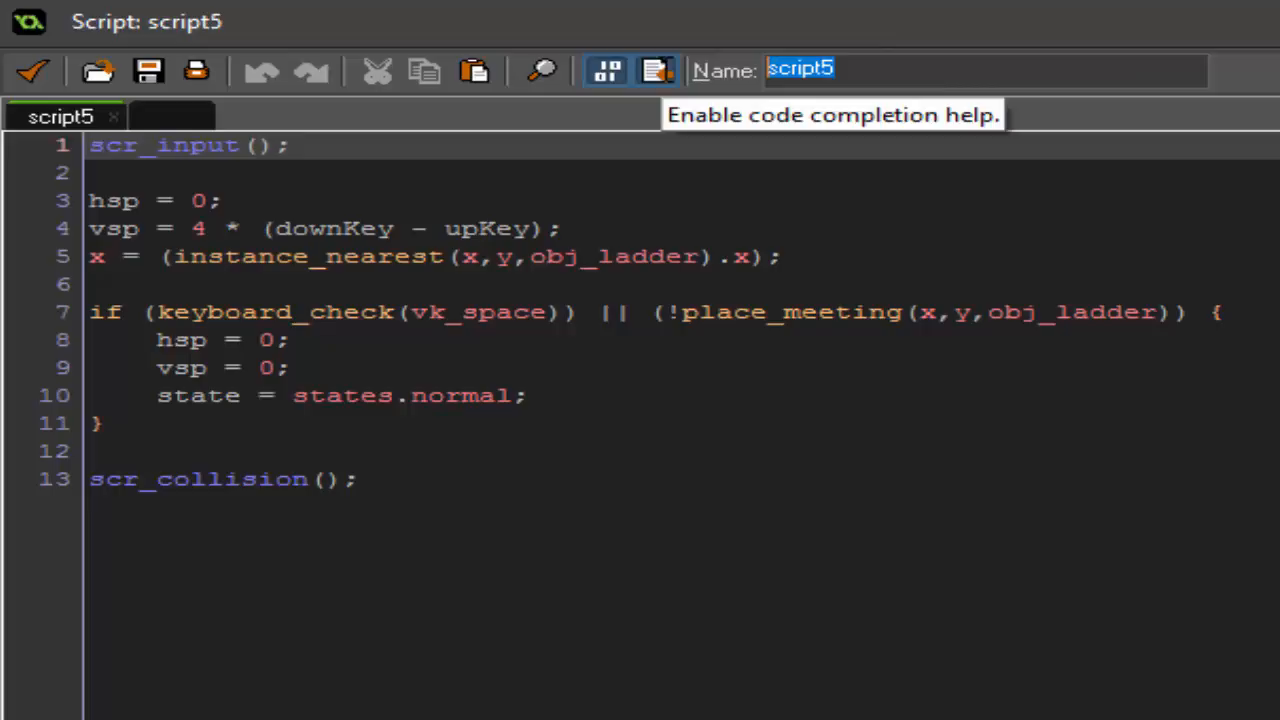
{"action": "type", "text": "scr_ledge"}
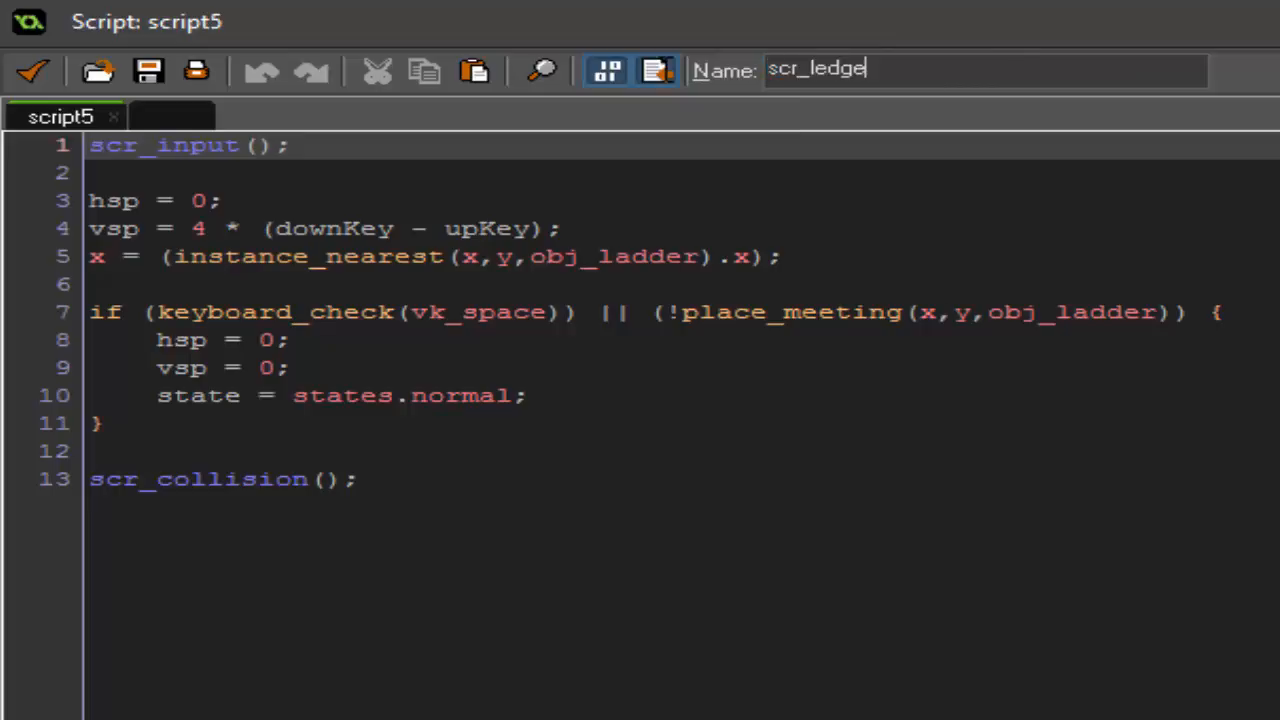
{"action": "mouse_move", "coordinate": [564, 120]}
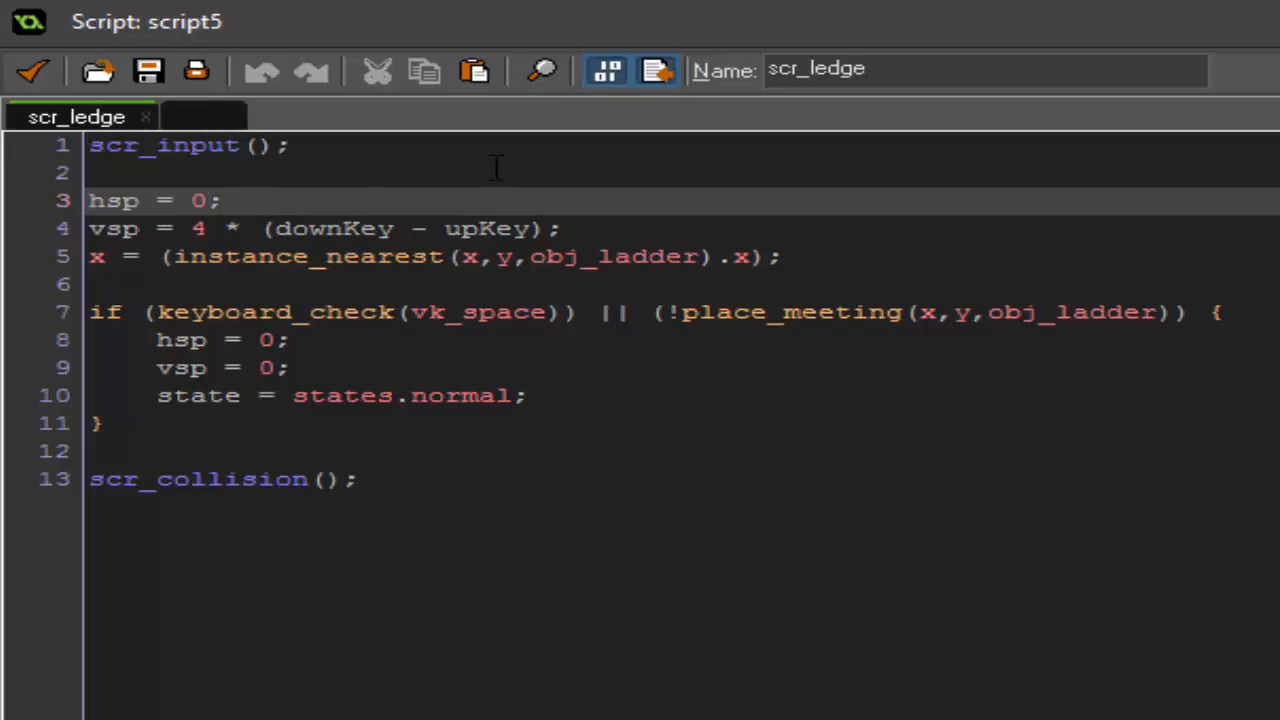
Step: Move sideways at 4 * (leftKey/rightKey) and set vsp = 0 in scr_ledge
{"action": "type", "text": "4"}
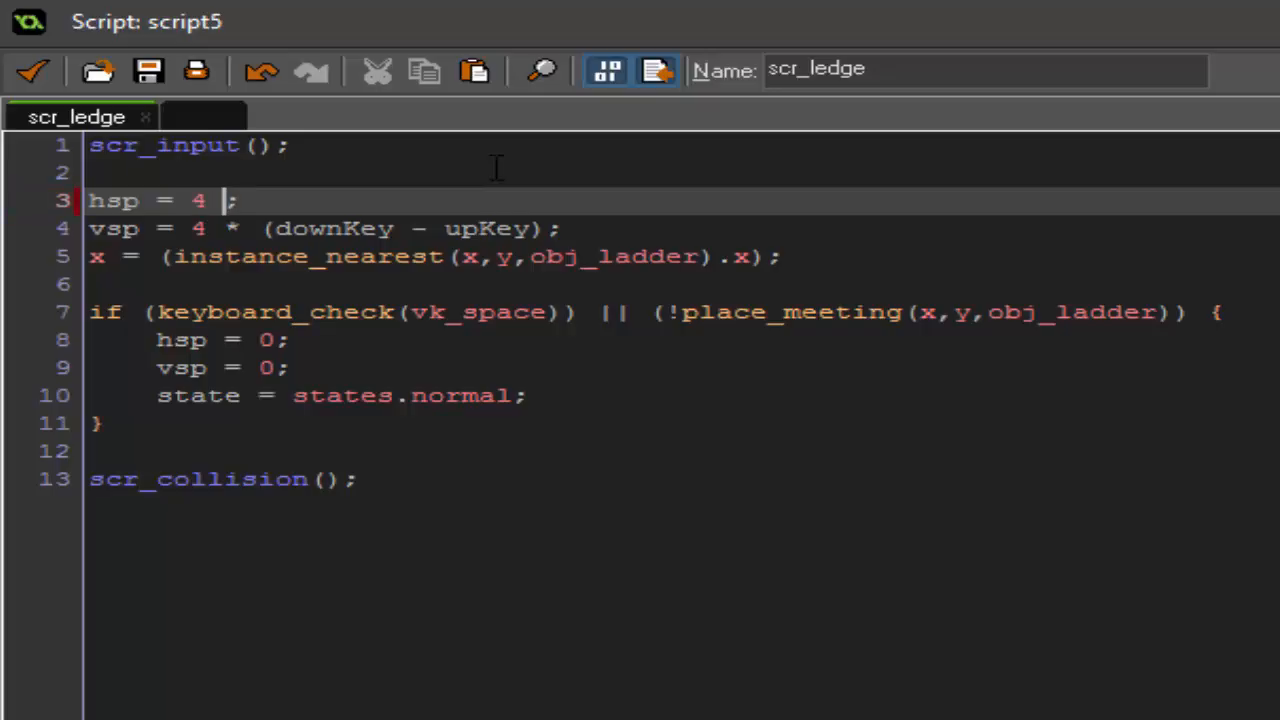
{"action": "type", "text": "* (led"}
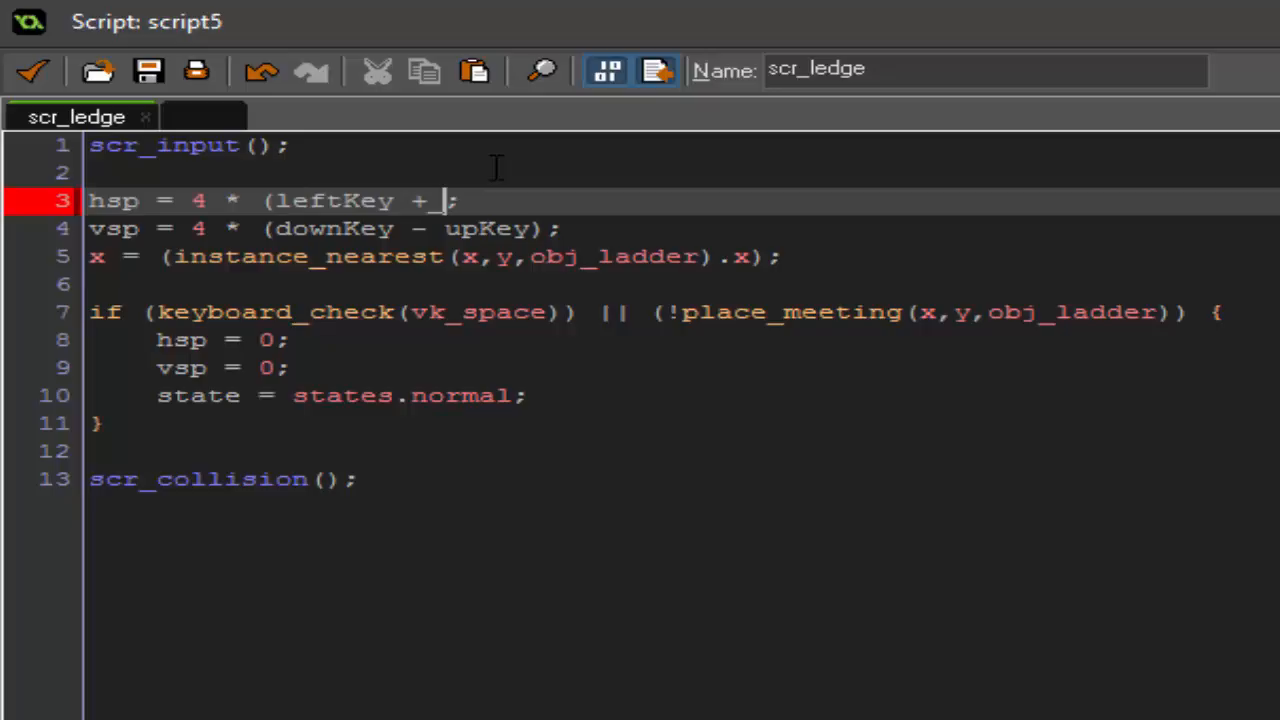
{"action": "type", "text": "rightKey"}
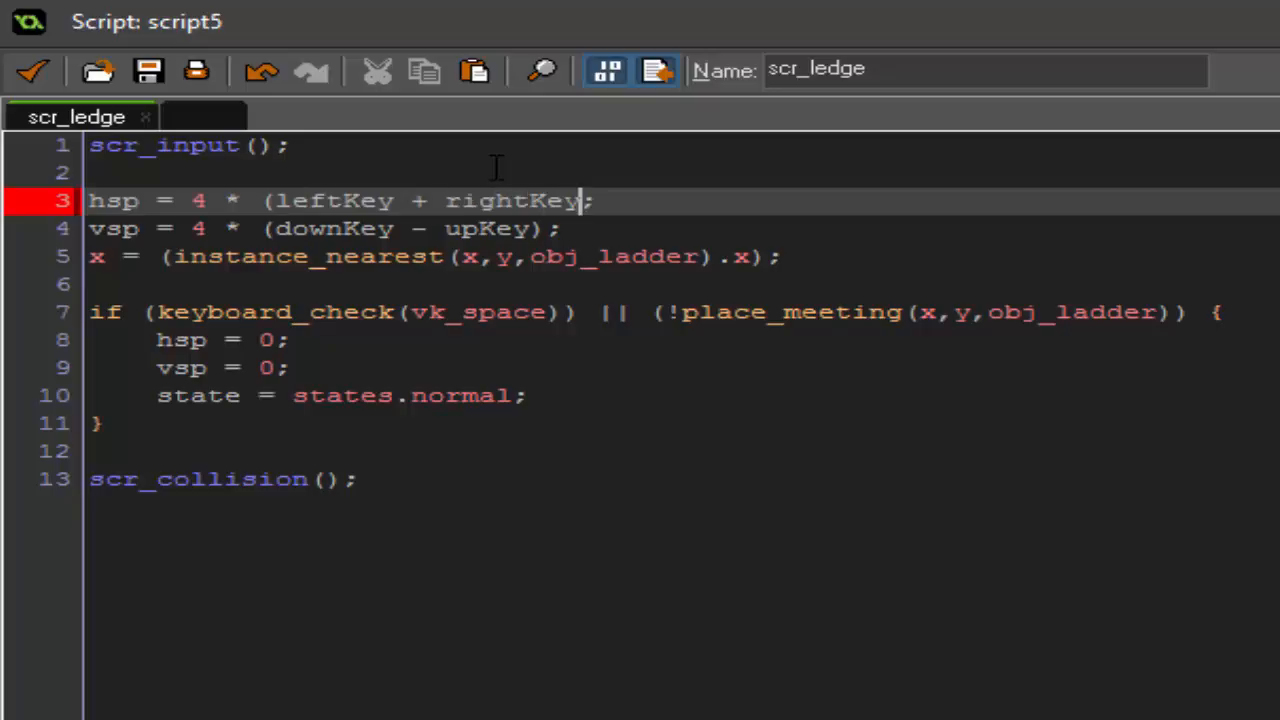
{"action": "type", "text": ")"}
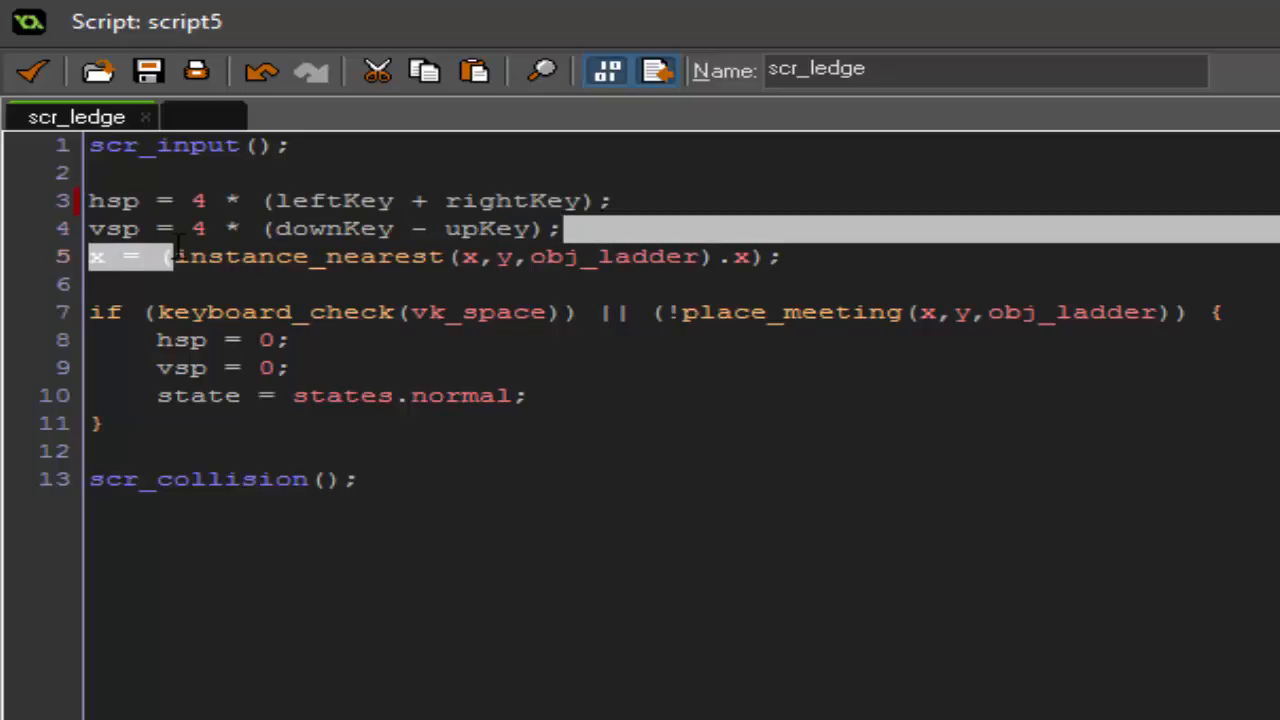
{"action": "type", "text": "0"}
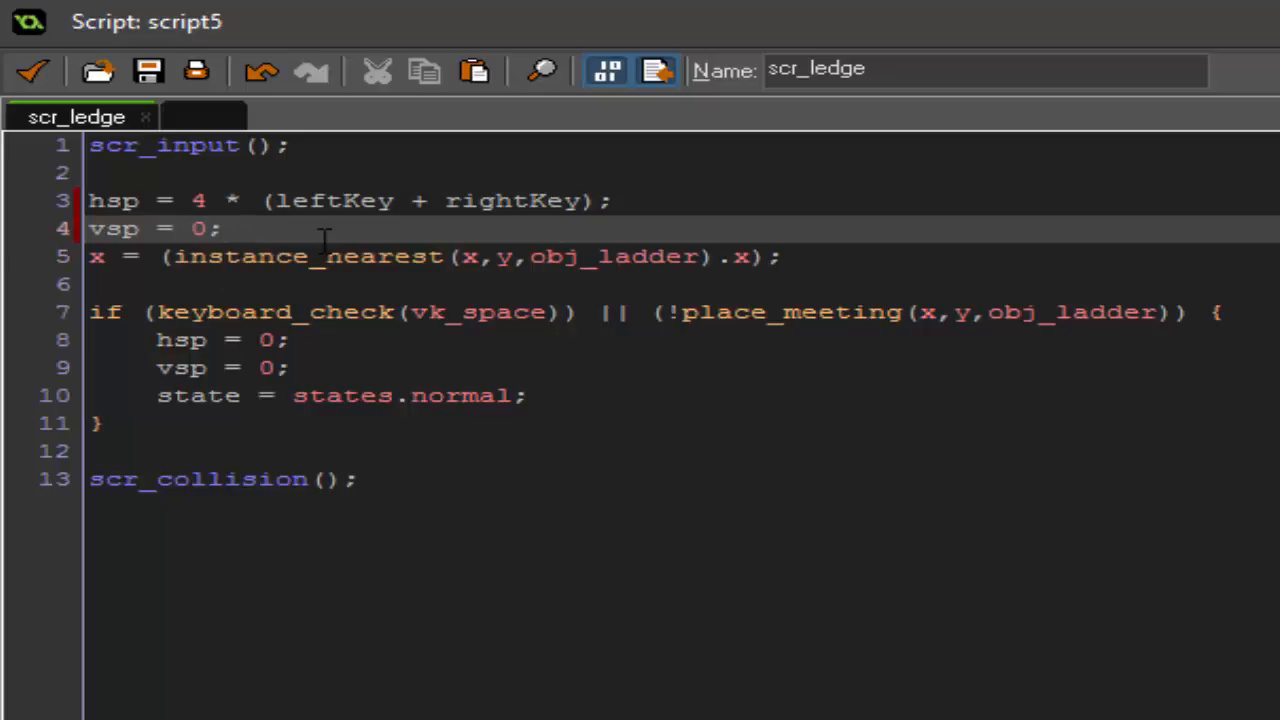
Step: Snap y to instance_nearest obj_ledge and use obj_ledge in the place_meeting exit check
{"action": "left_click", "coordinate": [224, 228]}
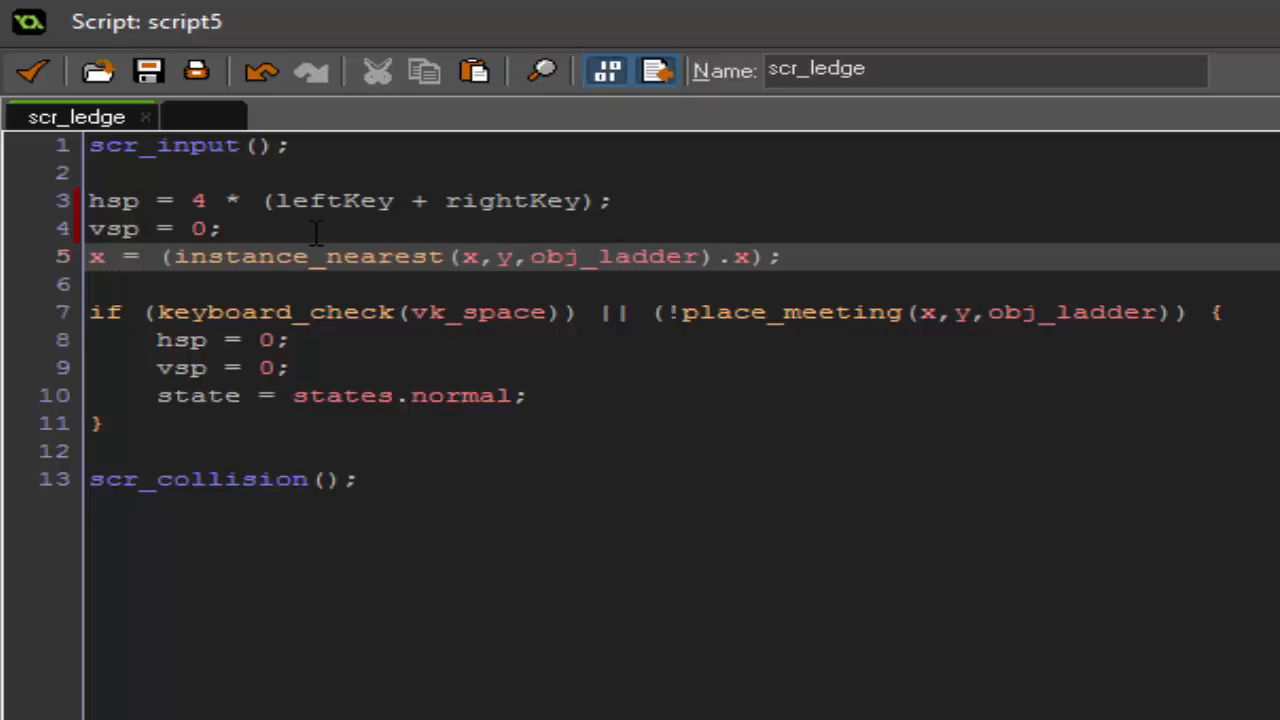
{"action": "type", "text": "y"}
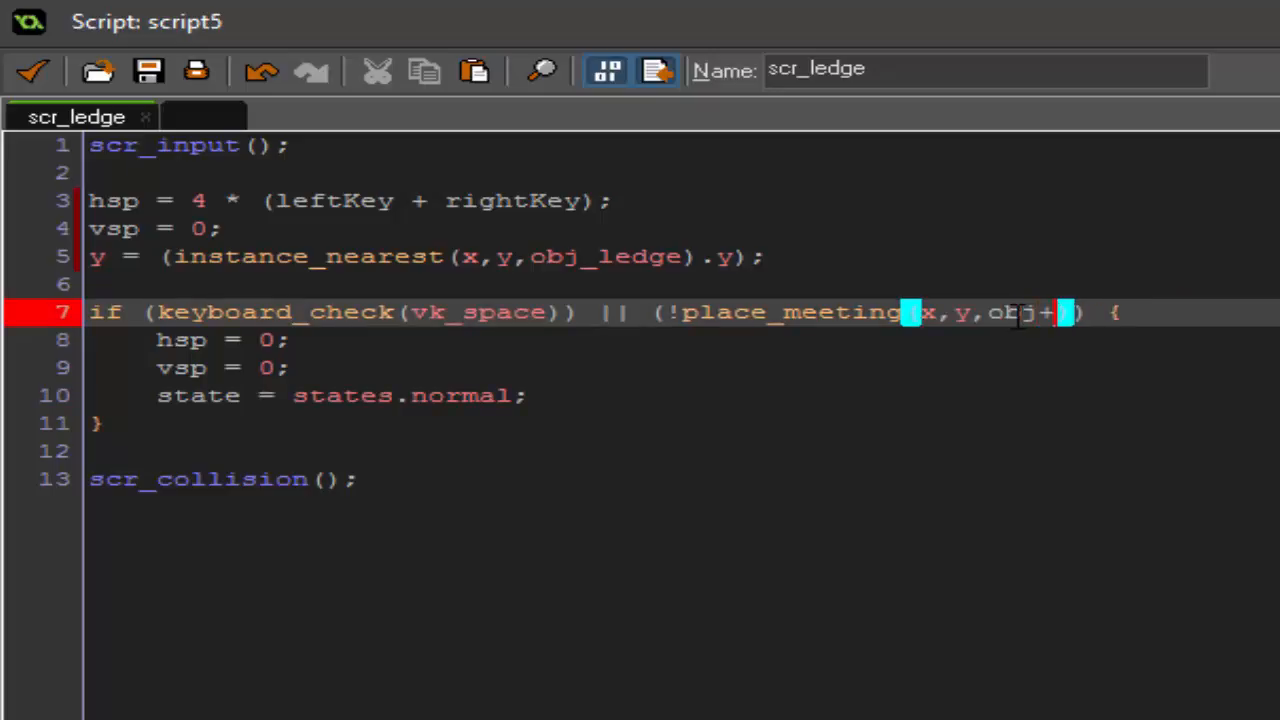
{"action": "type", "text": "_ledge"}
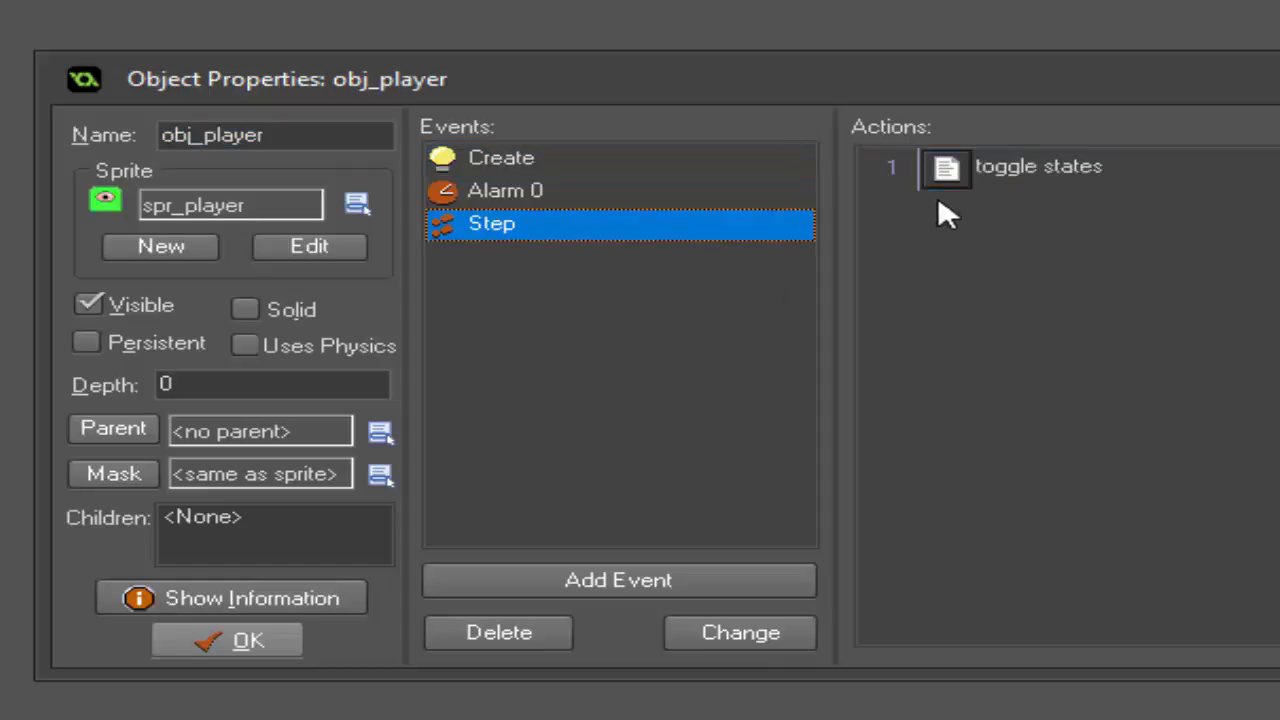
Step: Add 'case states.ledge: scr_ledge(); break;' to the toggle states switch in obj_player's Step event
{"action": "double_click", "coordinate": [1036, 166]}
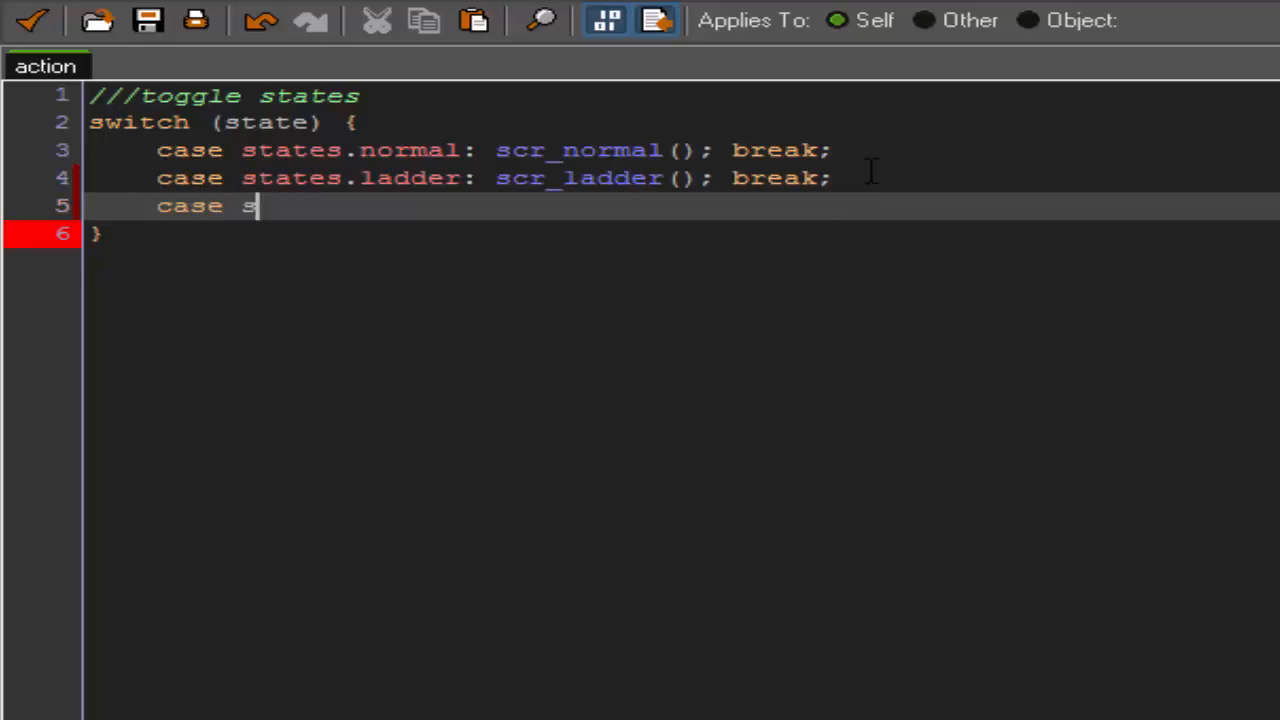
{"action": "type", "text": "tates.ledge:"}
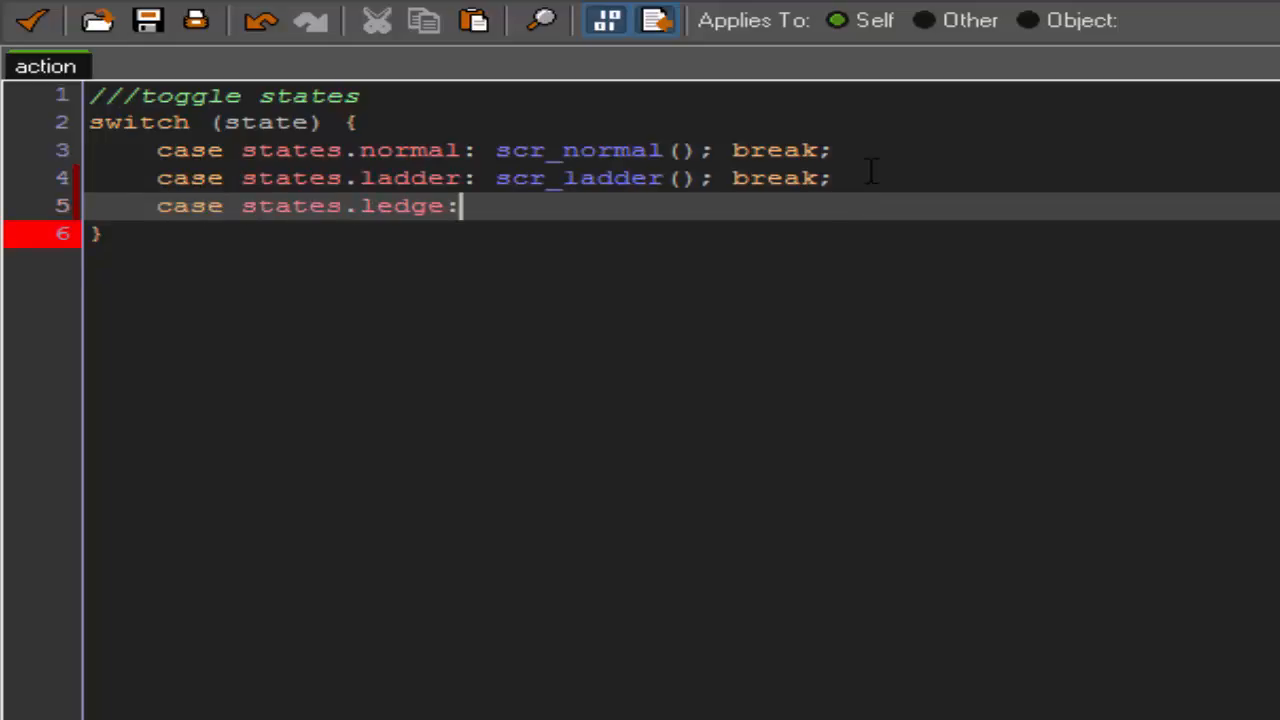
{"action": "type", "text": "scr_"}
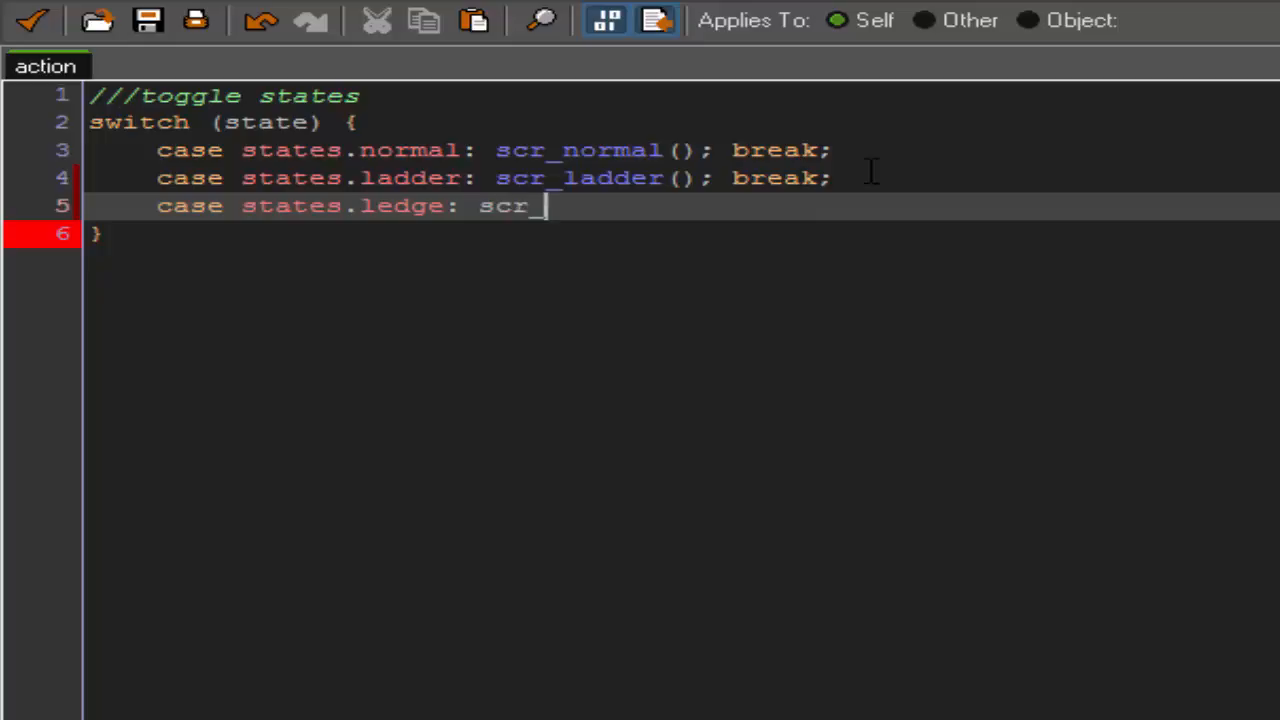
{"action": "type", "text": "ledge(); br"}
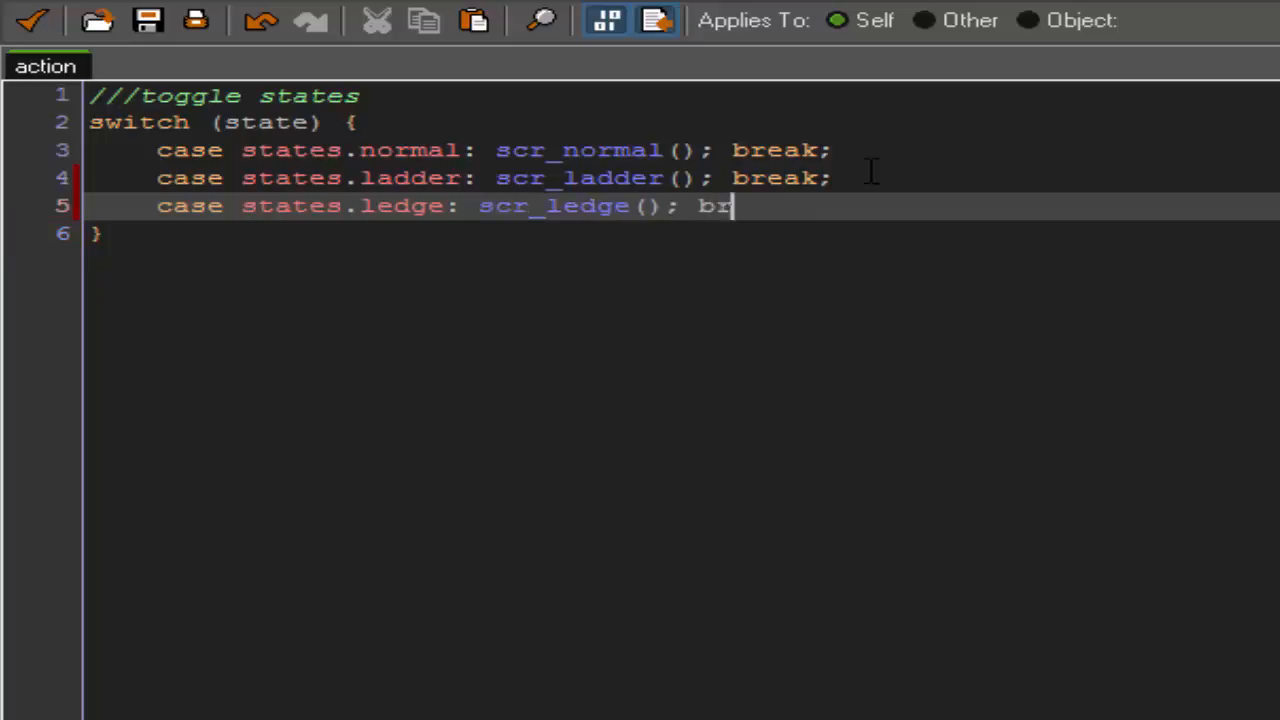
{"action": "type", "text": "eak;"}
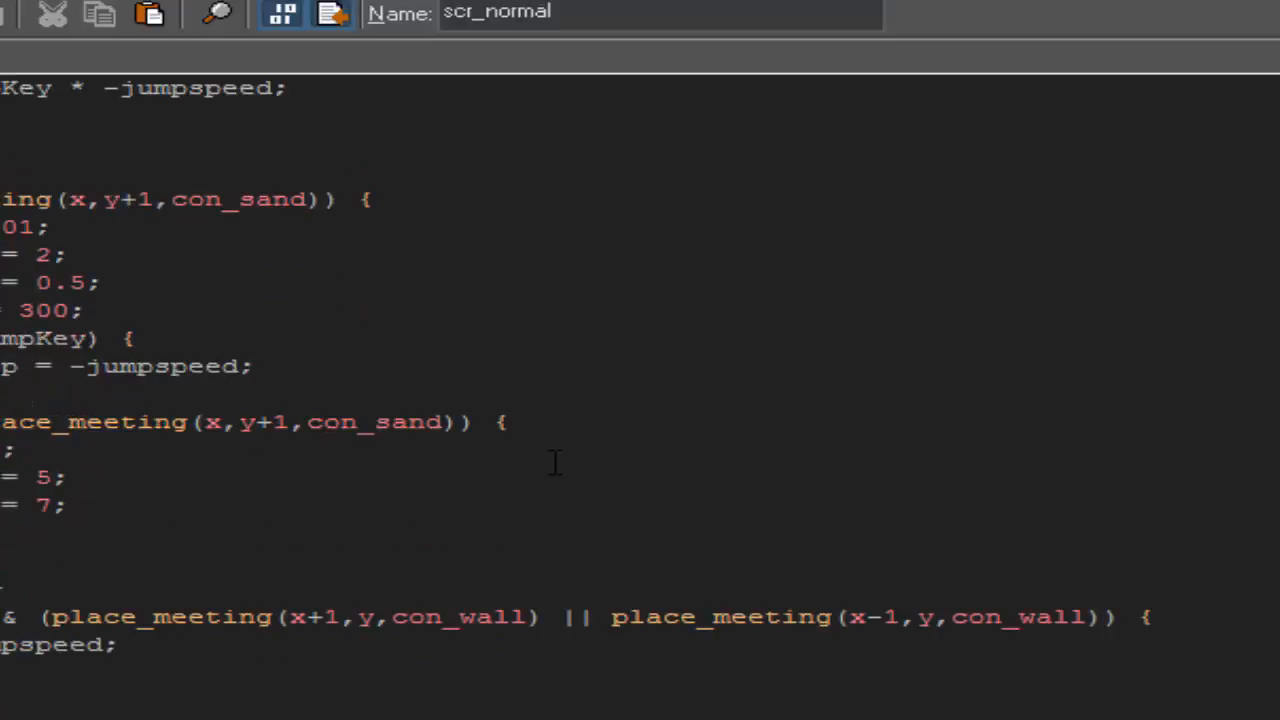
Step: Rework the duplicated ladder block into a ledge block using obj_ledge, leftKey || rightKey and states.ledge
{"action": "scroll", "scroll_direction": "down", "scroll_amount": 3}
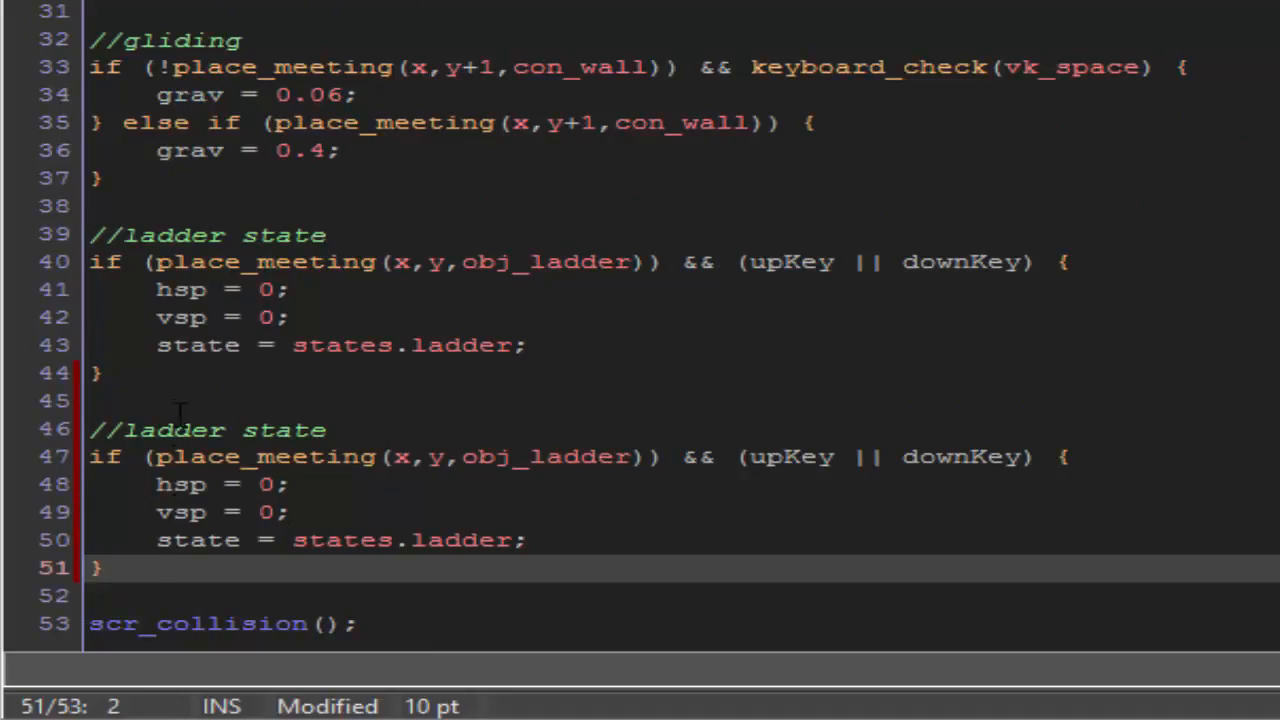
{"action": "left_click", "coordinate": [180, 428]}
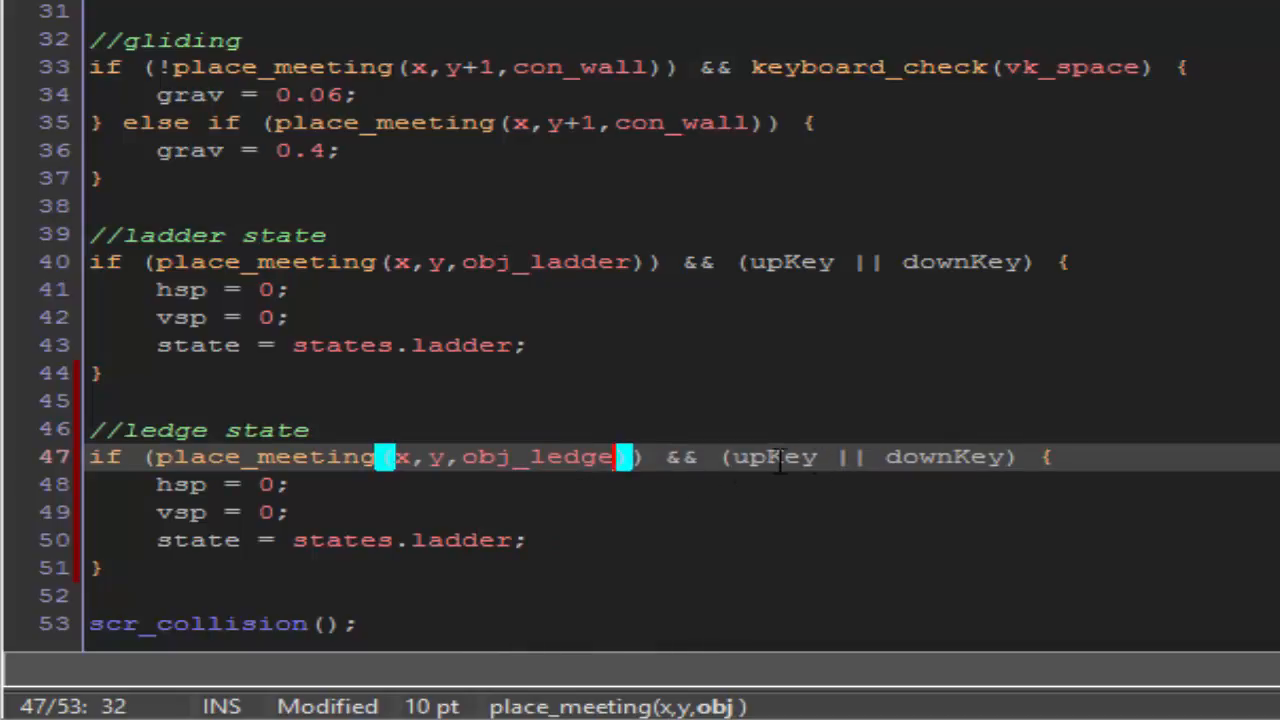
{"action": "type", "text": "left"}
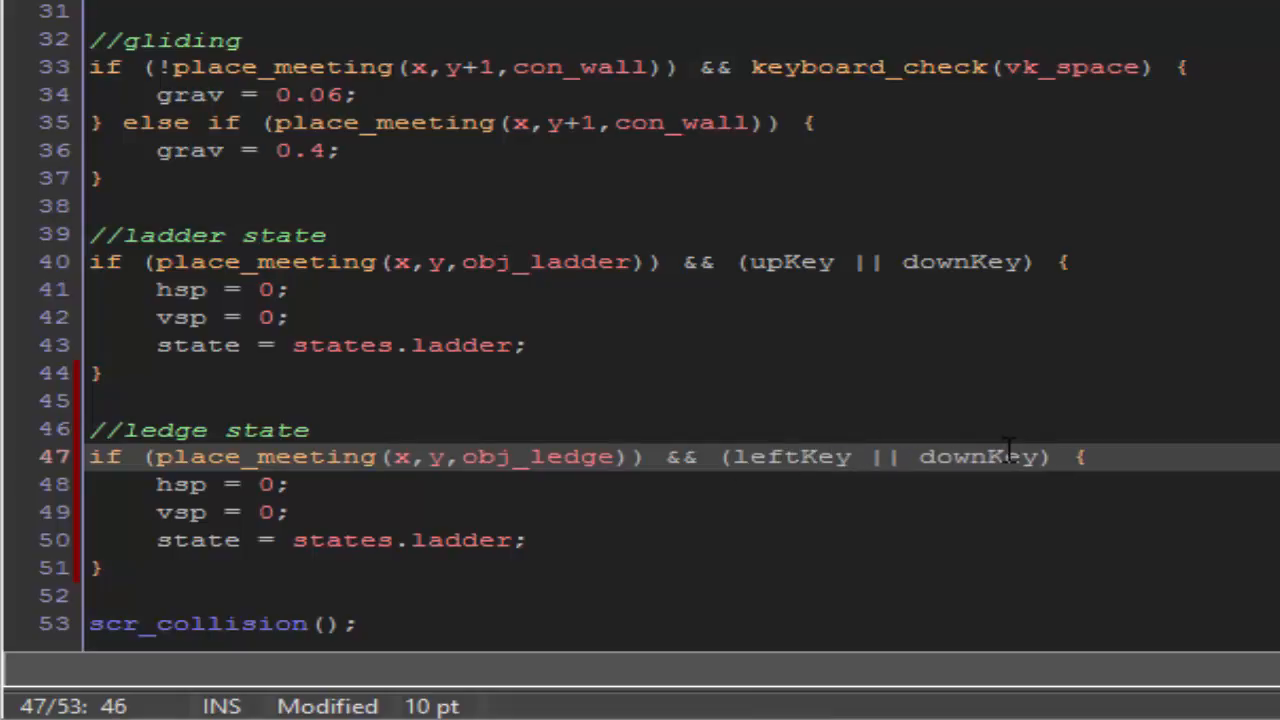
{"action": "type", "text": "rightKey"}
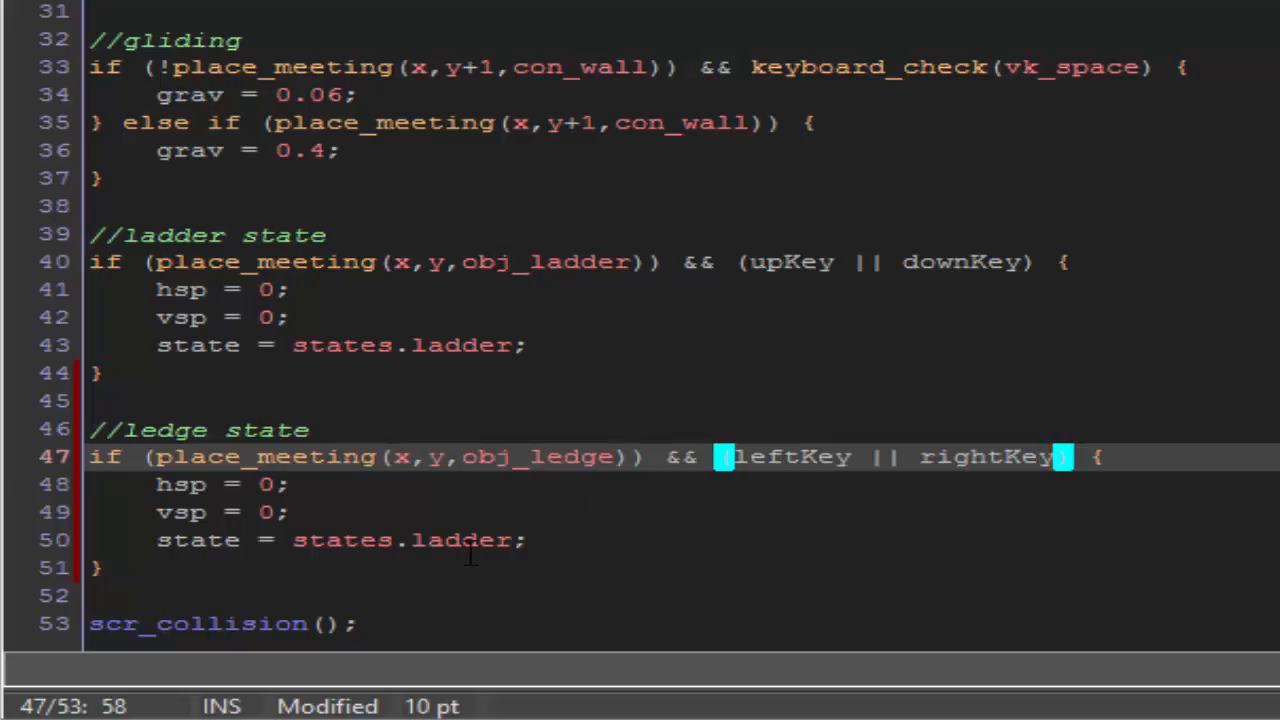
{"action": "double_click", "coordinate": [460, 540]}
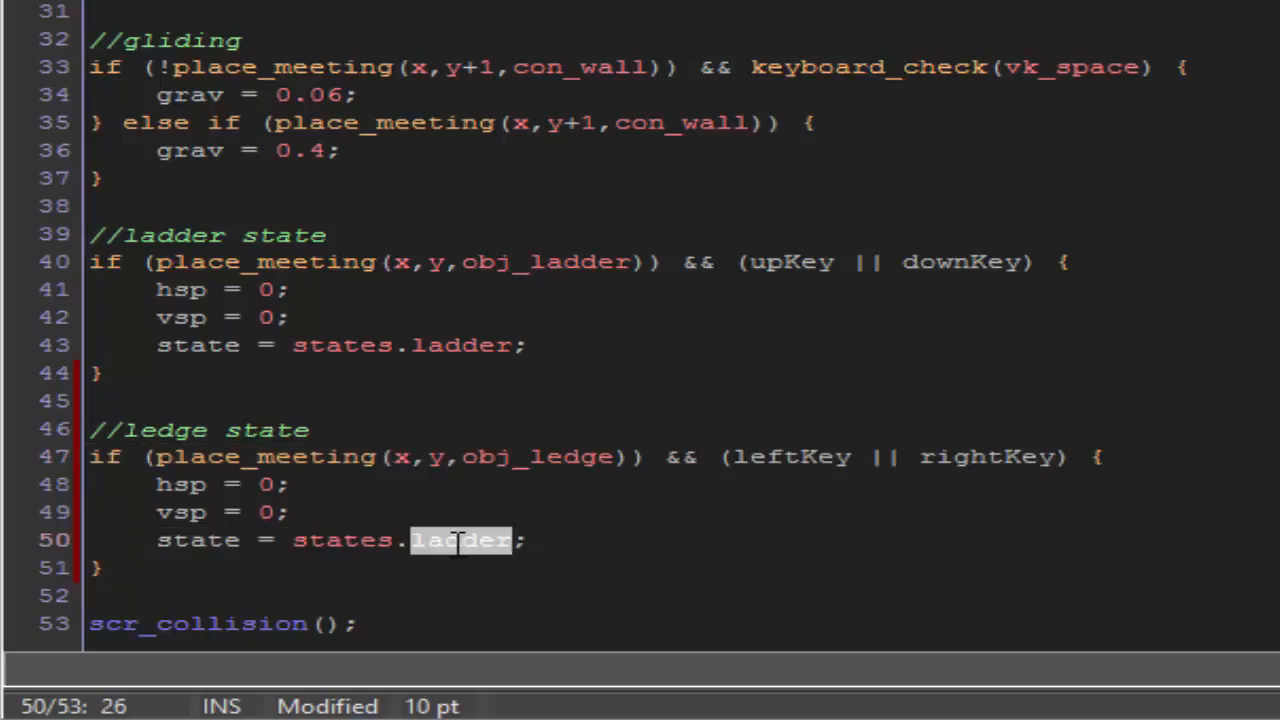
{"action": "type", "text": "ledge"}
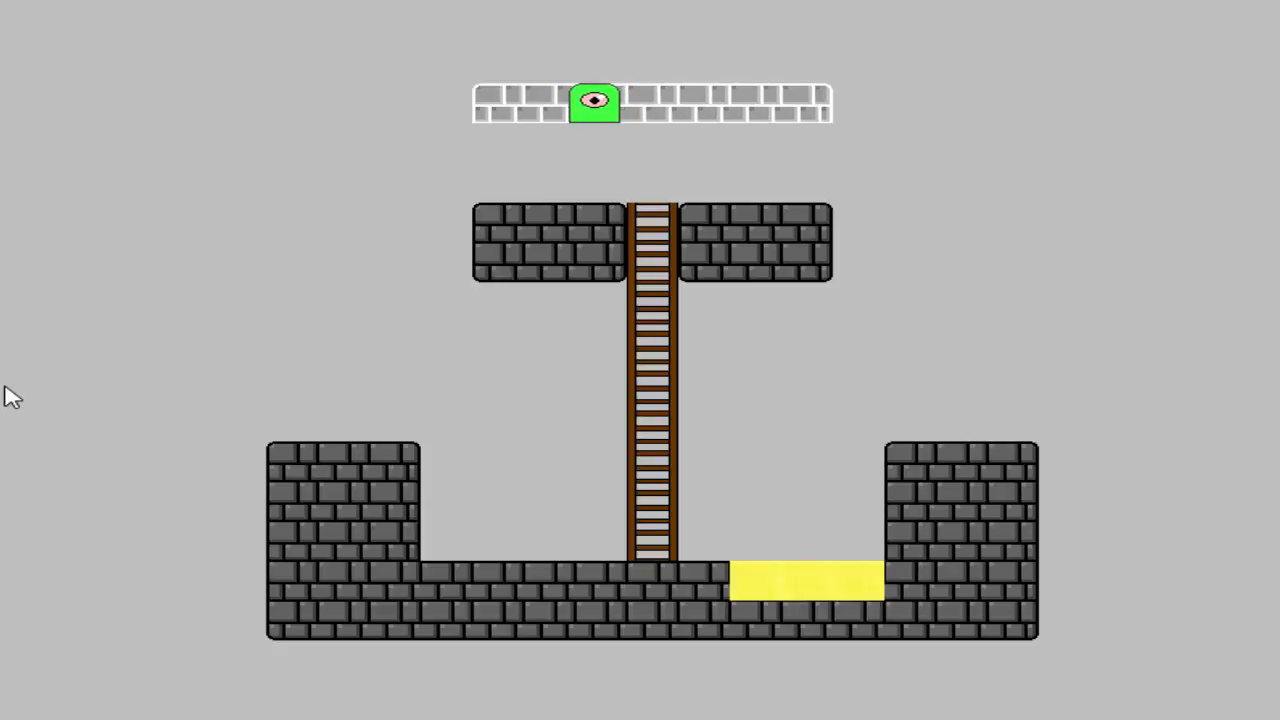
{"action": "key", "text": "Right"}
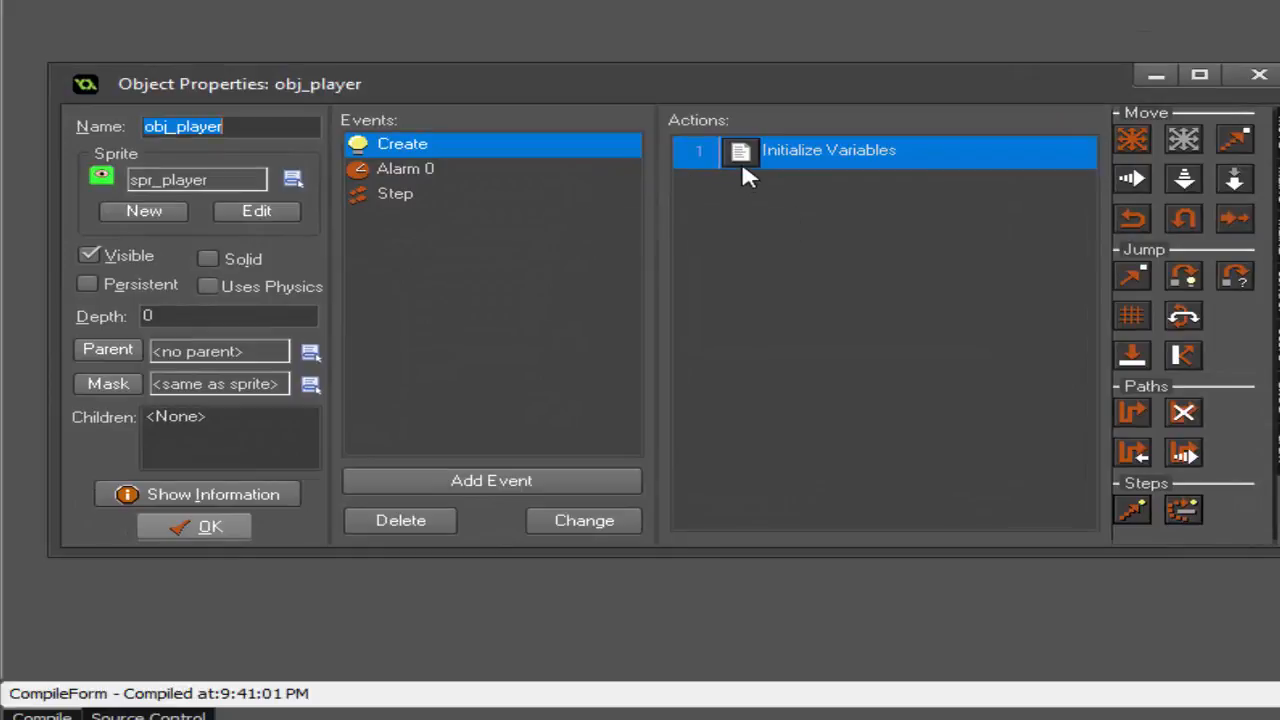
Step: Add 'dblJump = false;' and 'dblJumpCount = 2;' to Initialize Variables and save it
{"action": "double_click", "coordinate": [828, 150]}
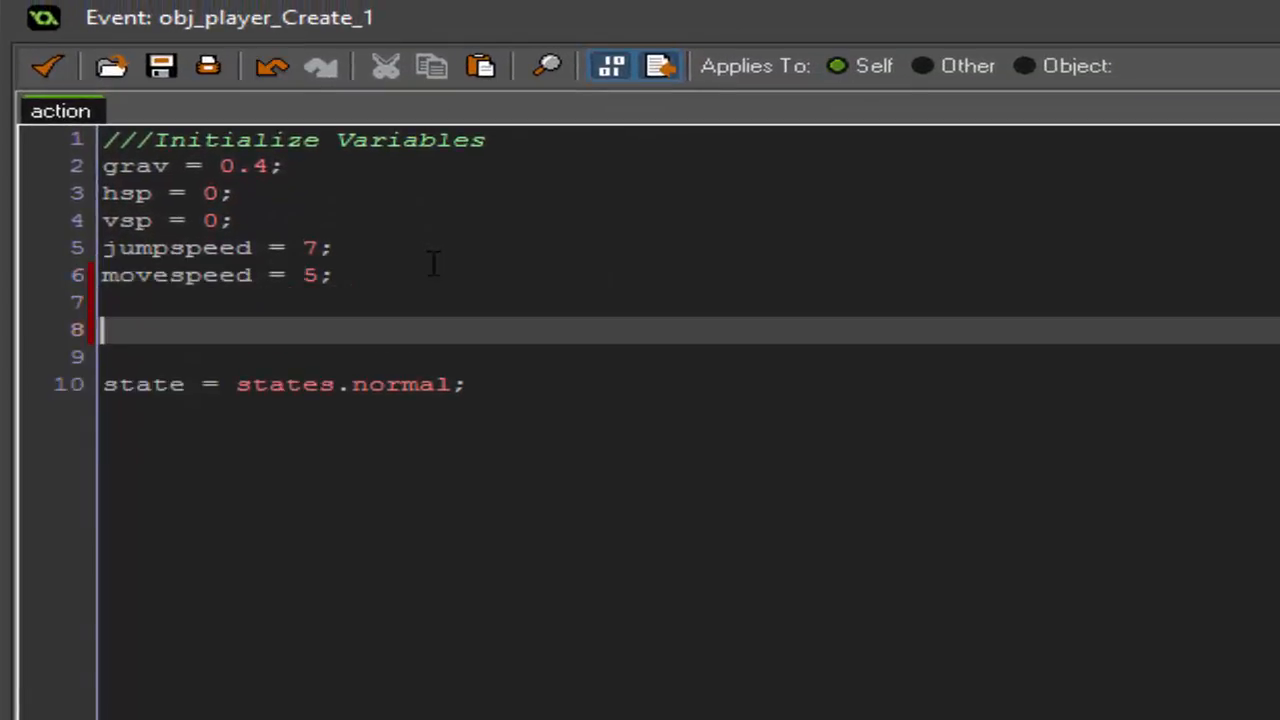
{"action": "type", "text": "dblJ"}
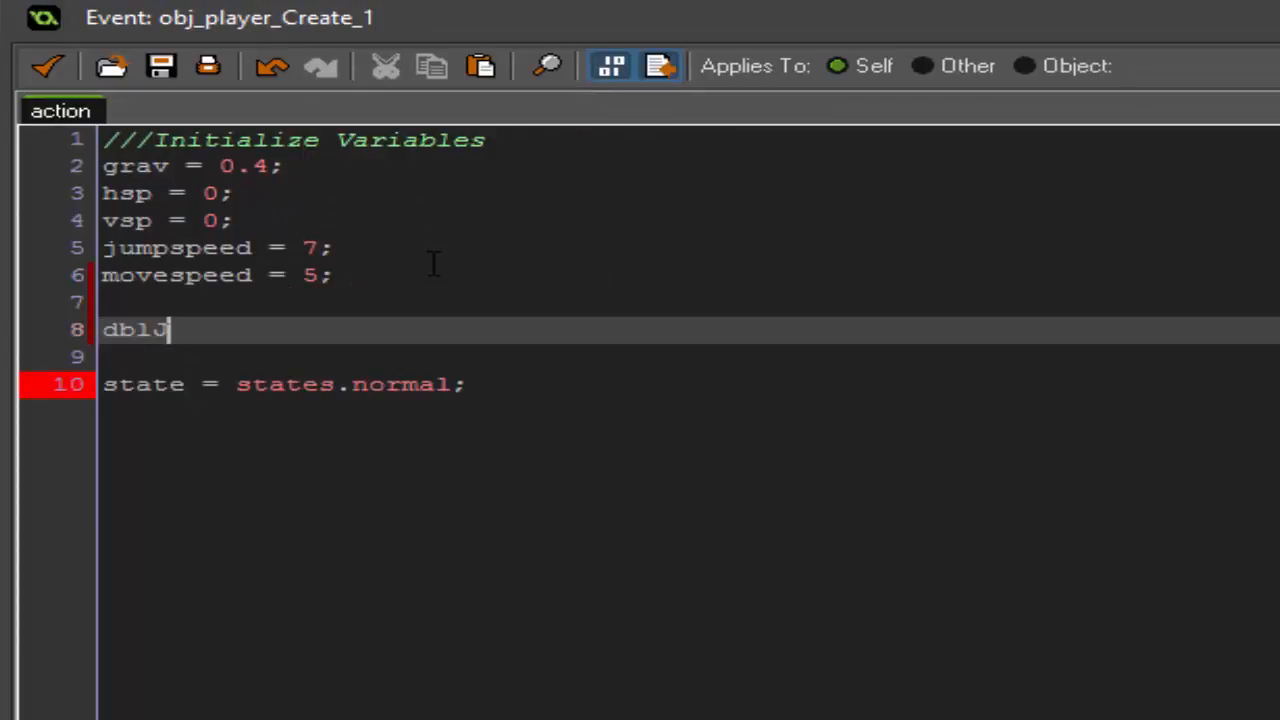
{"action": "type", "text": "ump ="}
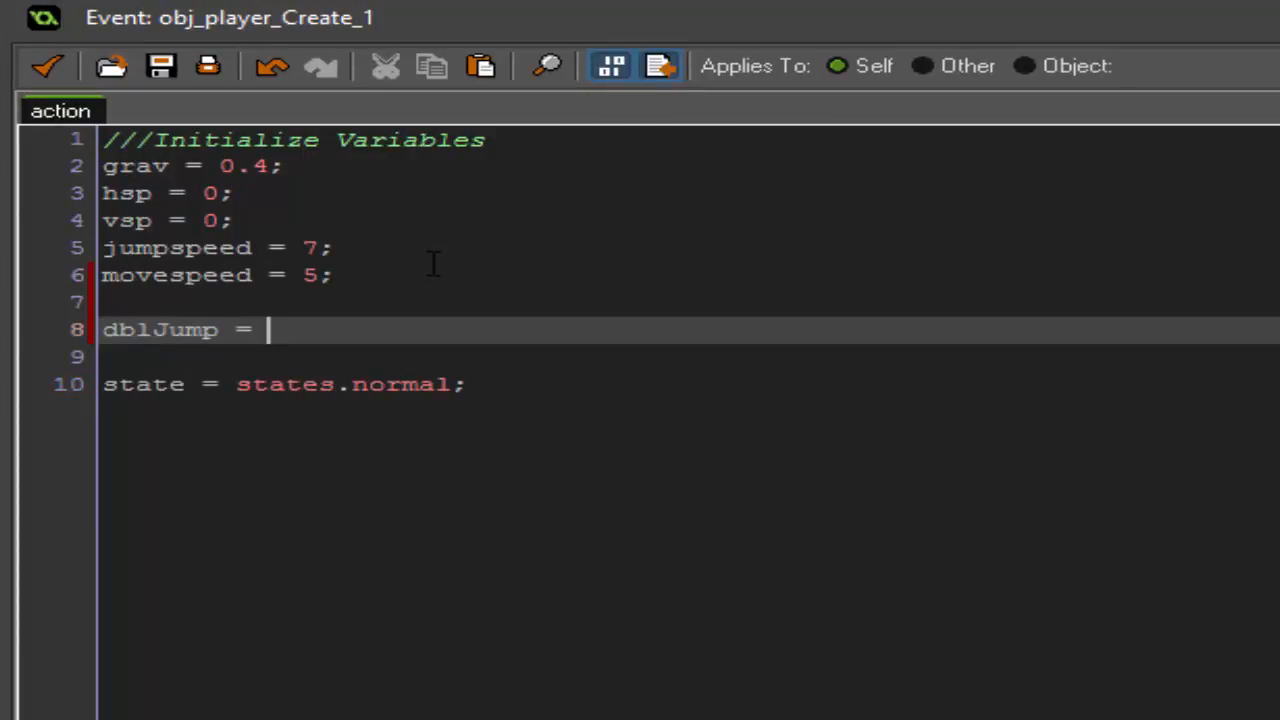
{"action": "type", "text": "false;"}
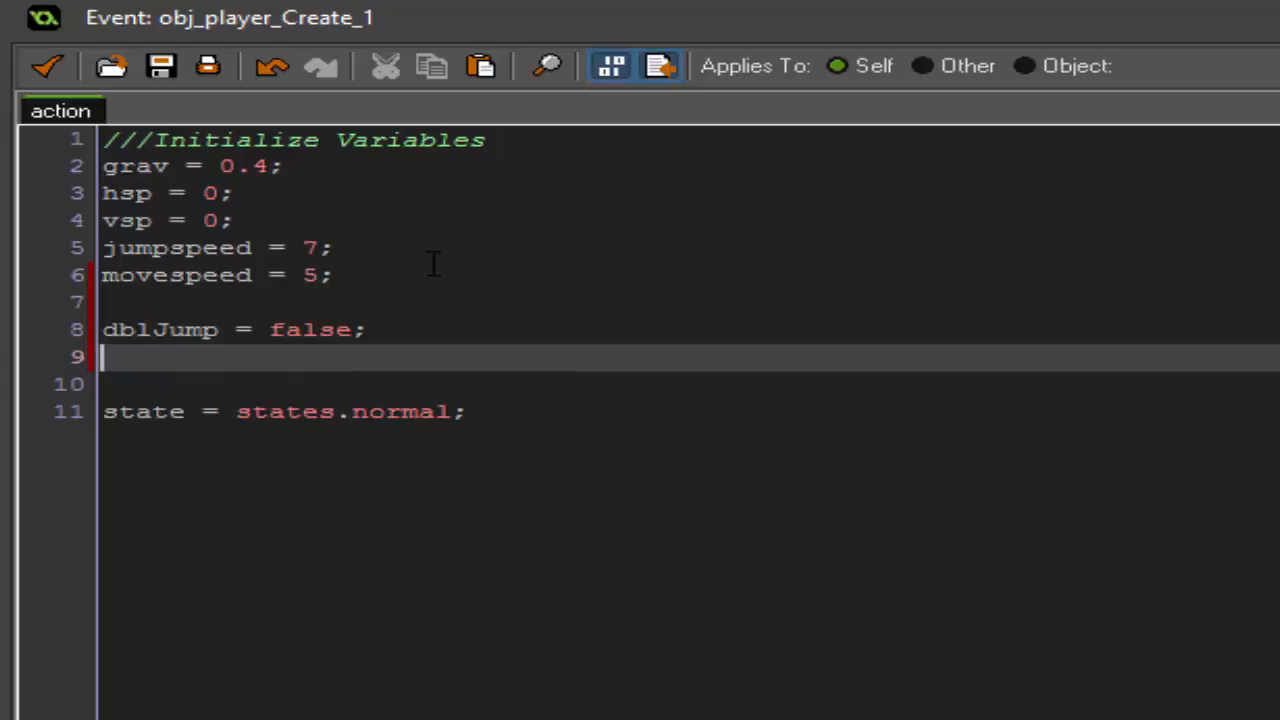
{"action": "type", "text": "dblJumpCo"}
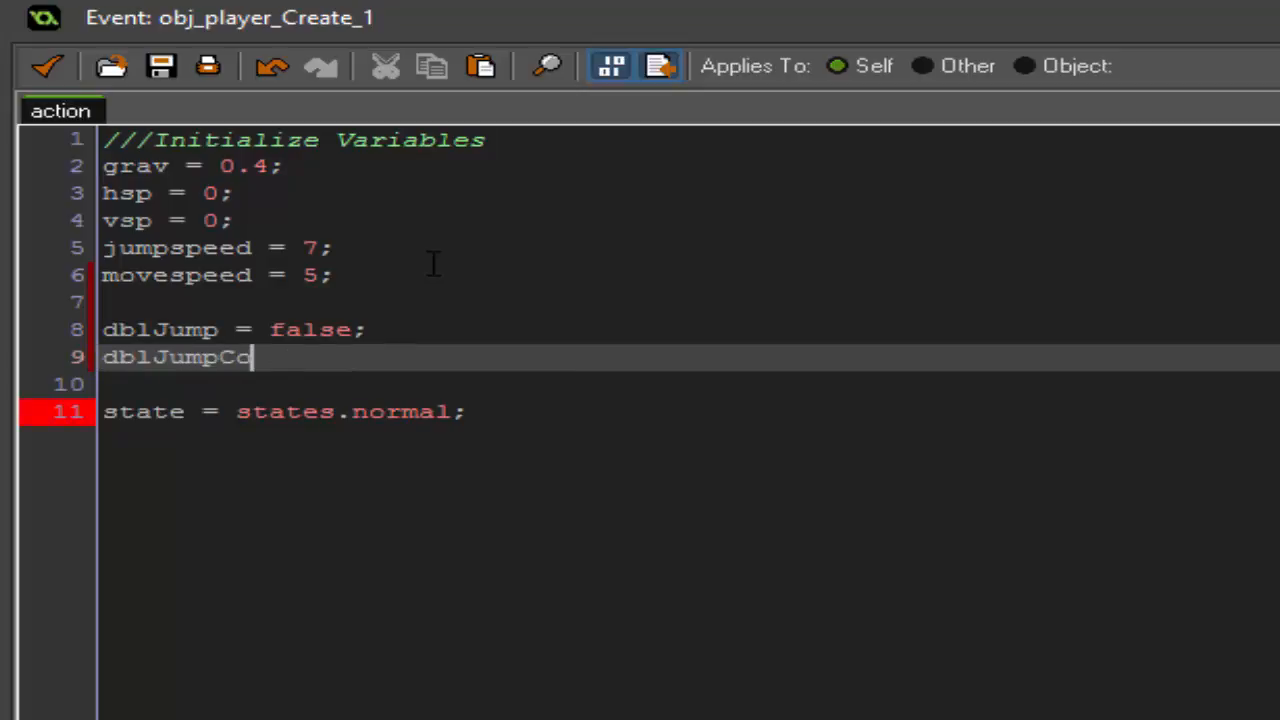
{"action": "type", "text": "unt = 2;"}
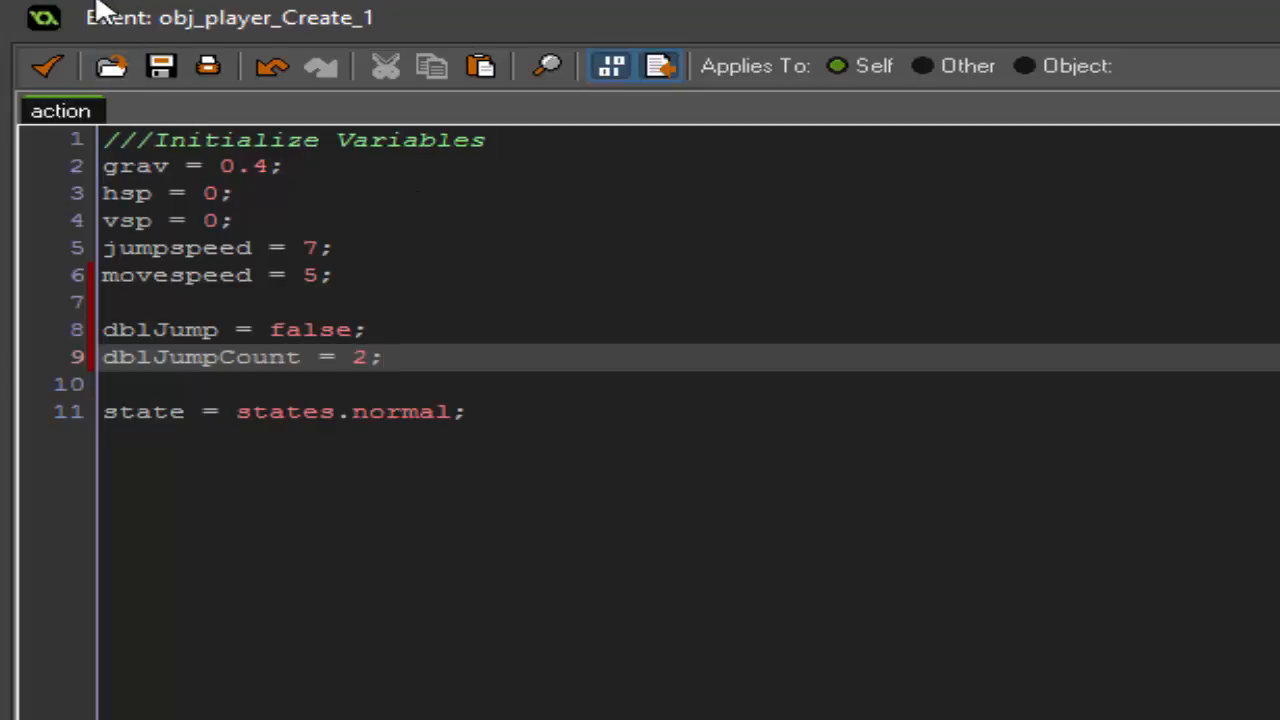
{"action": "left_click", "coordinate": [46, 66]}
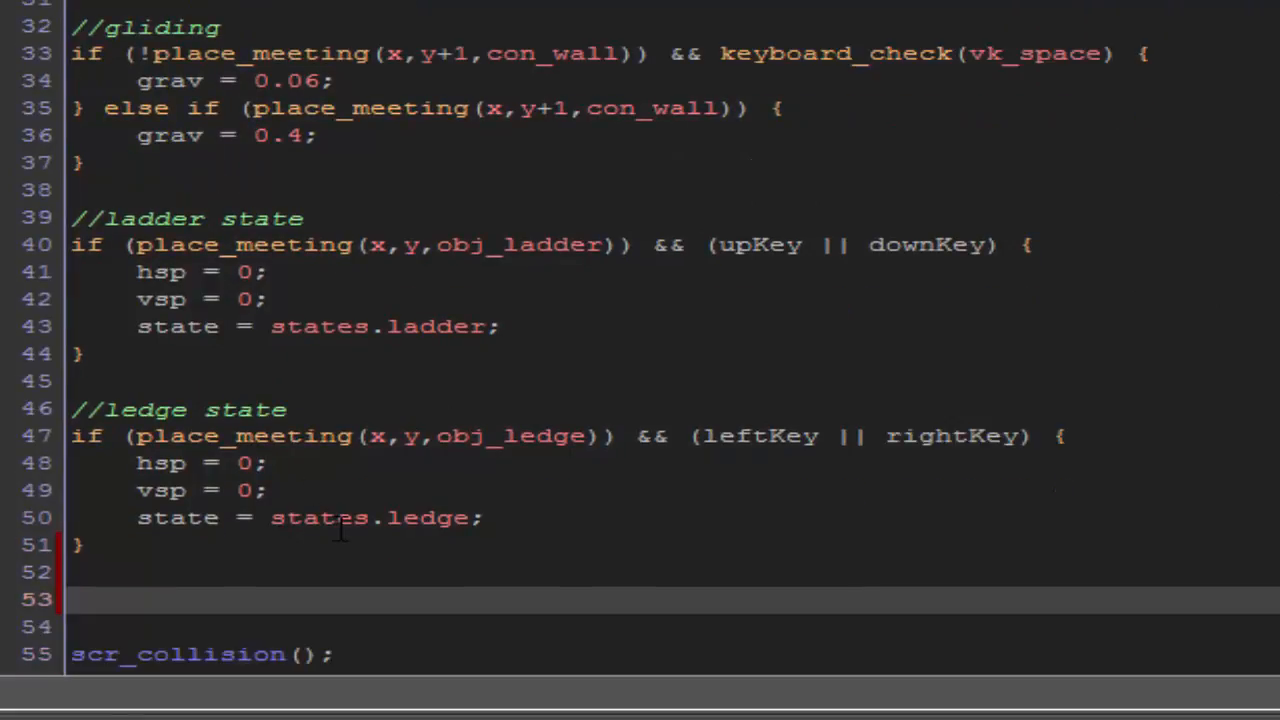
Step: Under //dblJumping, set dblJump = true when on con_wall with jumpKey and !dblJump
{"action": "type", "text": "//dblJump"}
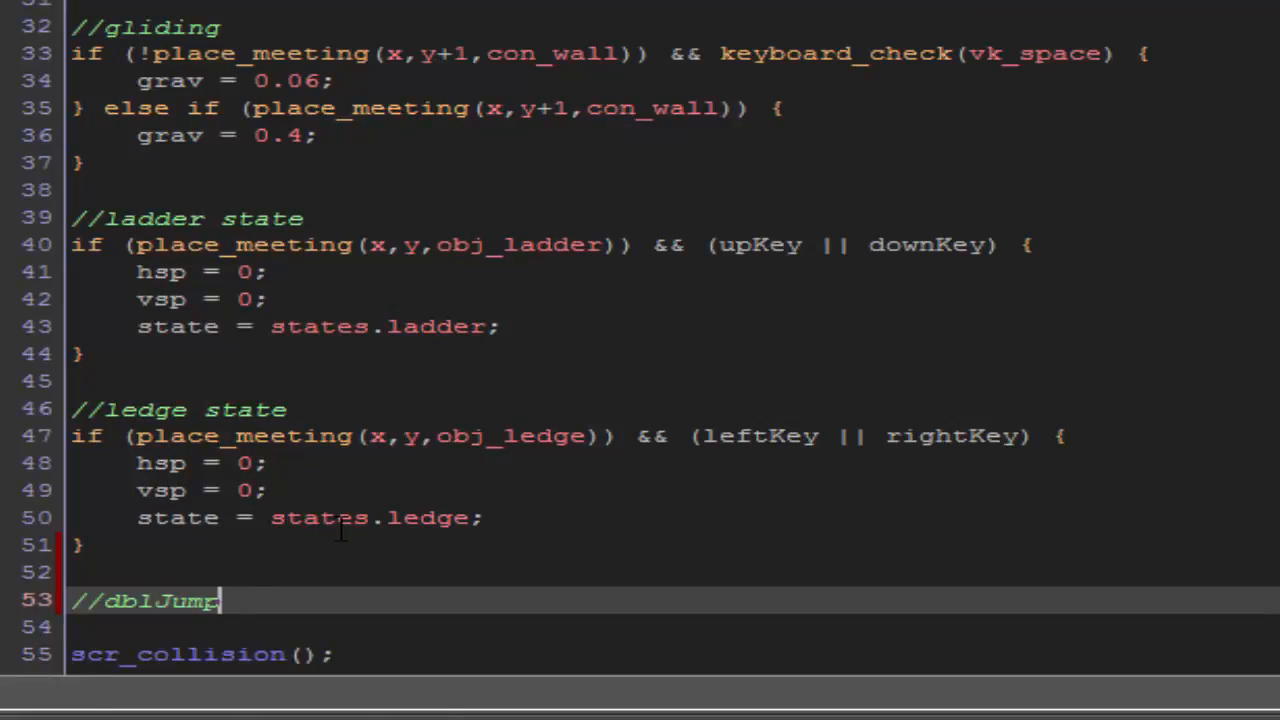
{"action": "type", "text": "ing"}
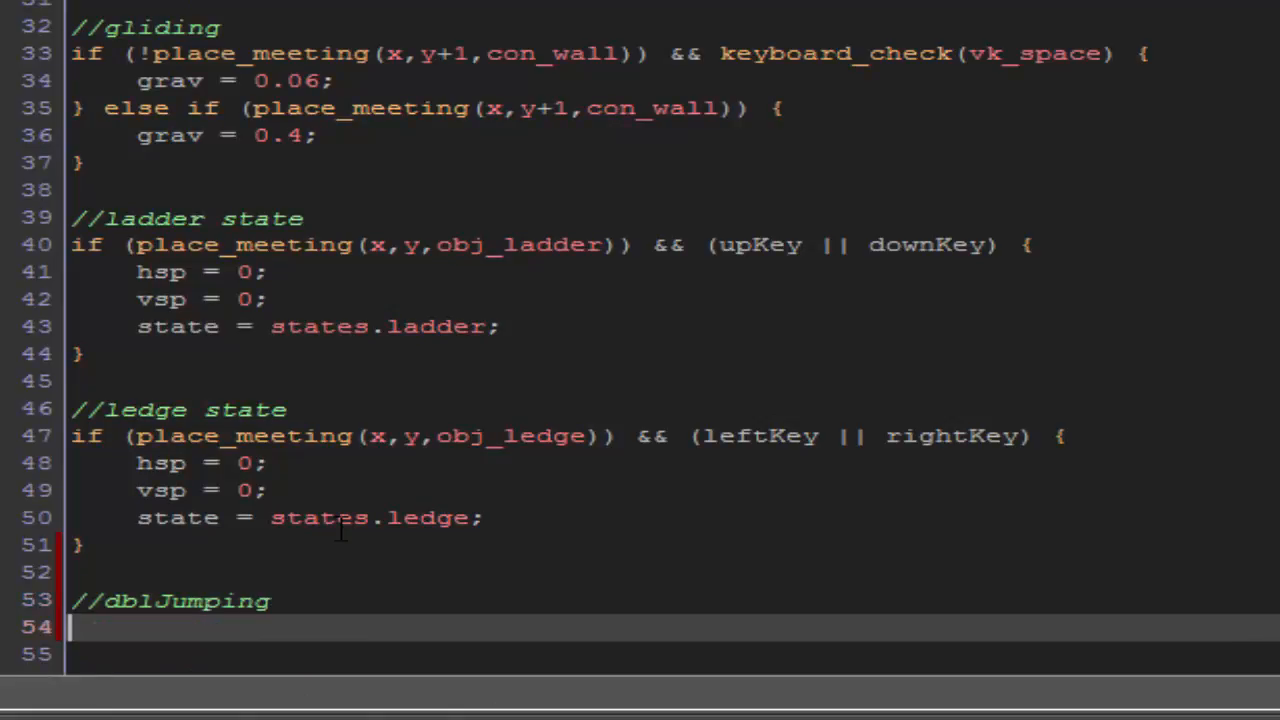
{"action": "type", "text": "if (pla"}
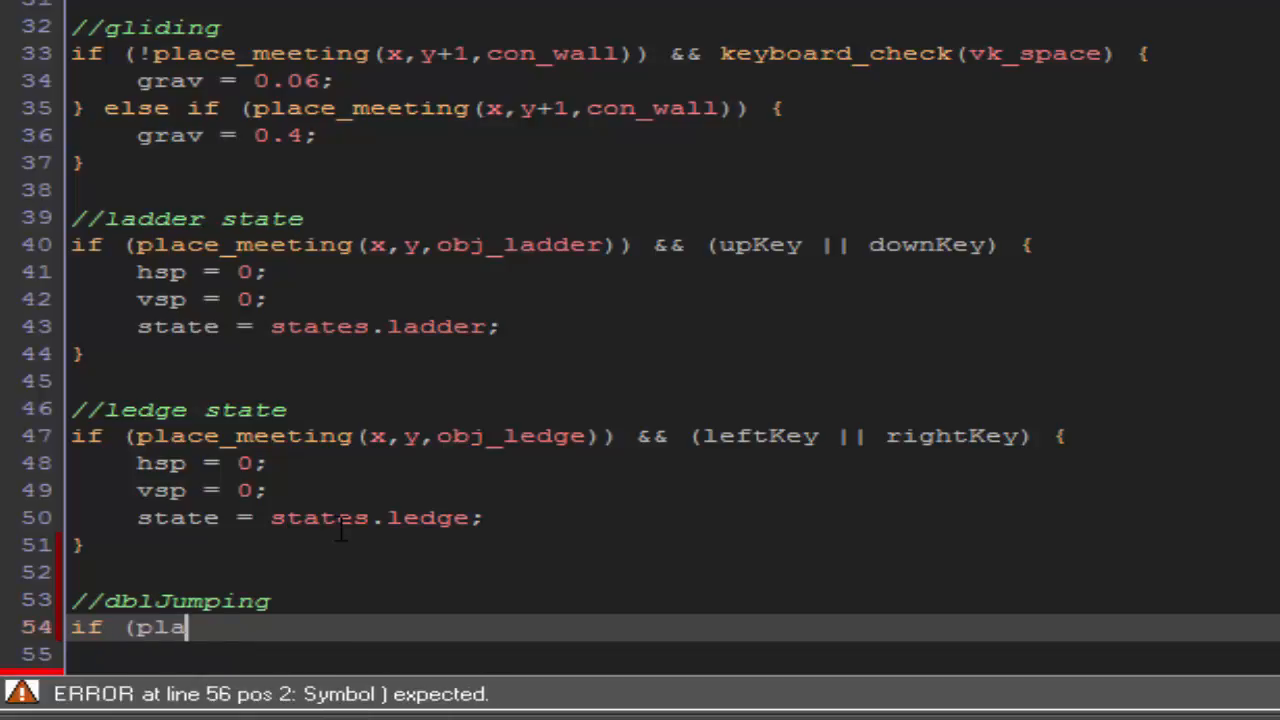
{"action": "type", "text": "ce_meeting(x,y"}
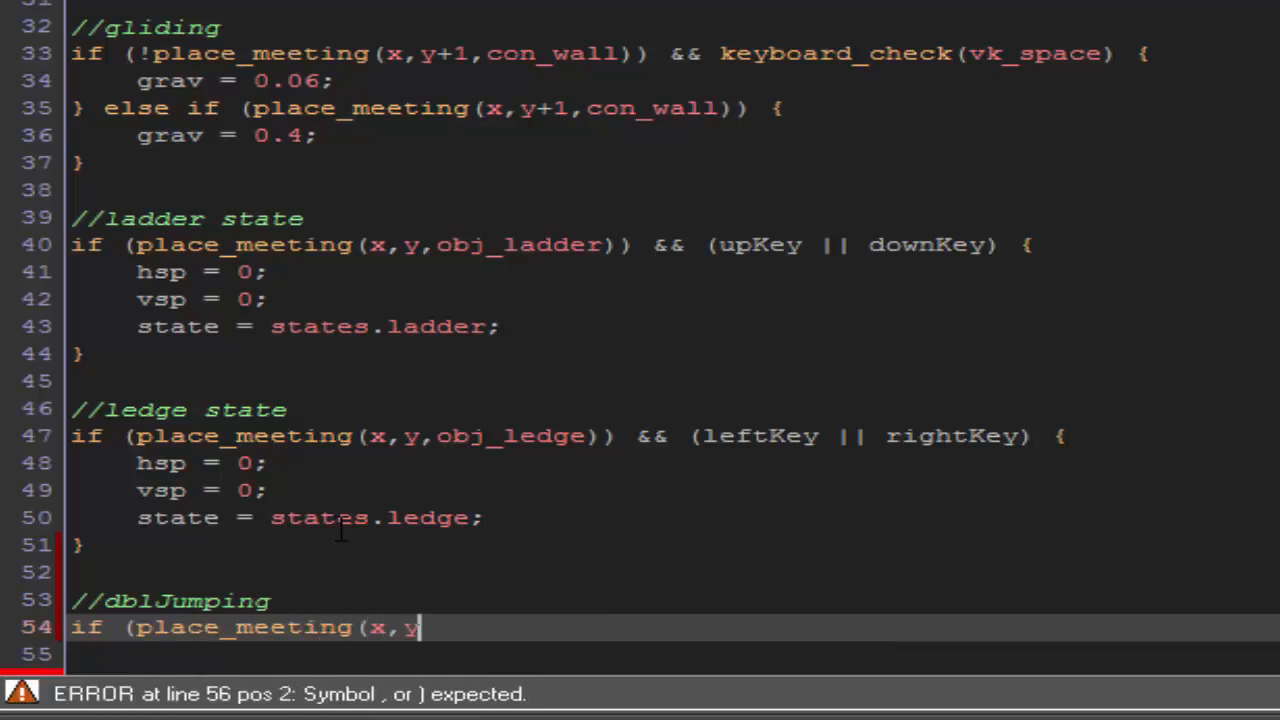
{"action": "type", "text": "+1,"}
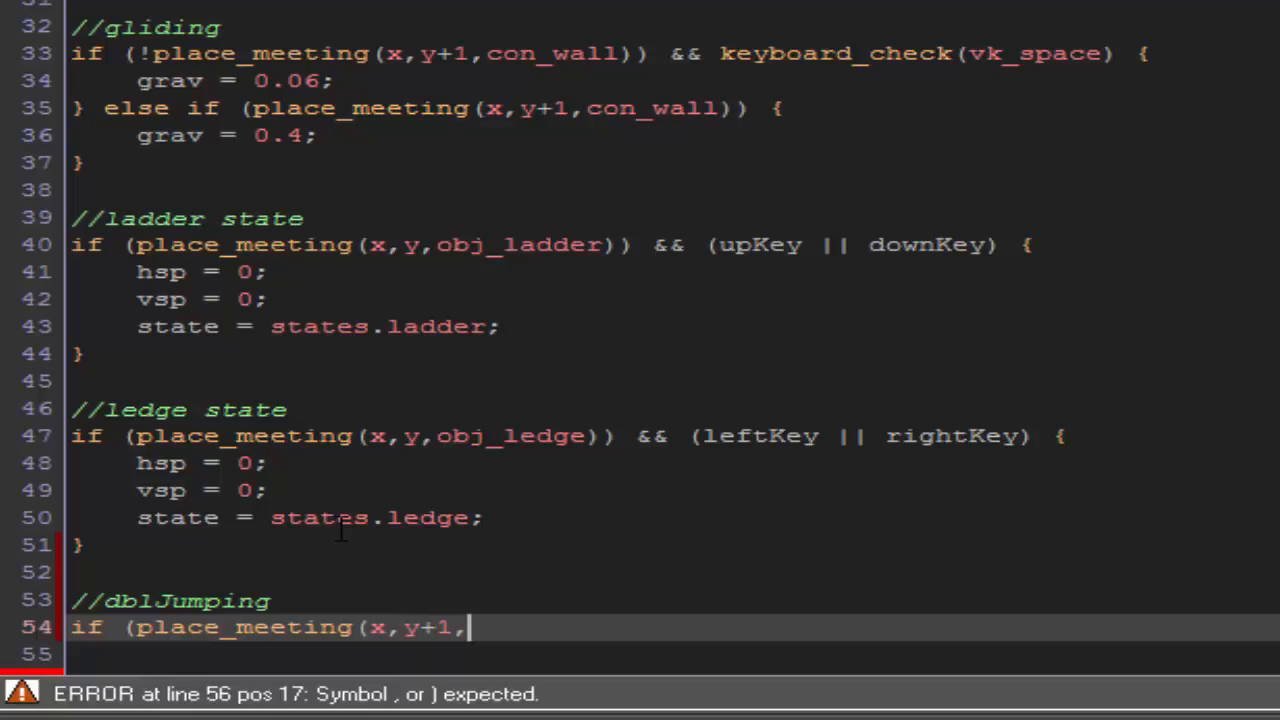
{"action": "type", "text": "con_wall))"}
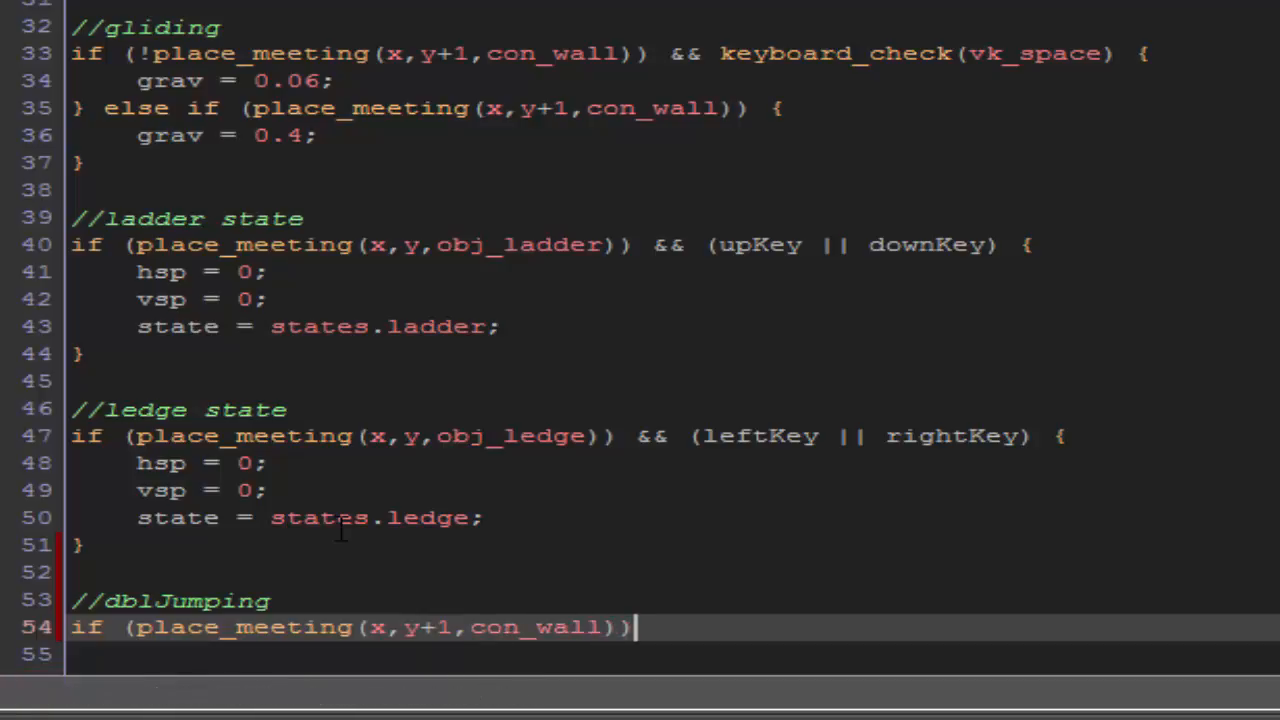
{"action": "type", "text": "&&"}
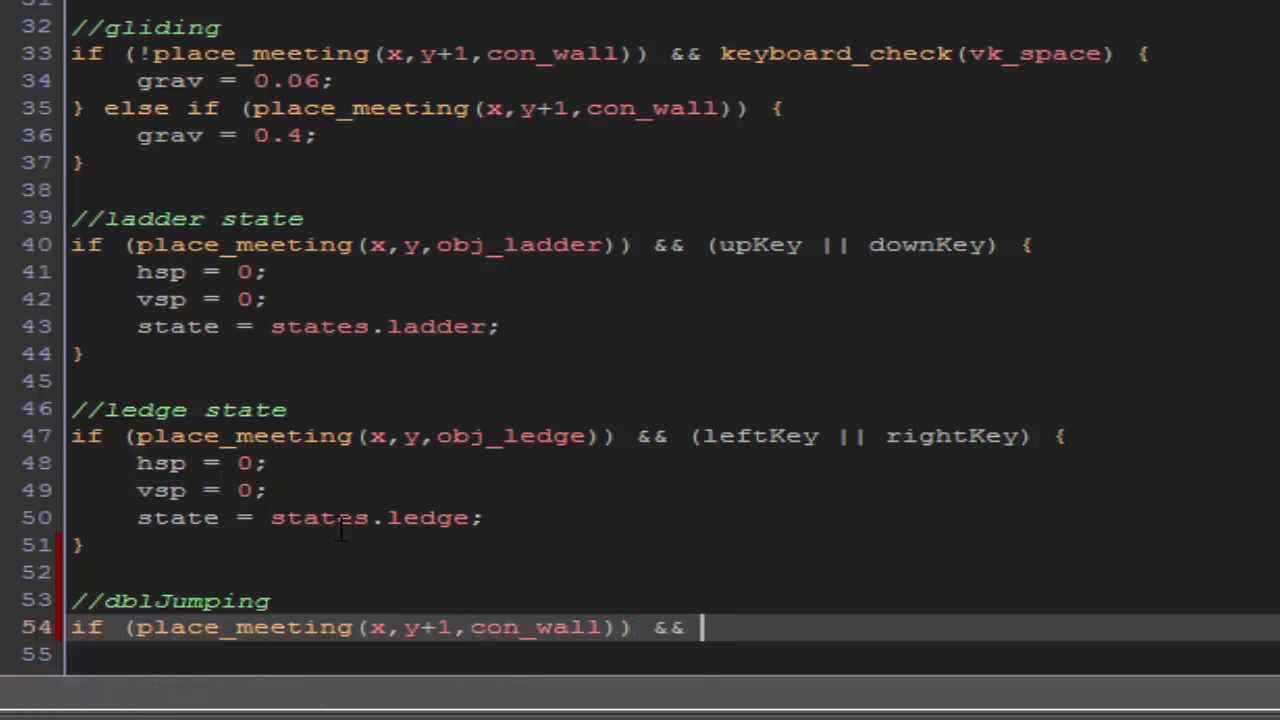
{"action": "type", "text": "(jumpKey)"}
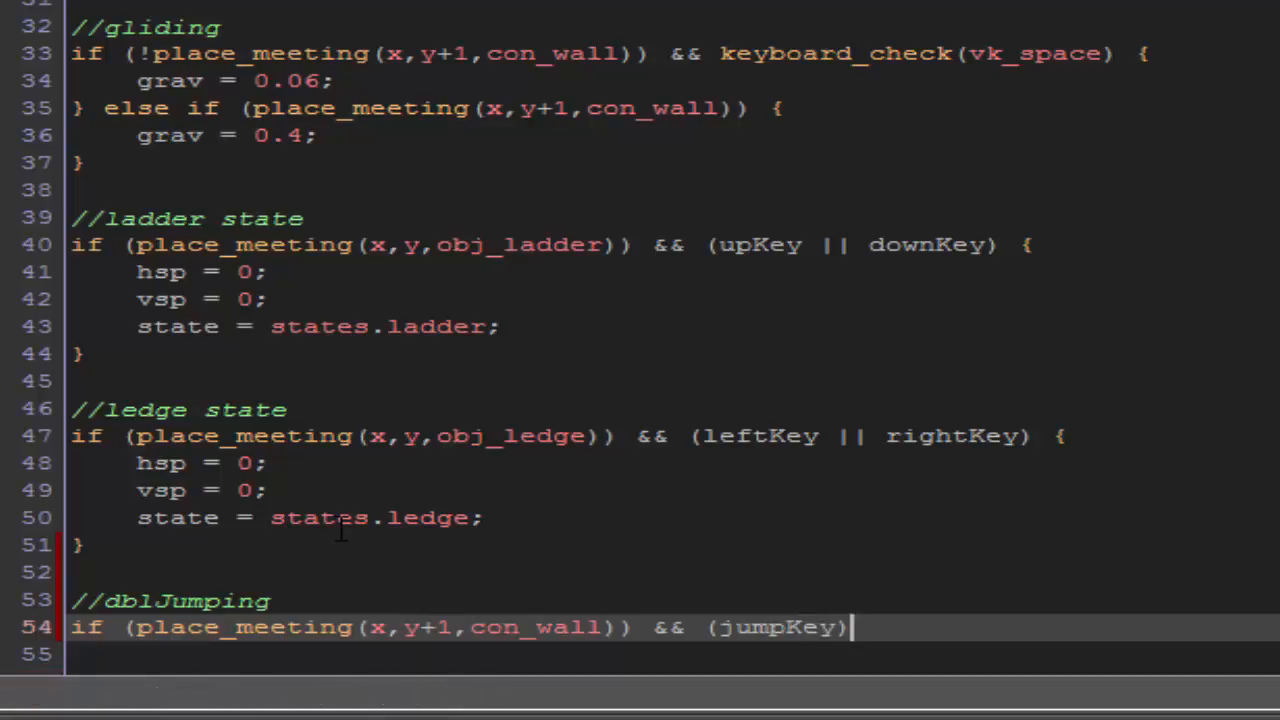
{"action": "type", "text": "&"}
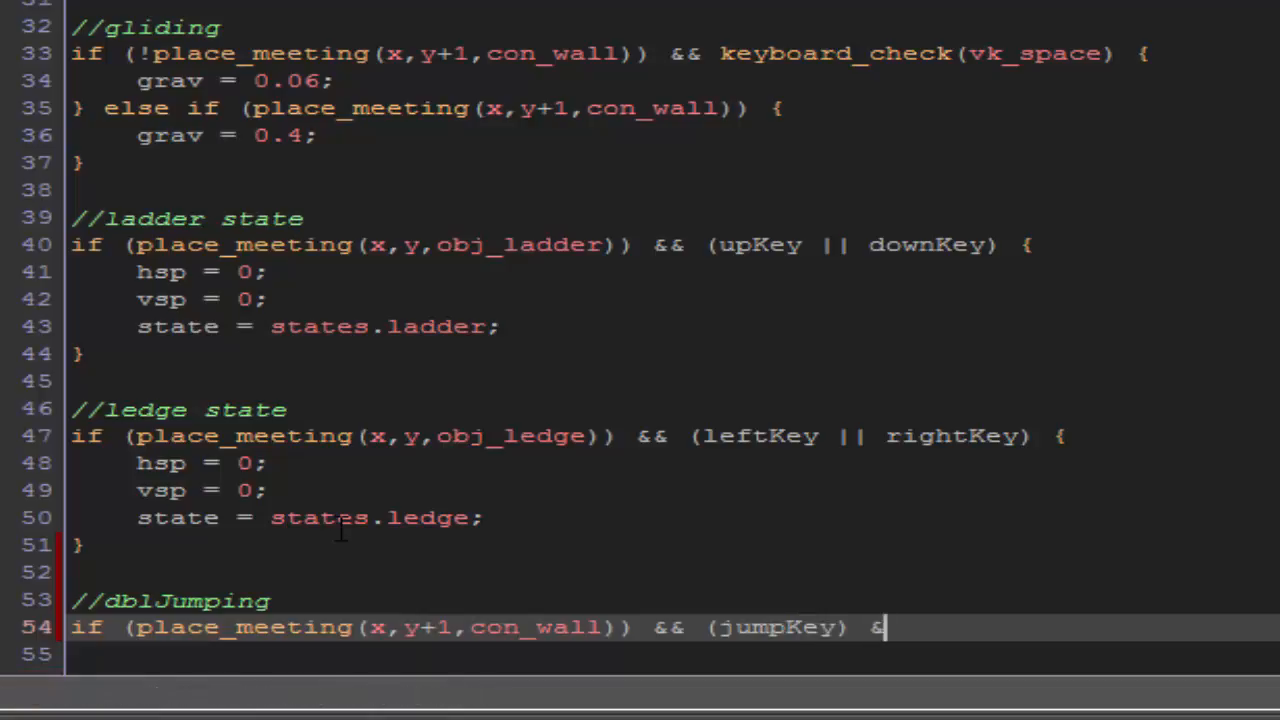
{"action": "type", "text": "& ("}
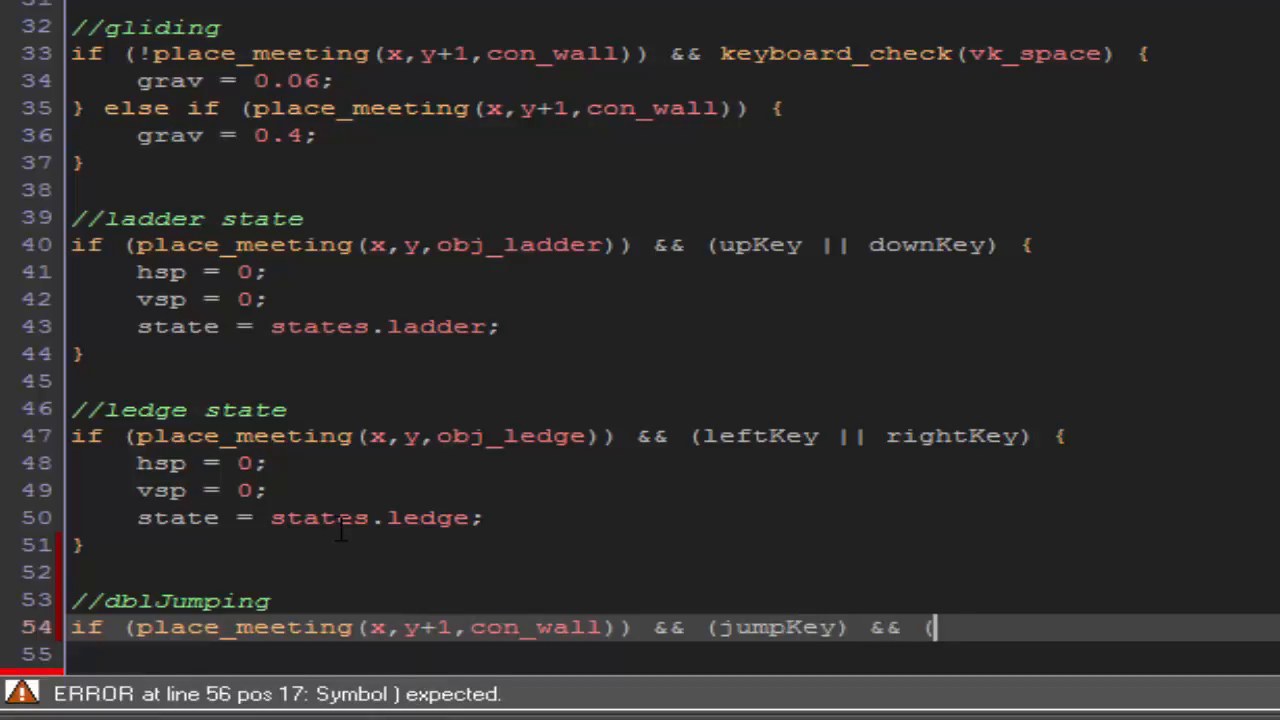
{"action": "type", "text": "!dbl"}
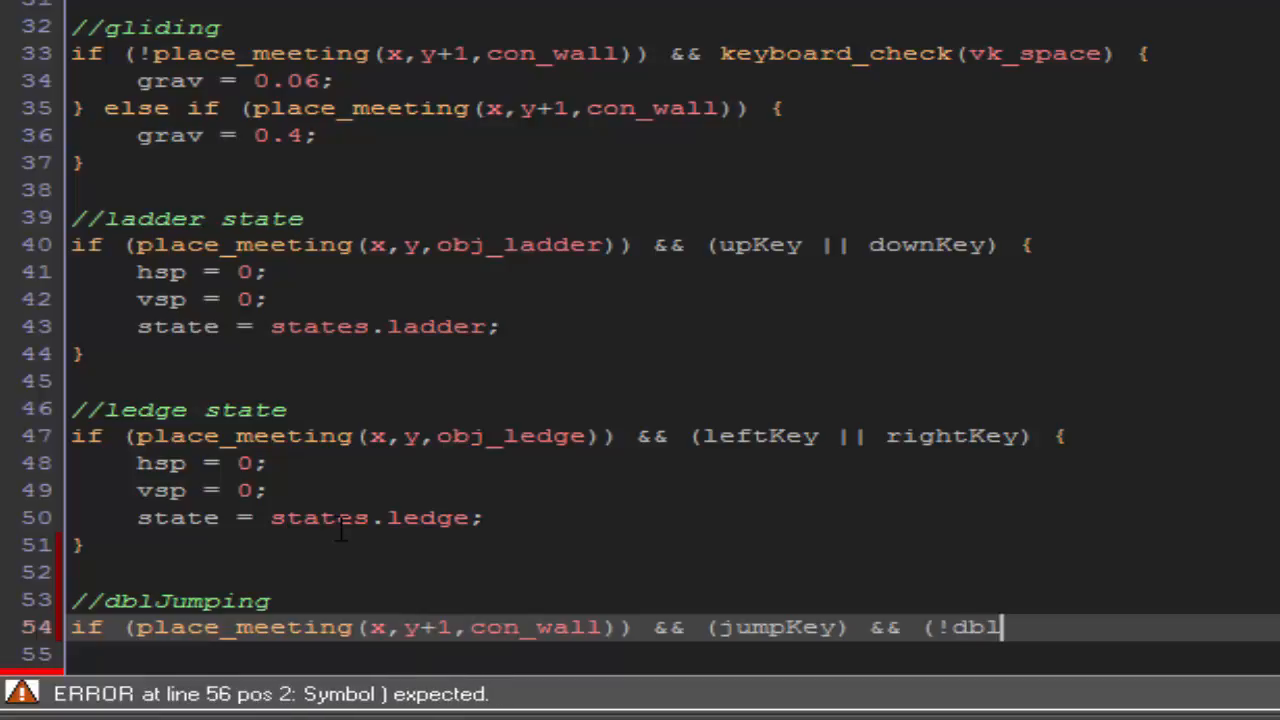
{"action": "type", "text": "Jump) {}"}
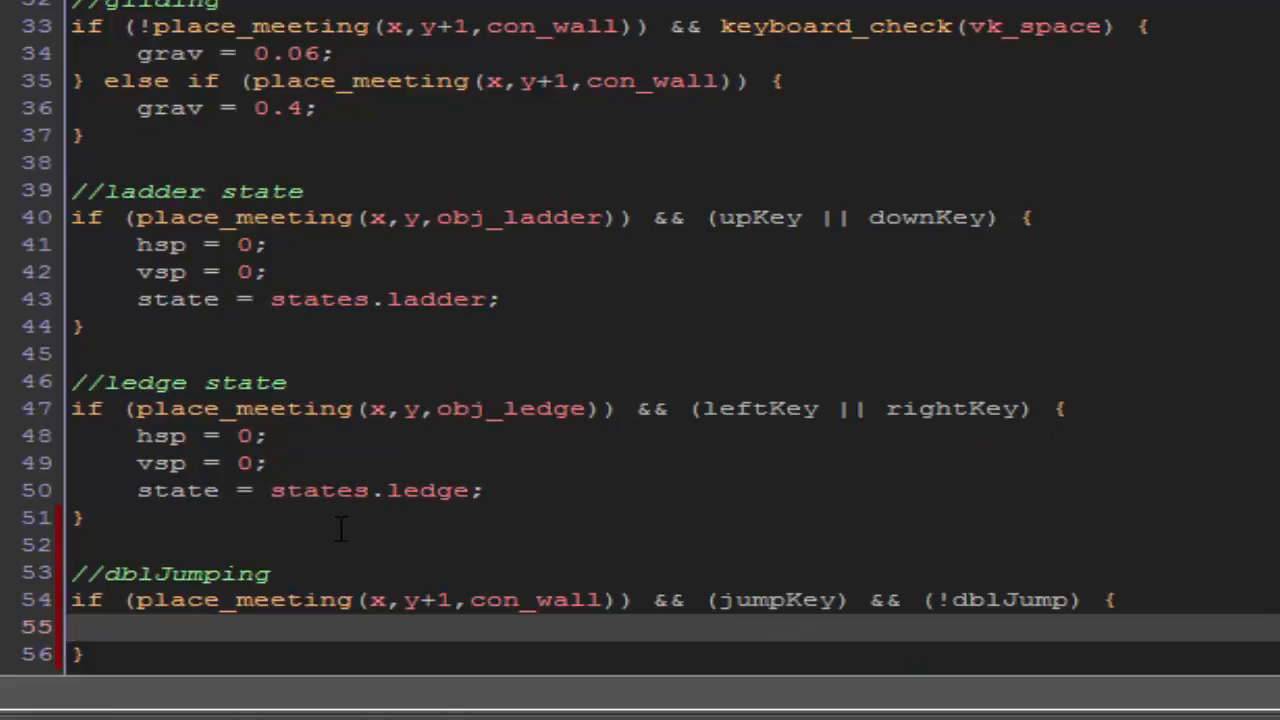
{"action": "type", "text": "d"}
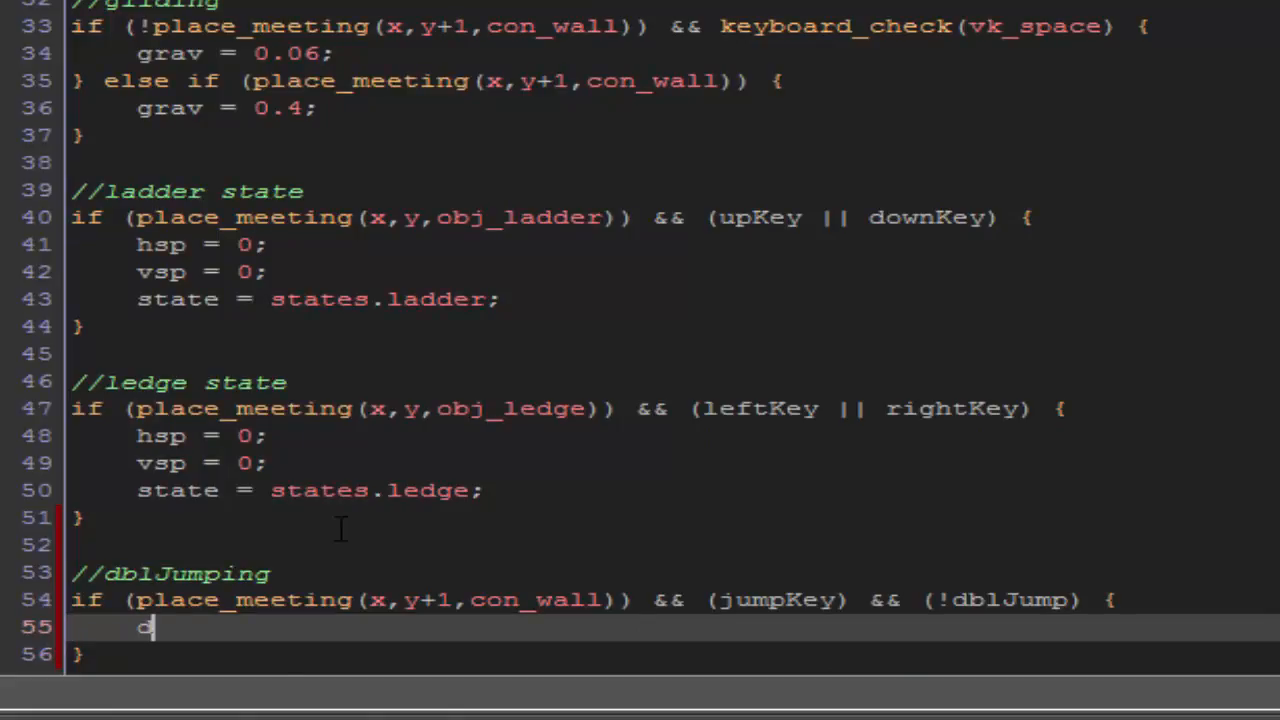
{"action": "type", "text": "blJump = tru"}
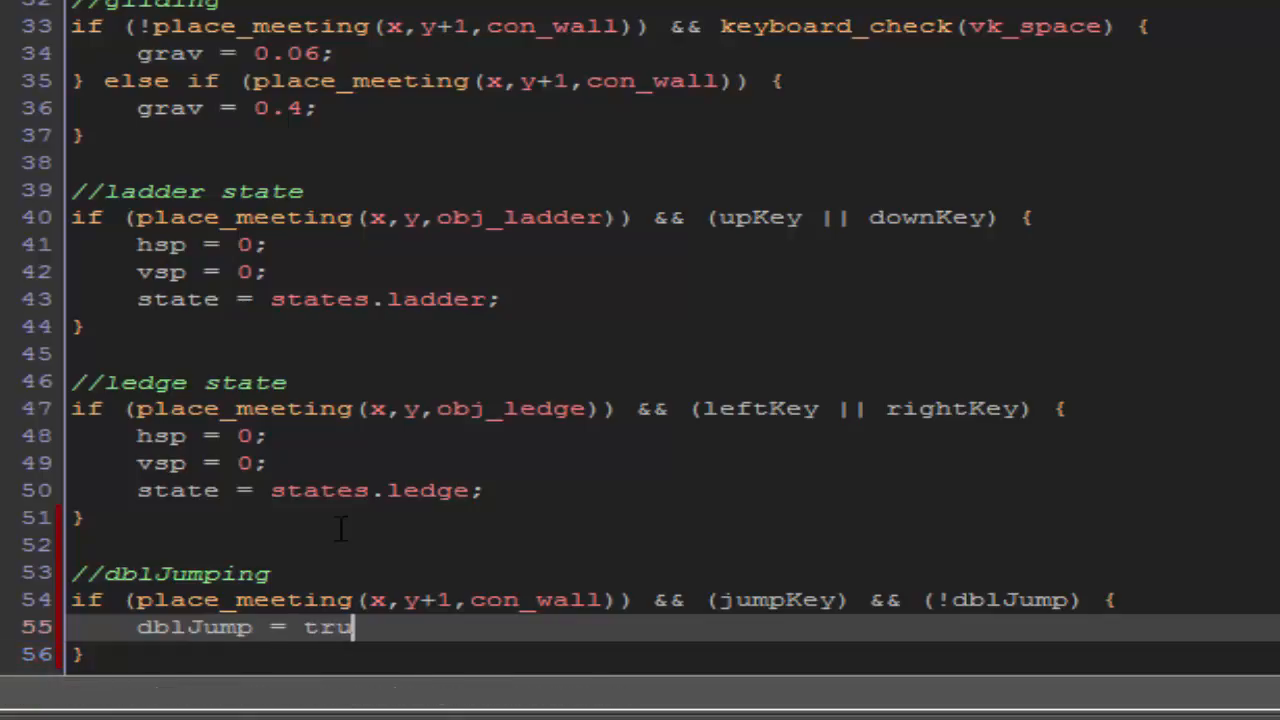
{"action": "type", "text": "e;"}
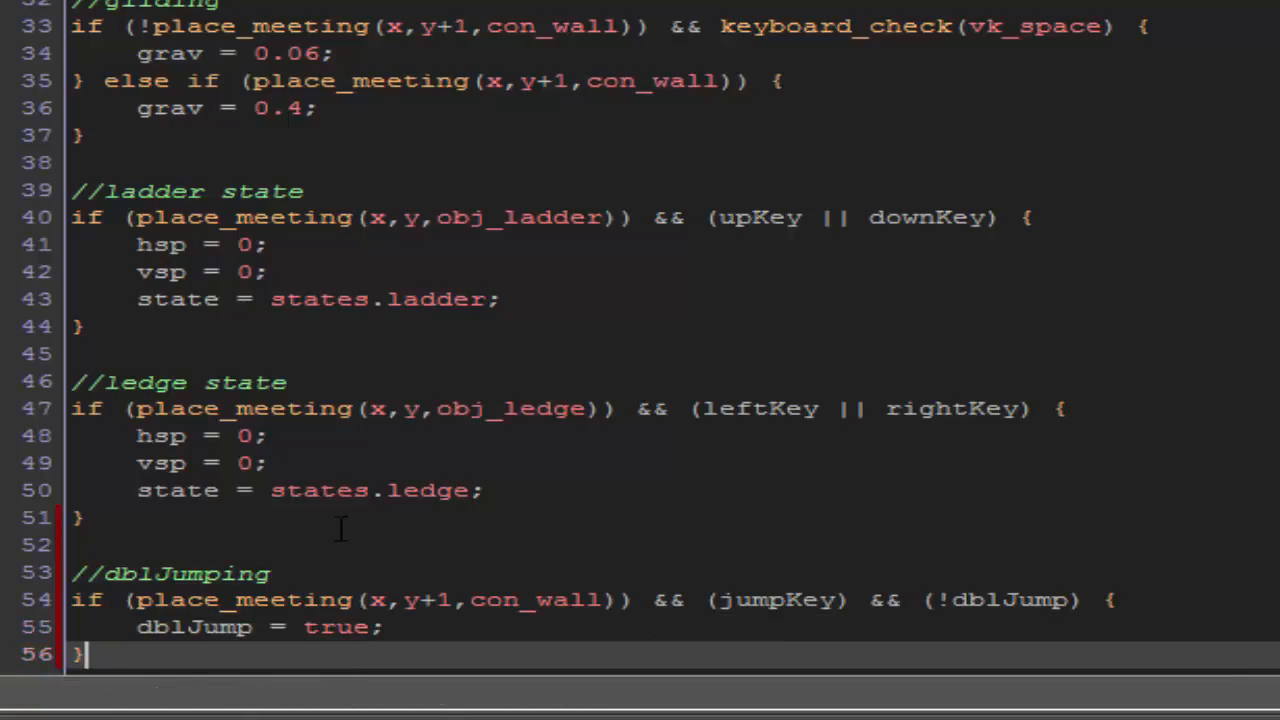
Step: Add the else-if on con_wall resetting dblJump = false and dblJumpCount = 2
{"action": "type", "text": "else if"}
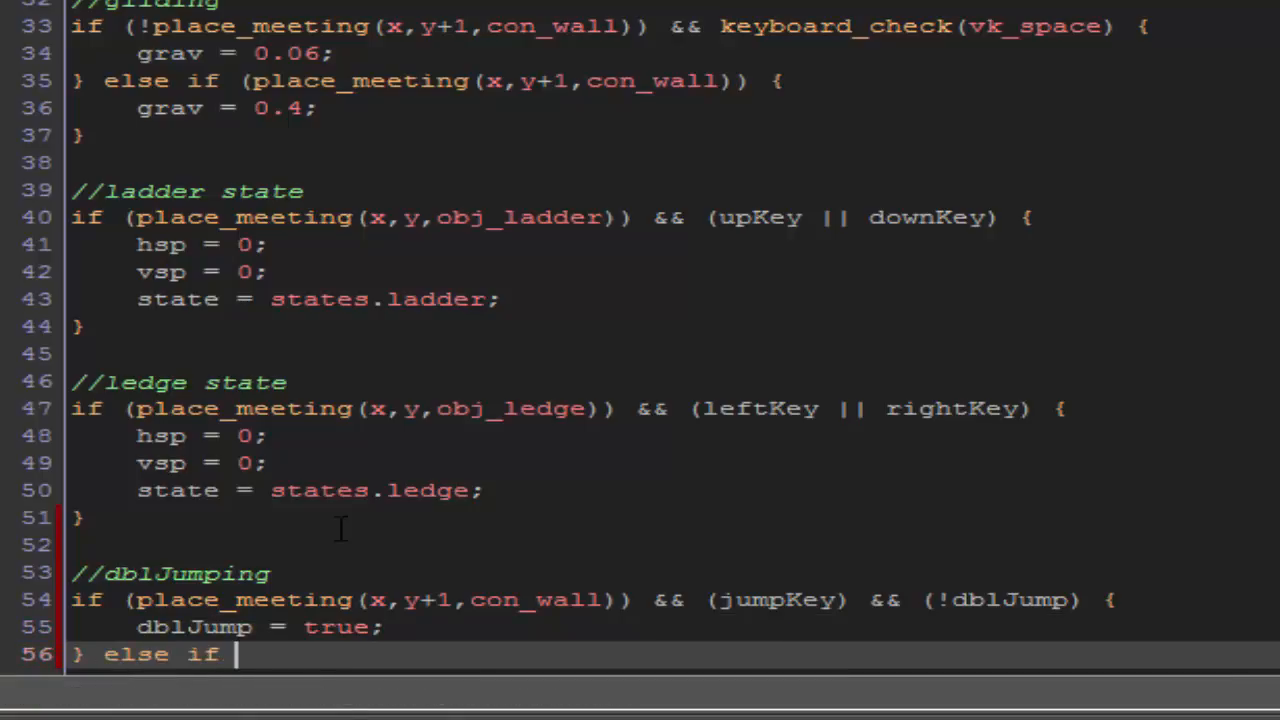
{"action": "type", "text": "("}
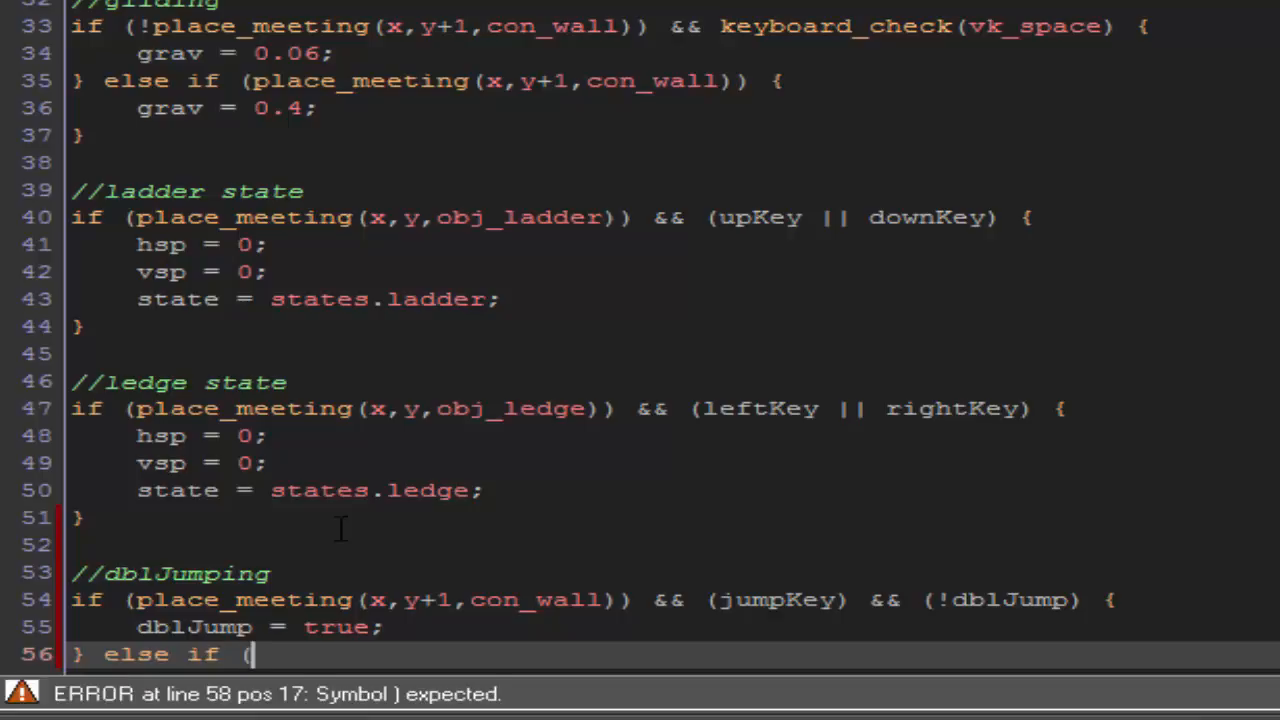
{"action": "type", "text": "place_meeting"}
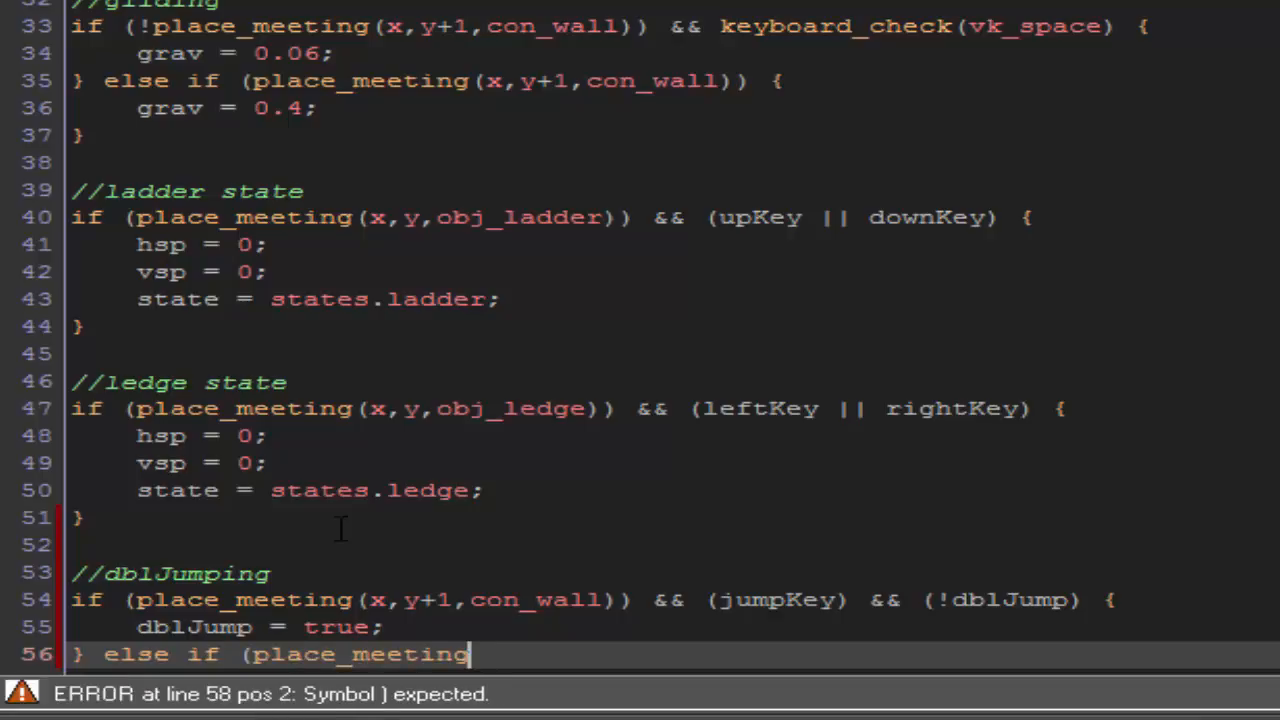
{"action": "type", "text": "(x,y+"}
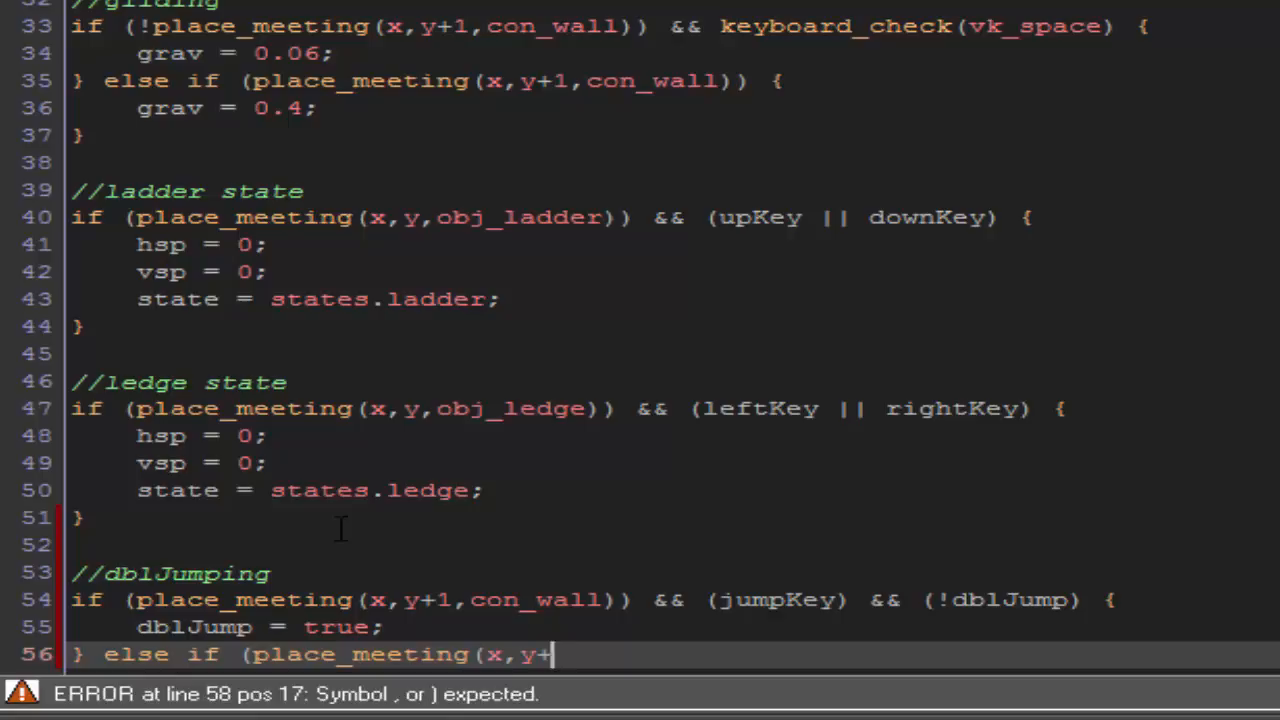
{"action": "type", "text": "1,con_wall)) && (dblJu"}
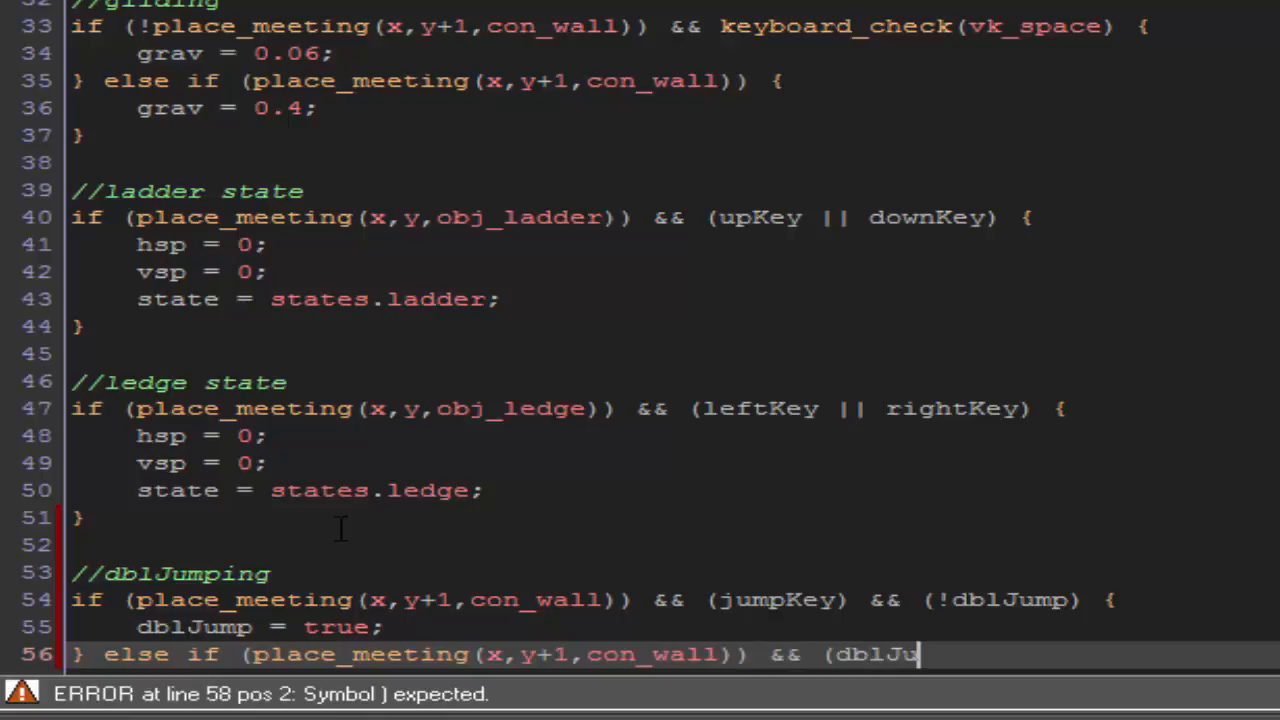
{"action": "type", "text": "mp) {"}
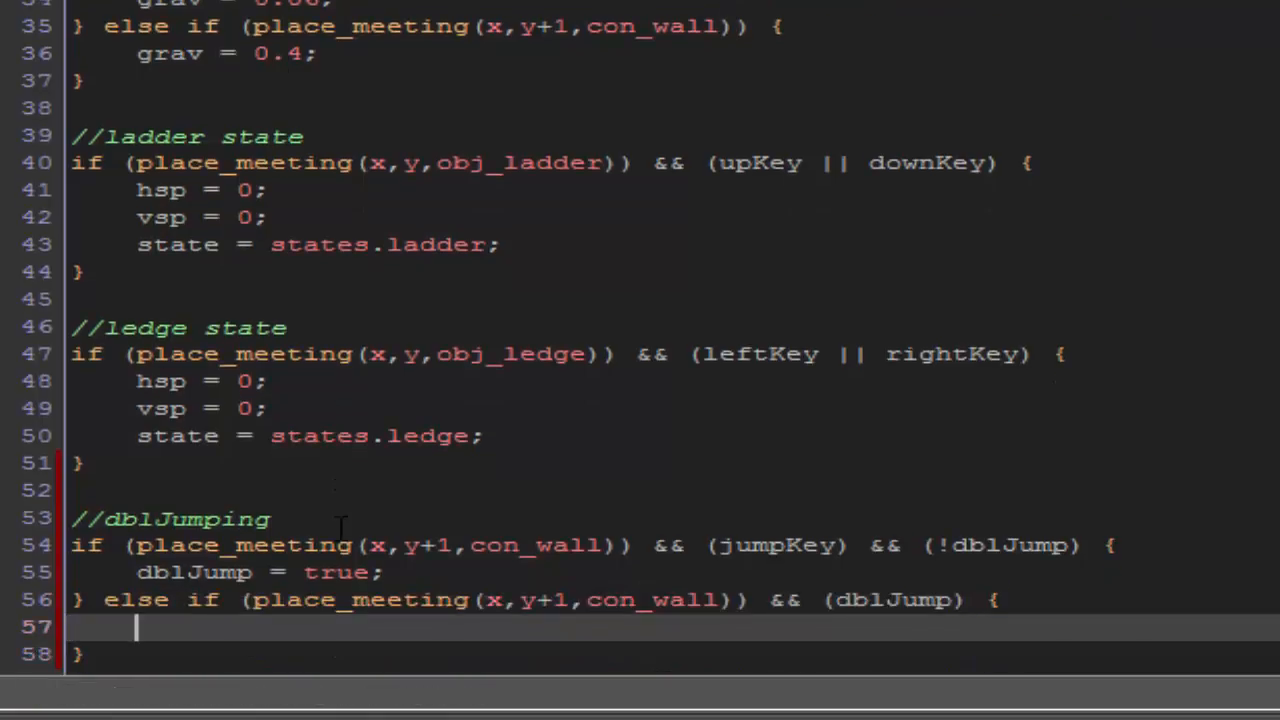
{"action": "type", "text": "dblJump = false;"}
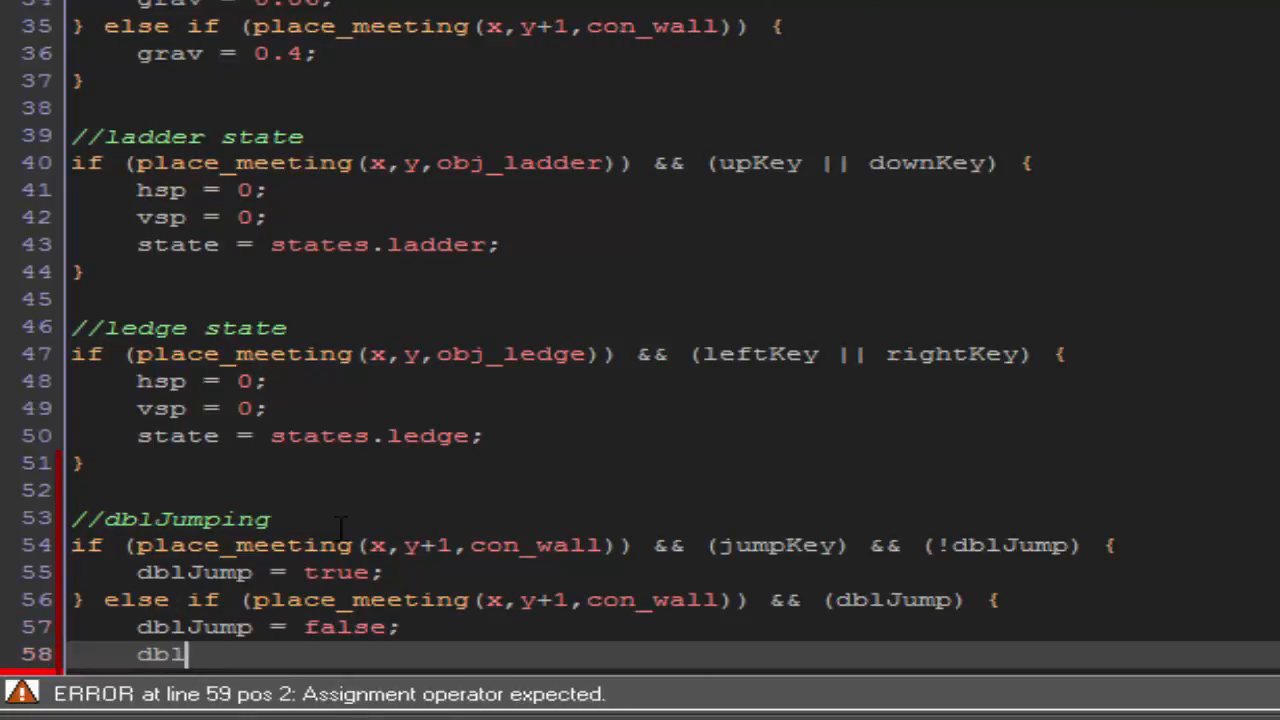
{"action": "type", "text": "JumpCount"}
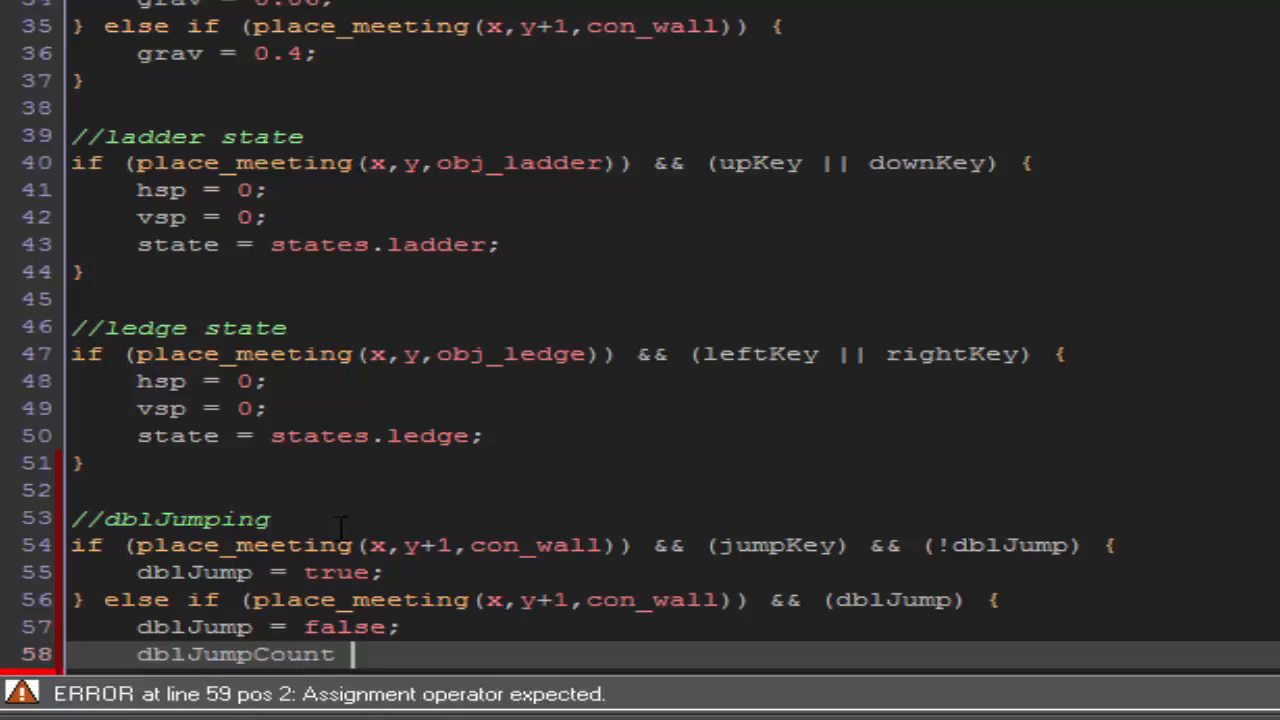
{"action": "type", "text": "= 2;"}
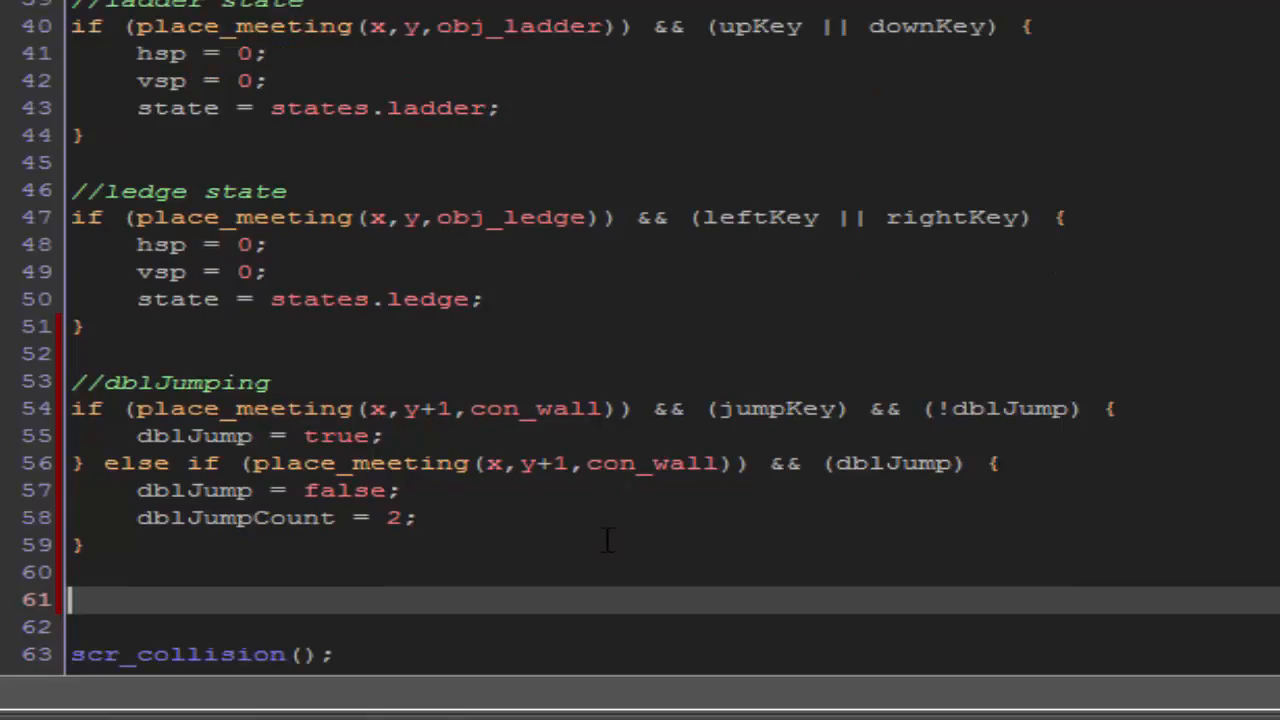
Step: Write the if (dblJump) && (dblJumpCount >= 1) condition with its braces
{"action": "type", "text": "if ("}
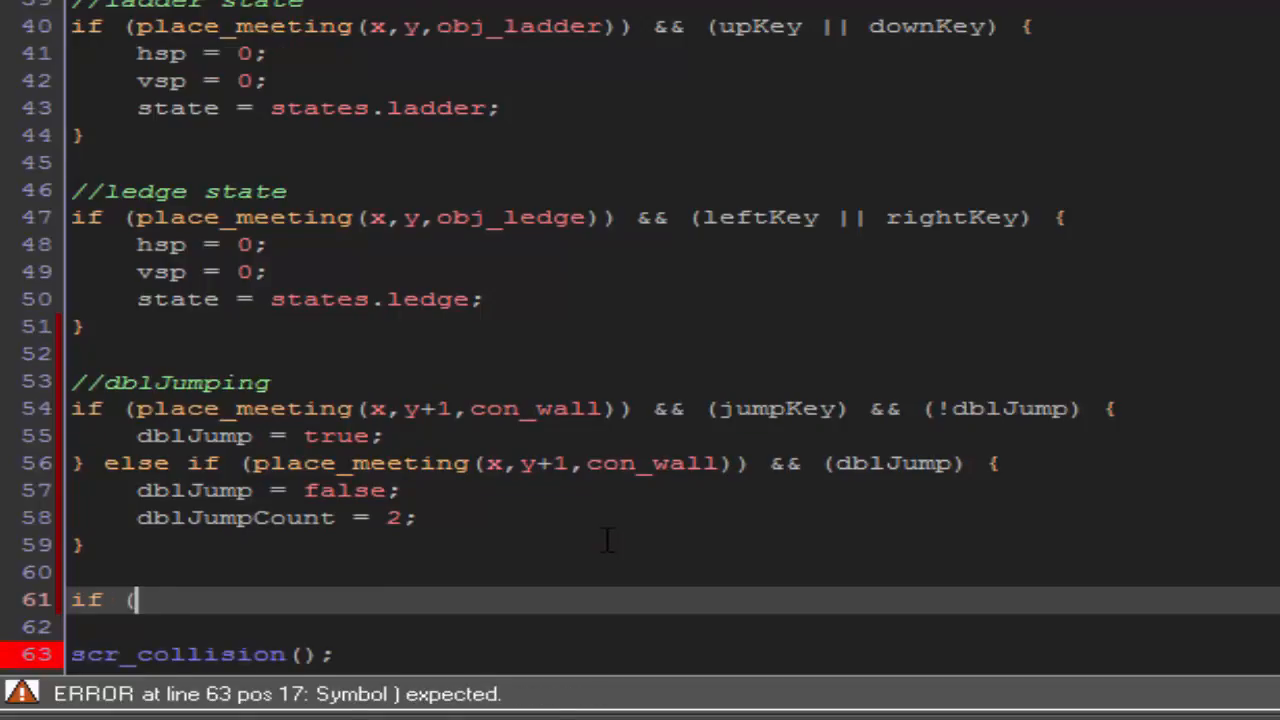
{"action": "type", "text": "dblJump)"}
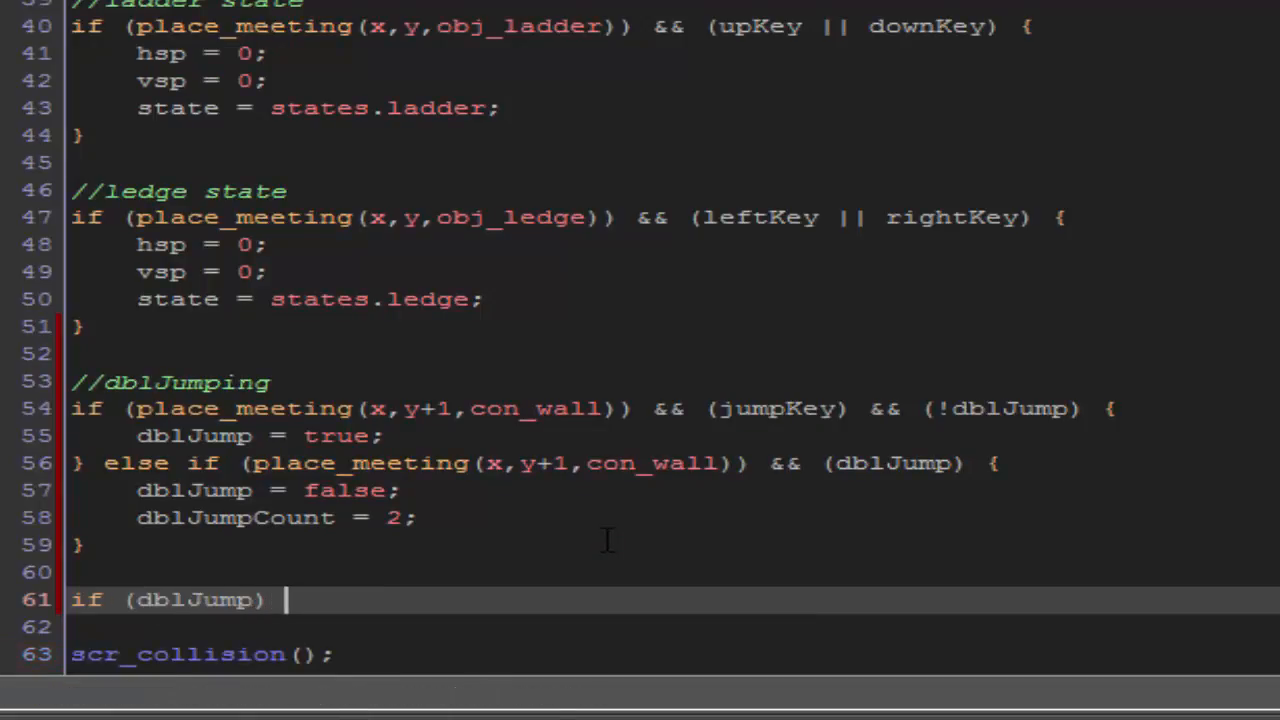
{"action": "type", "text": "&& ("}
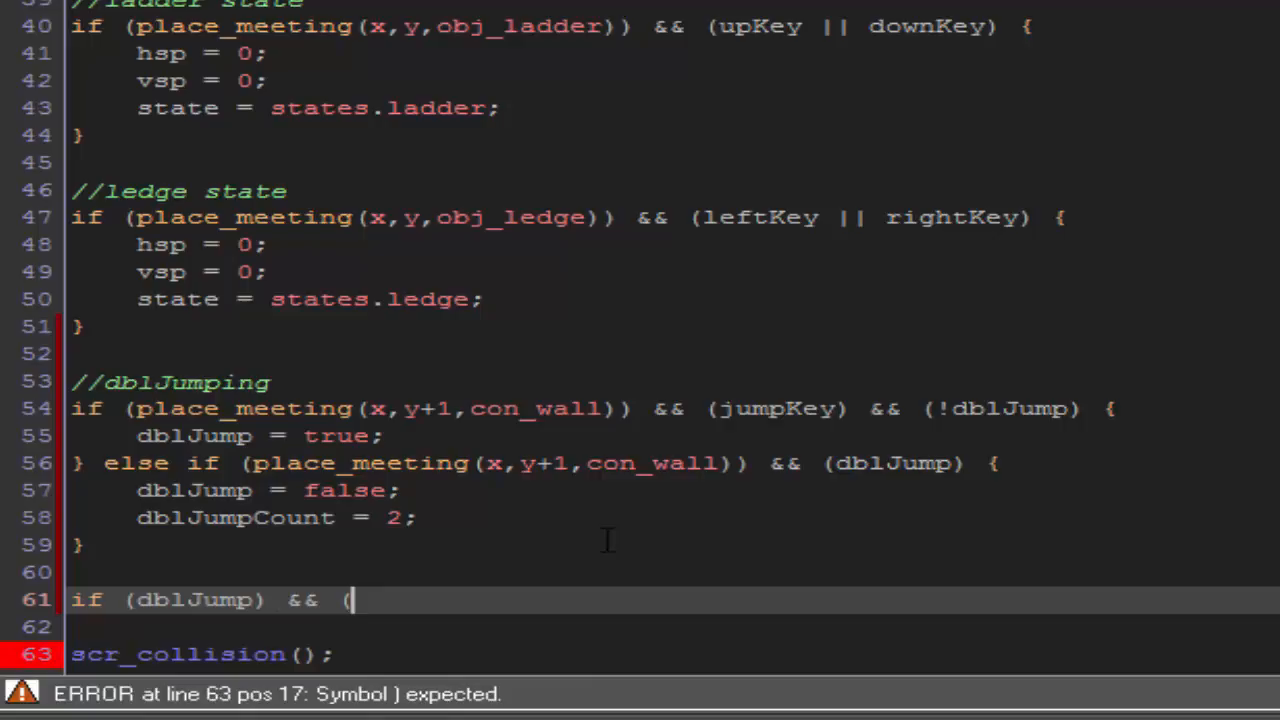
{"action": "type", "text": "dblJumpCount"}
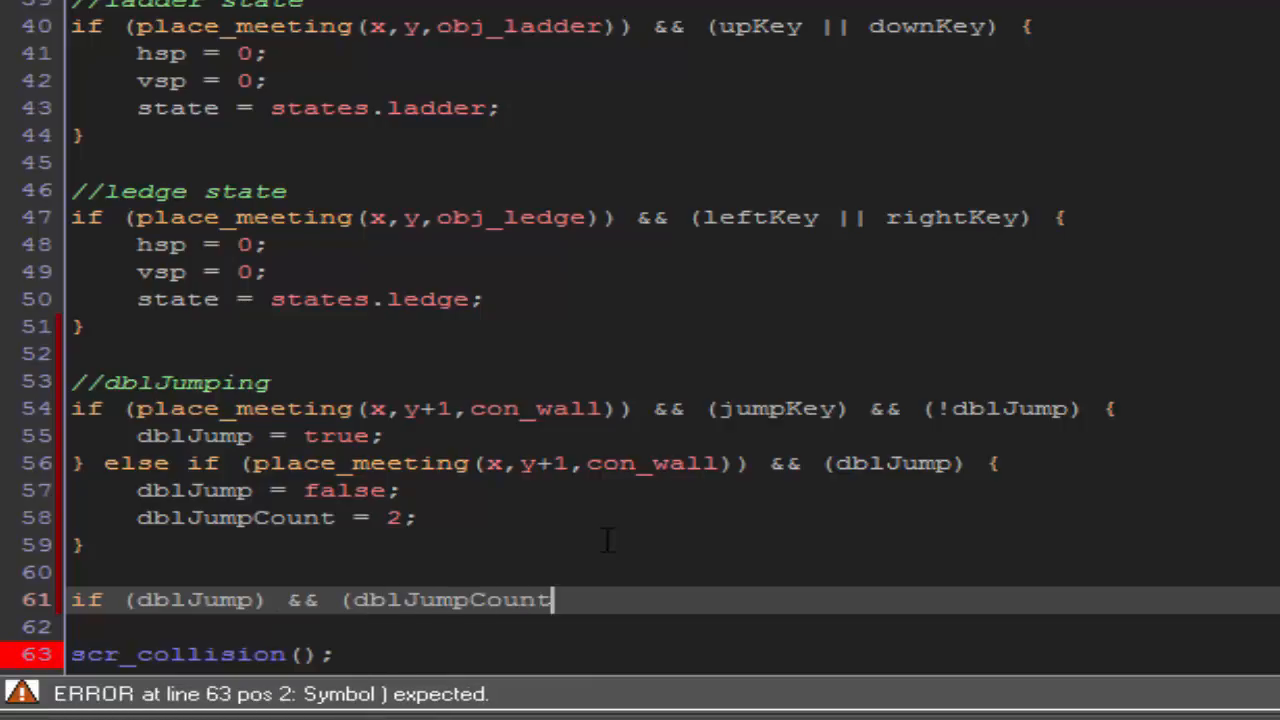
{"action": "type", "text": ">= 1)"}
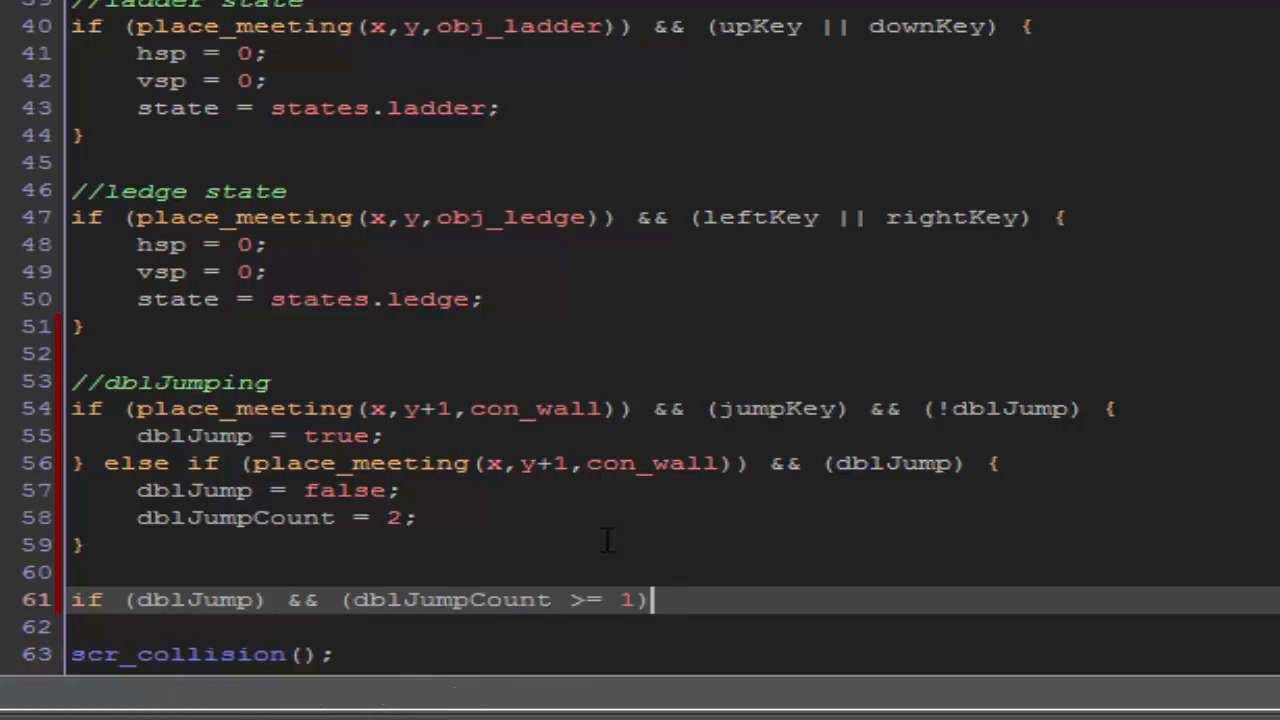
{"action": "type", "text": "{}"}
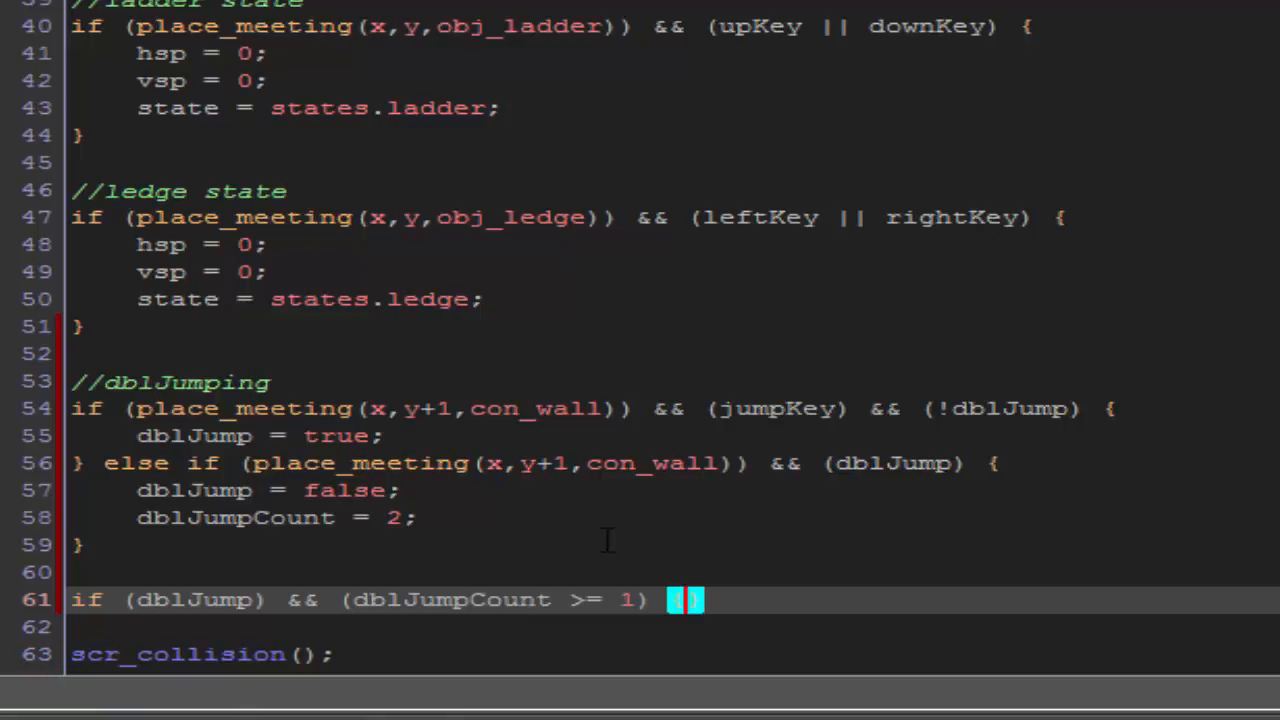
{"action": "type", "text": "{"}
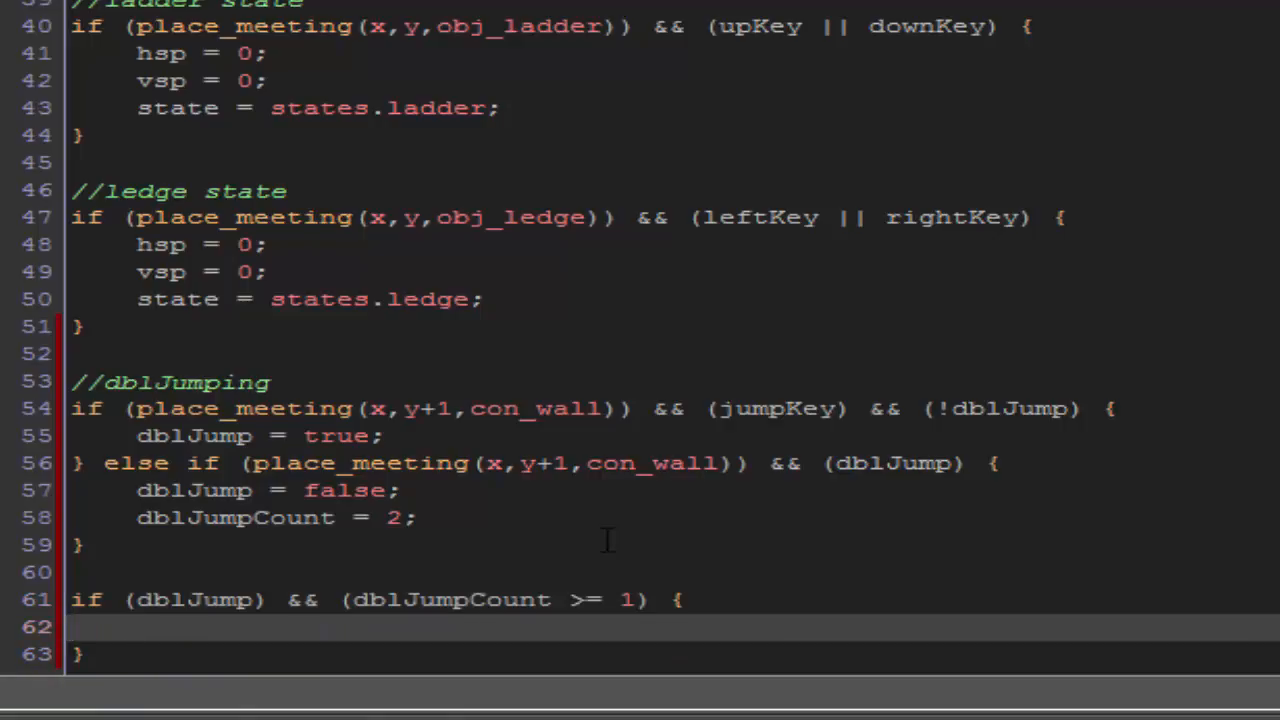
Step: Inside it, on jumpKey set vsp = jumpKey * -jumpspeed and dblJumpCount -= 1
{"action": "type", "text": "if (ju"}
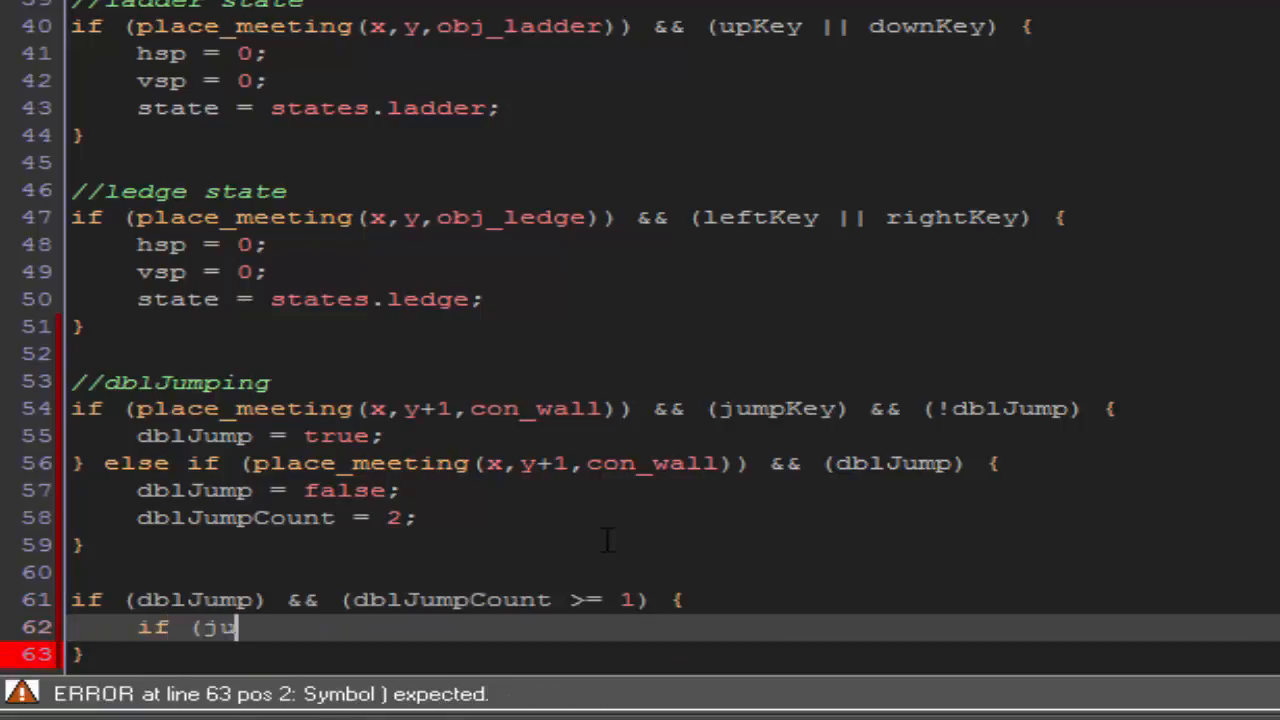
{"action": "type", "text": "mpKey)"}
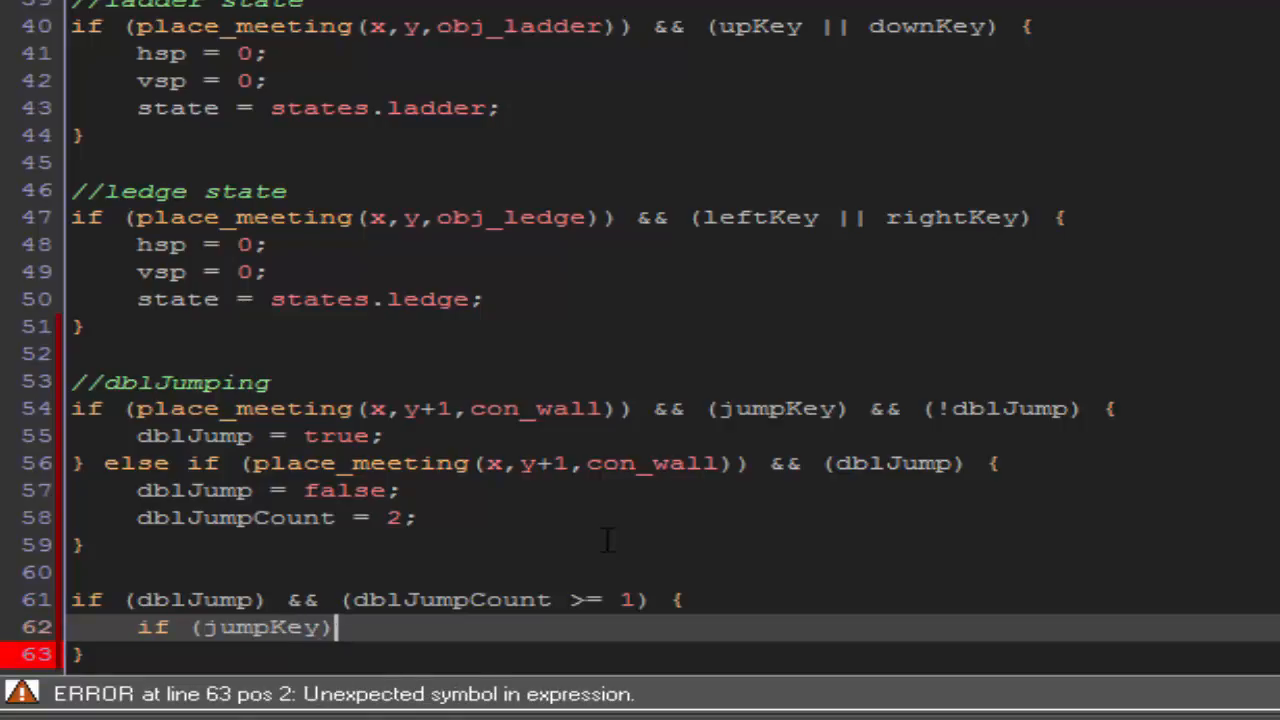
{"action": "type", "text": "{"}
{"action": "type", "text": "vsp = jump"}
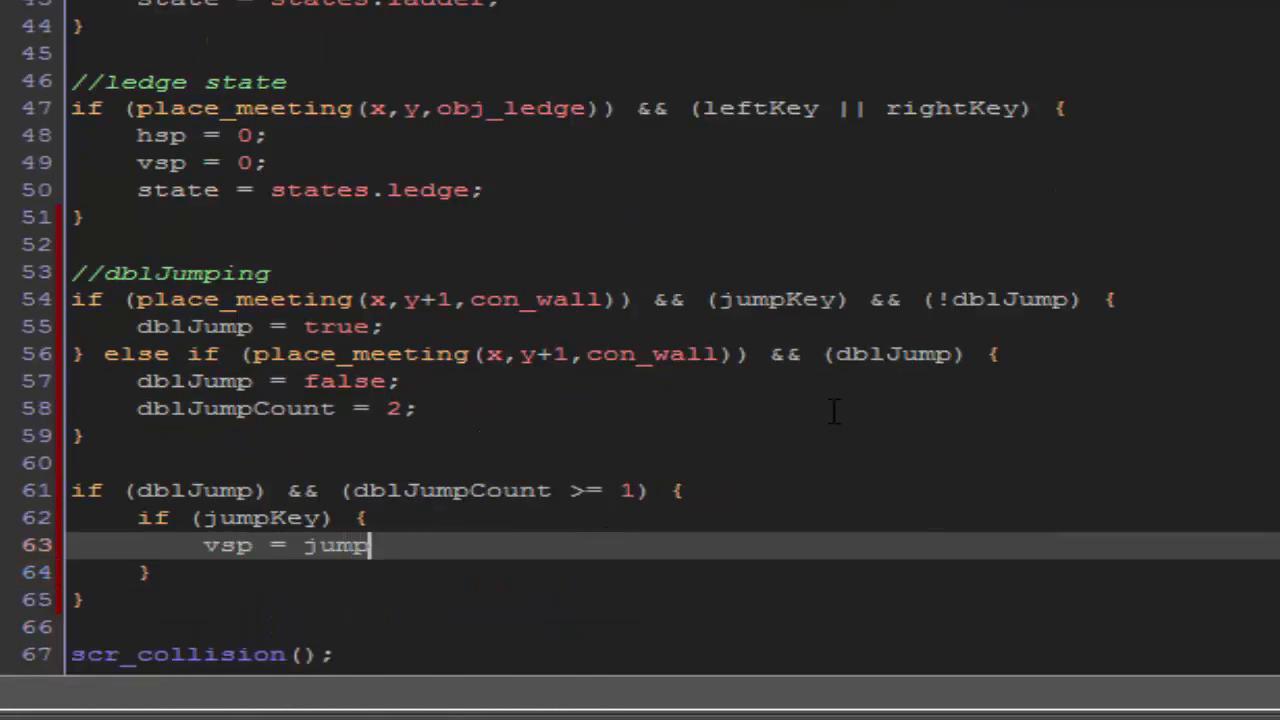
{"action": "type", "text": "Key * -"}
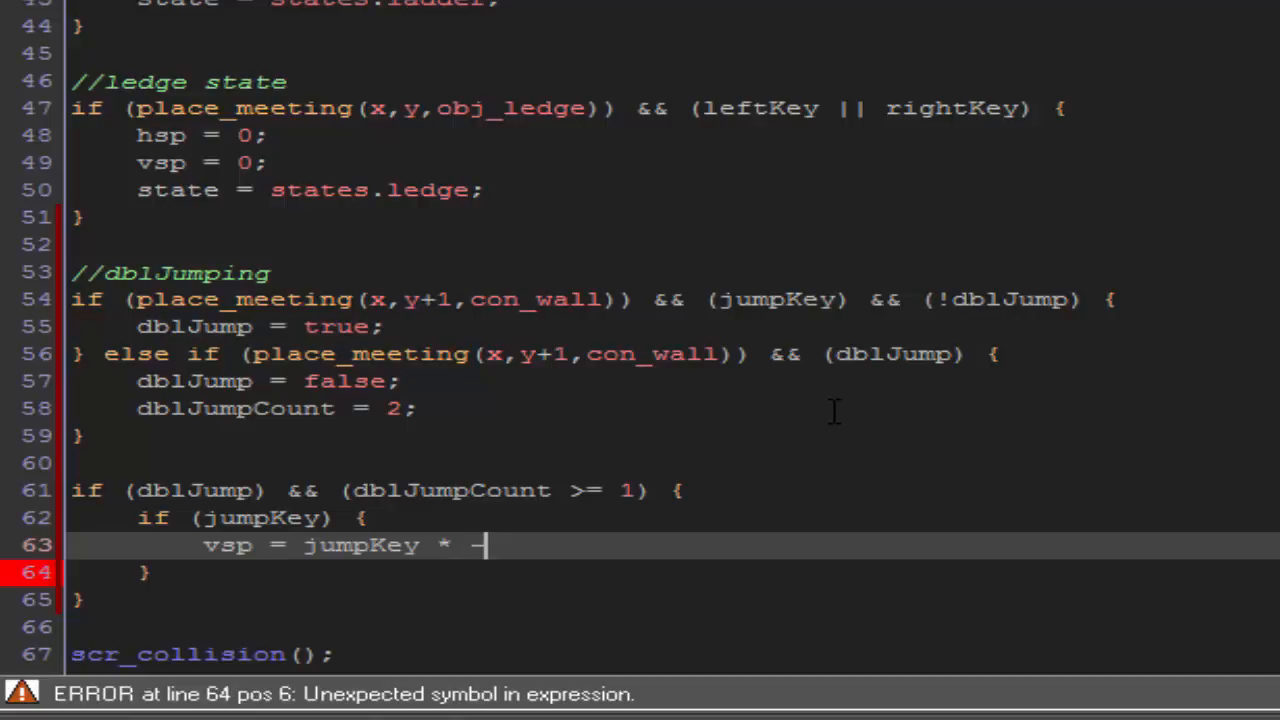
{"action": "type", "text": "jumpspeed;"}
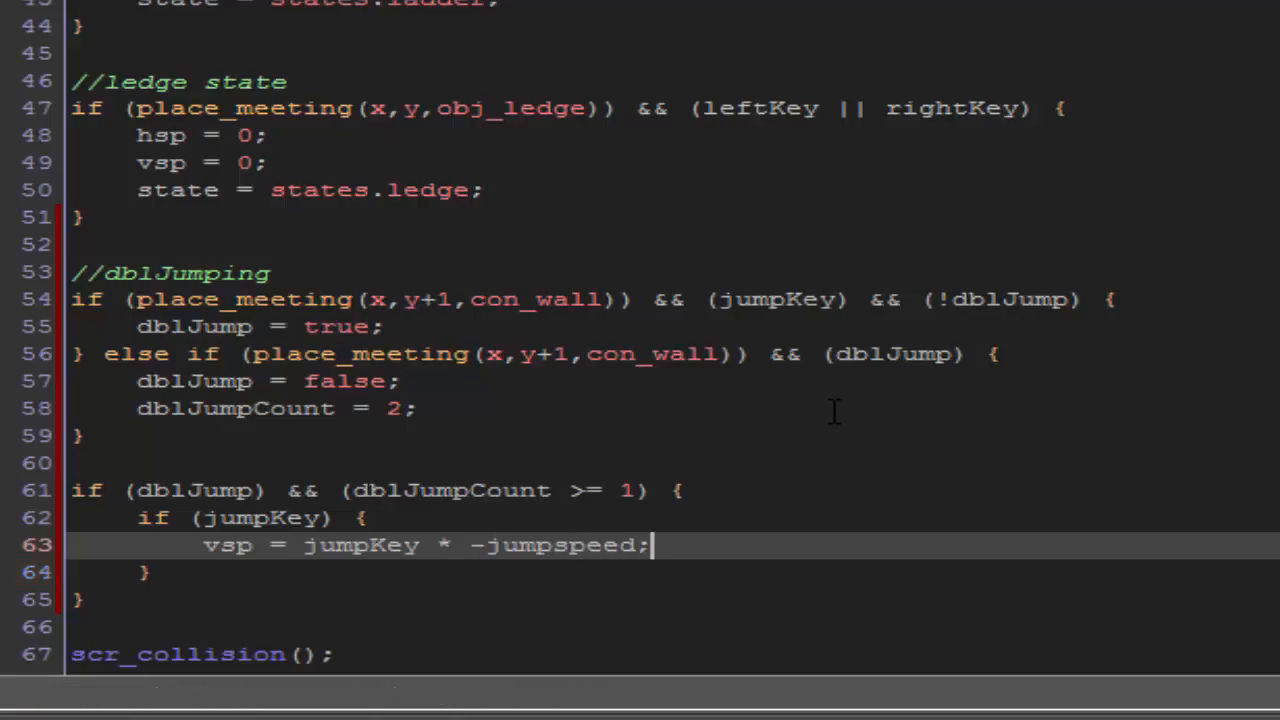
{"action": "type", "text": "db"}
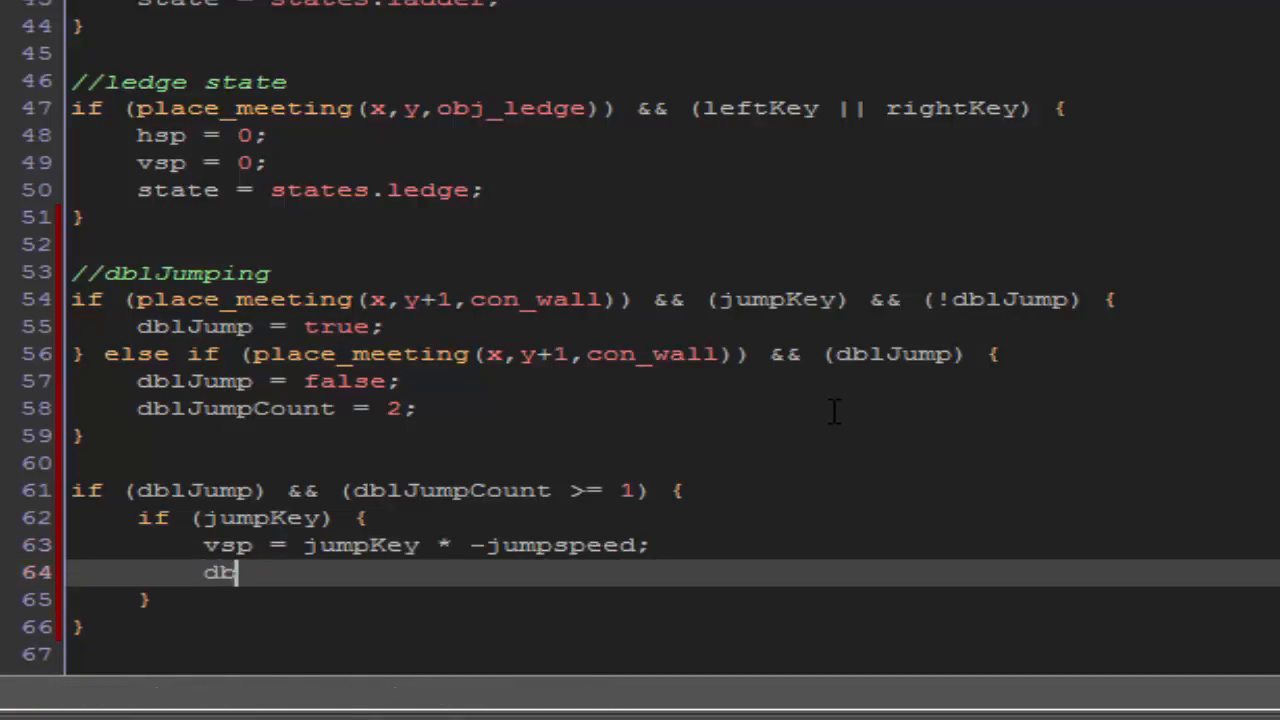
{"action": "type", "text": "lJumpCount"}
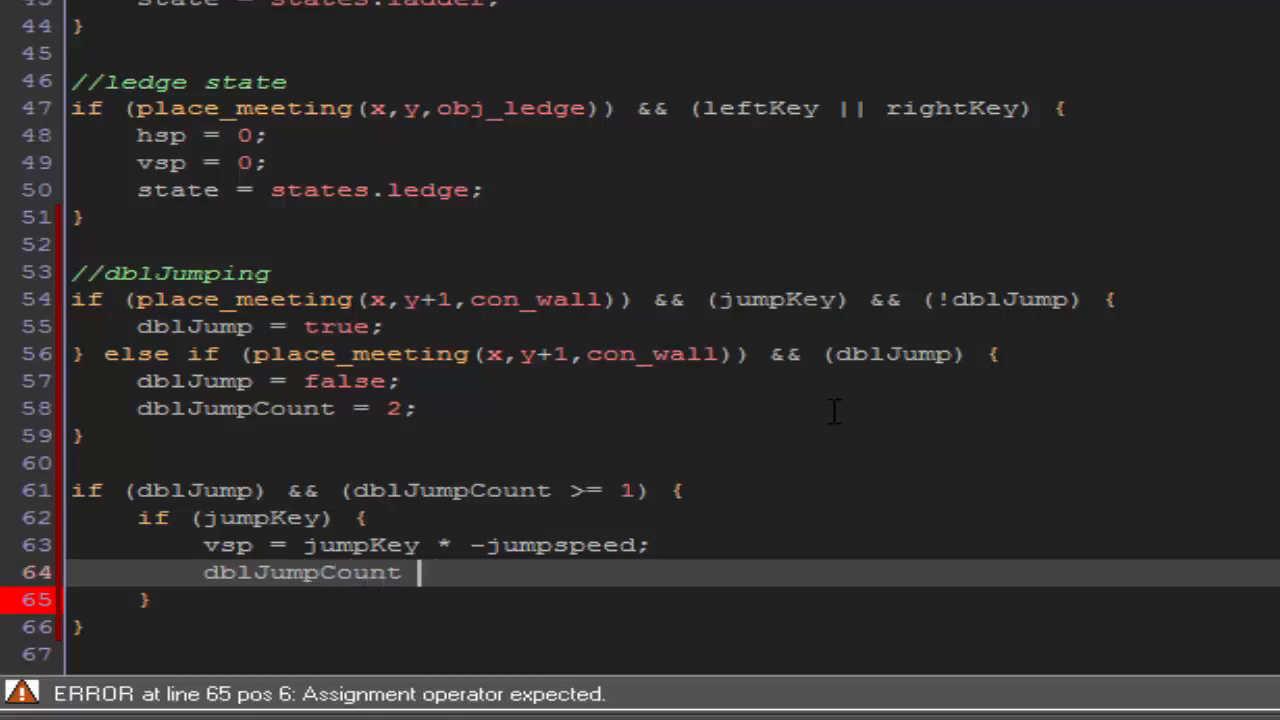
{"action": "type", "text": "-= 1;"}
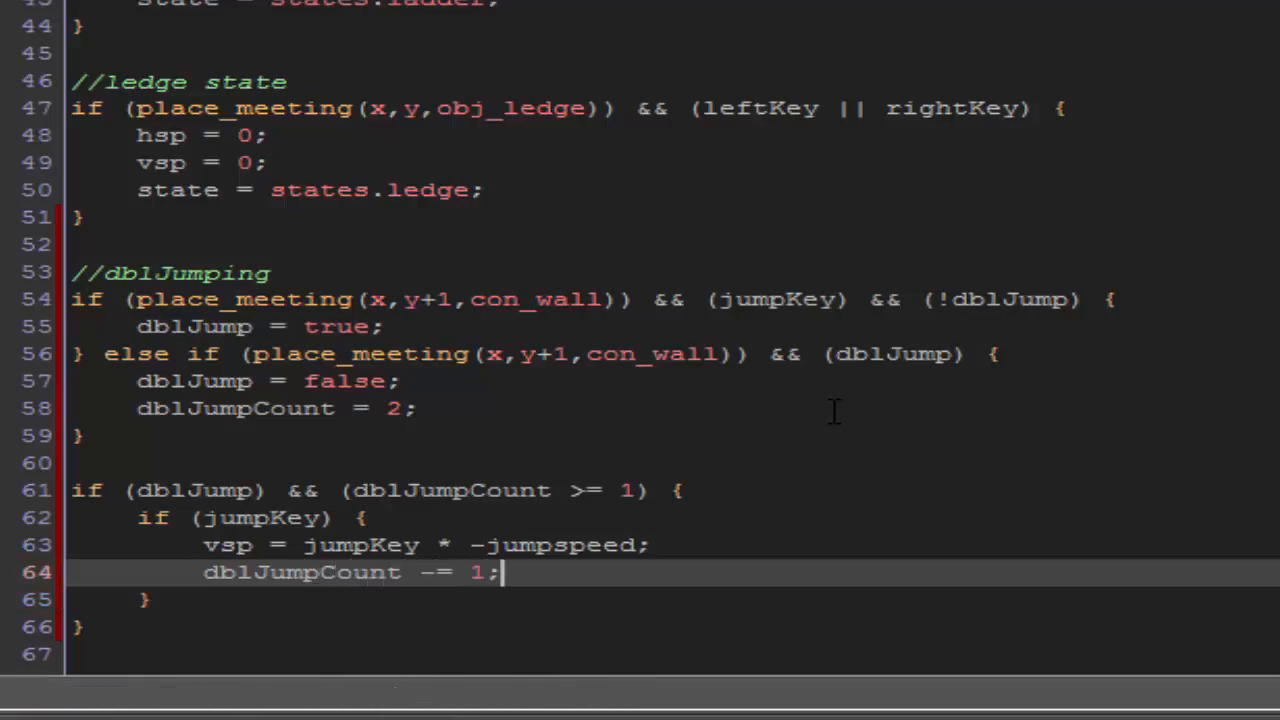
{"action": "scroll", "scroll_direction": "down", "scroll_amount": 3}
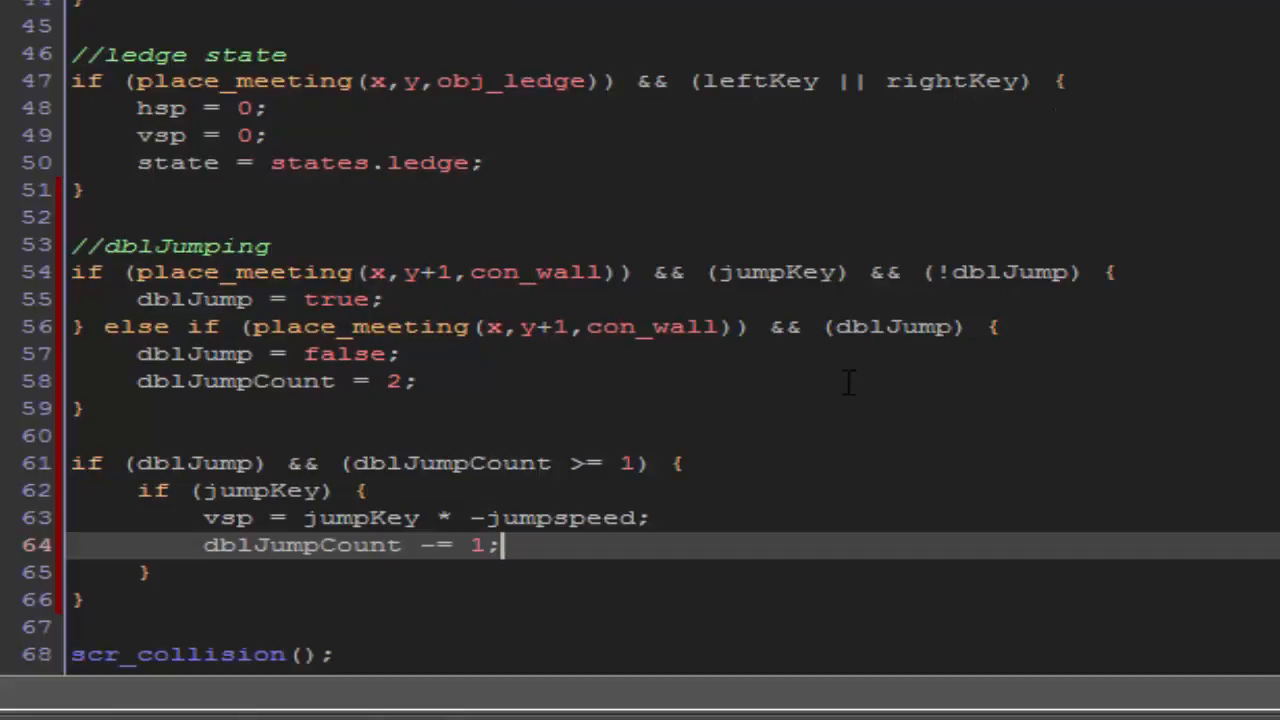
{"action": "mouse_move", "coordinate": [848, 378]}
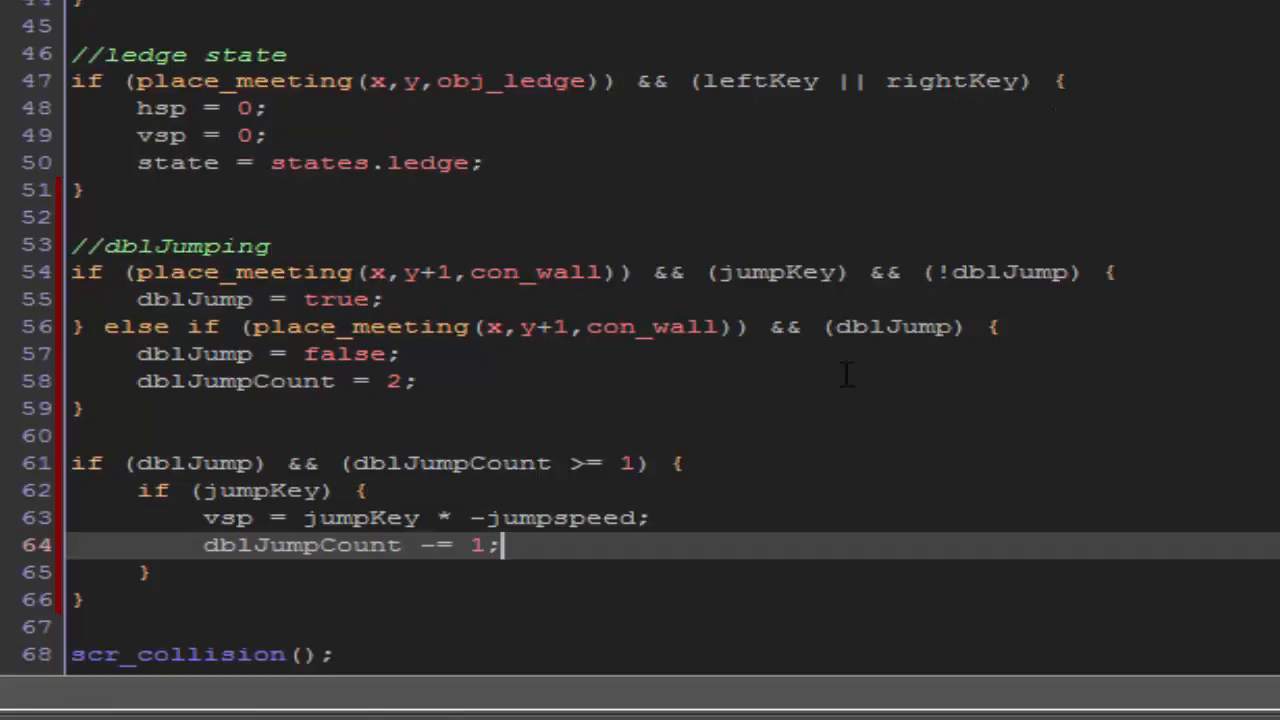
{"action": "mouse_move", "coordinate": [180, 248]}
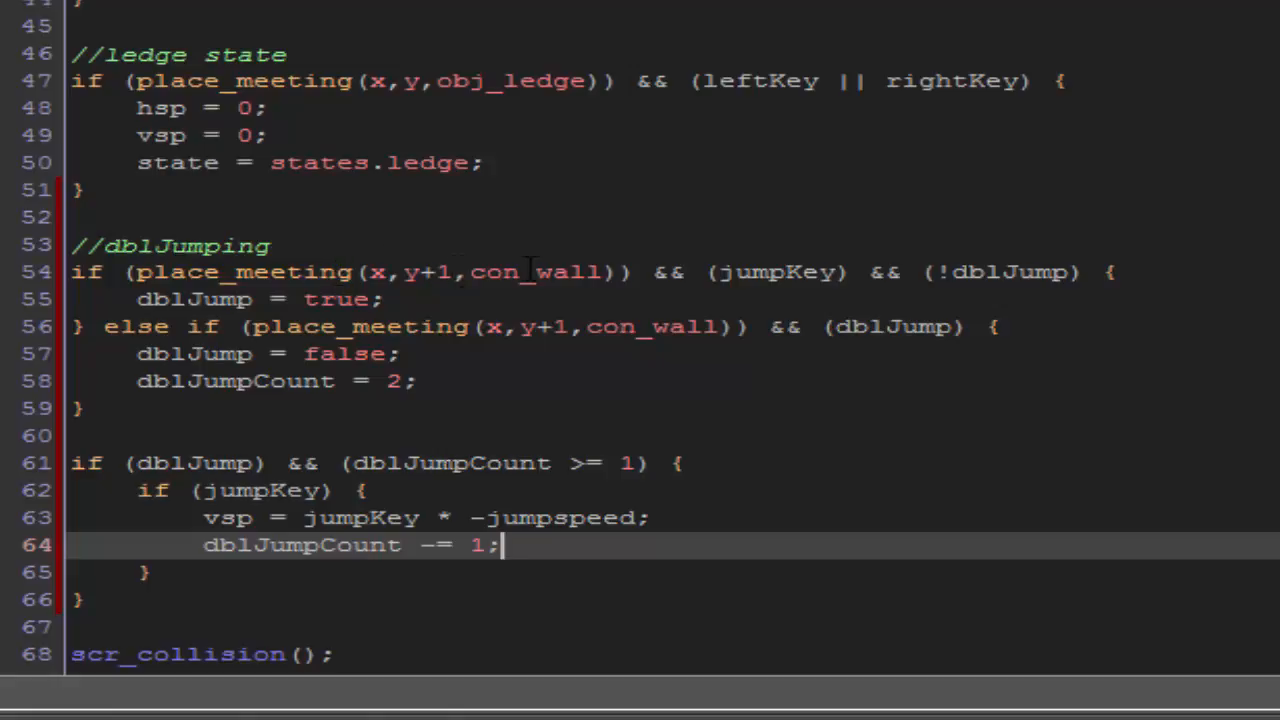
{"action": "mouse_move", "coordinate": [716, 270]}
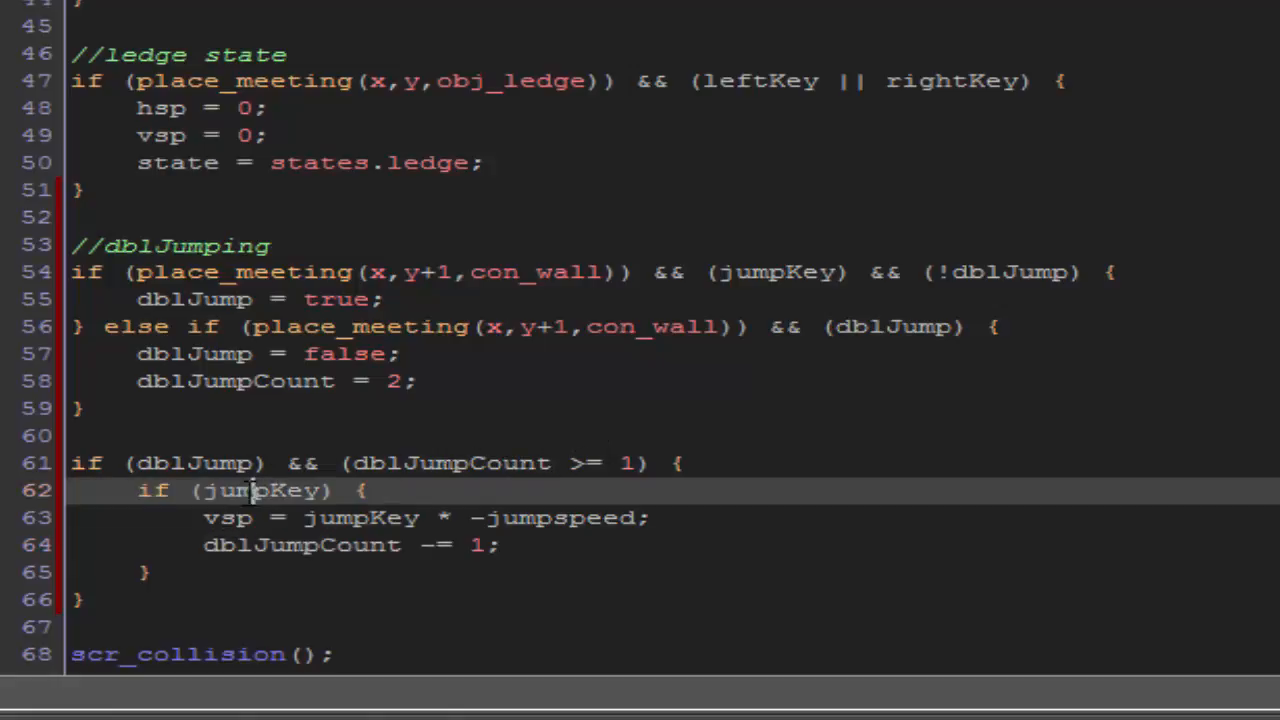
{"action": "left_click", "coordinate": [328, 490]}
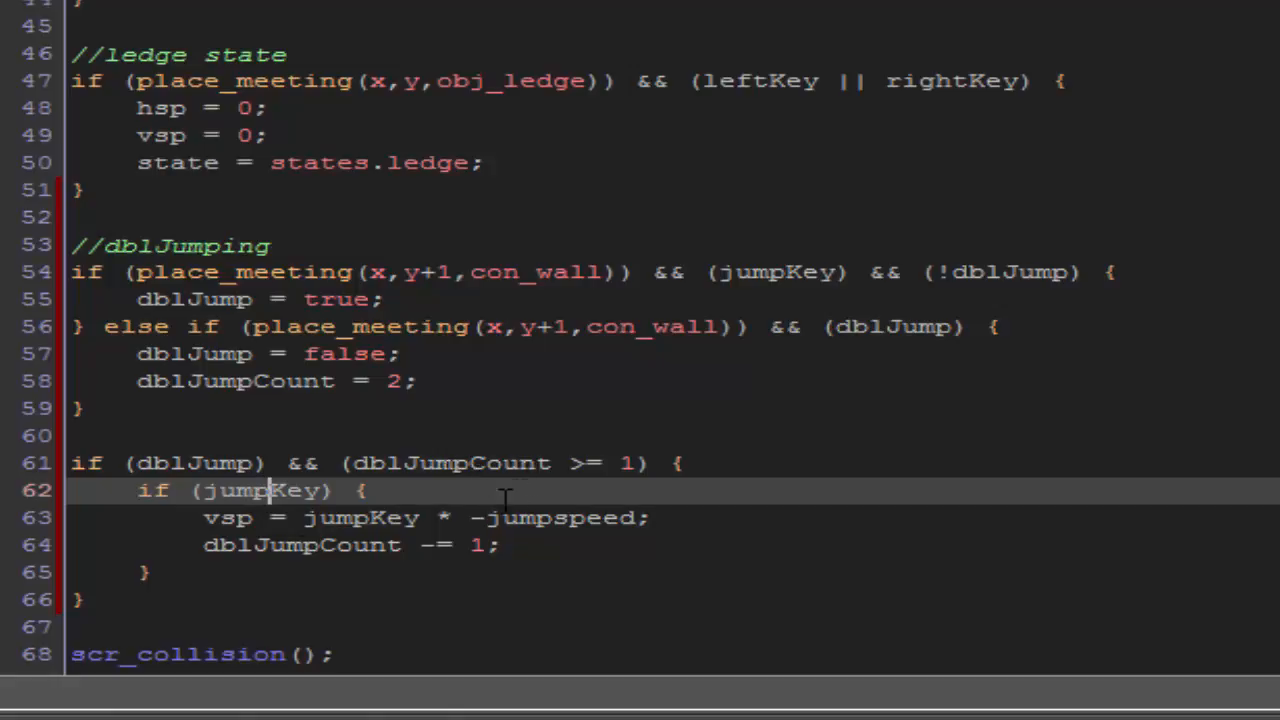
{"action": "double_click", "coordinate": [252, 544]}
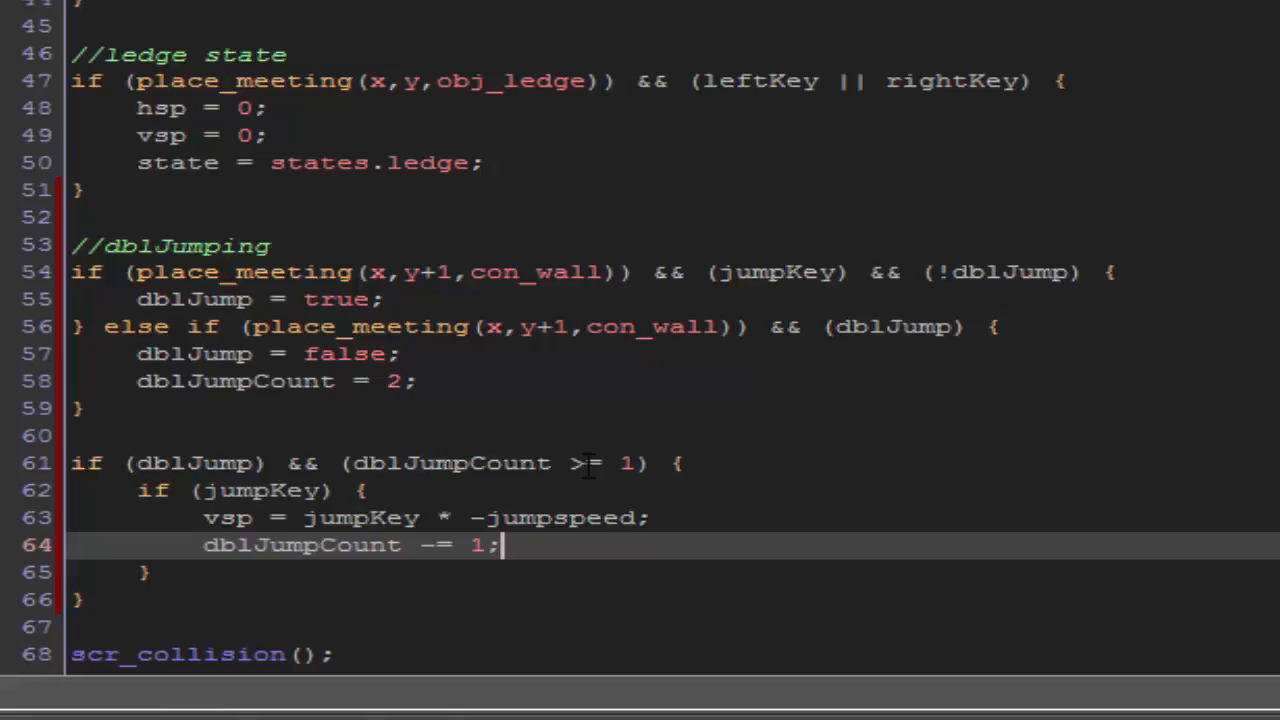
{"action": "mouse_move", "coordinate": [624, 438]}
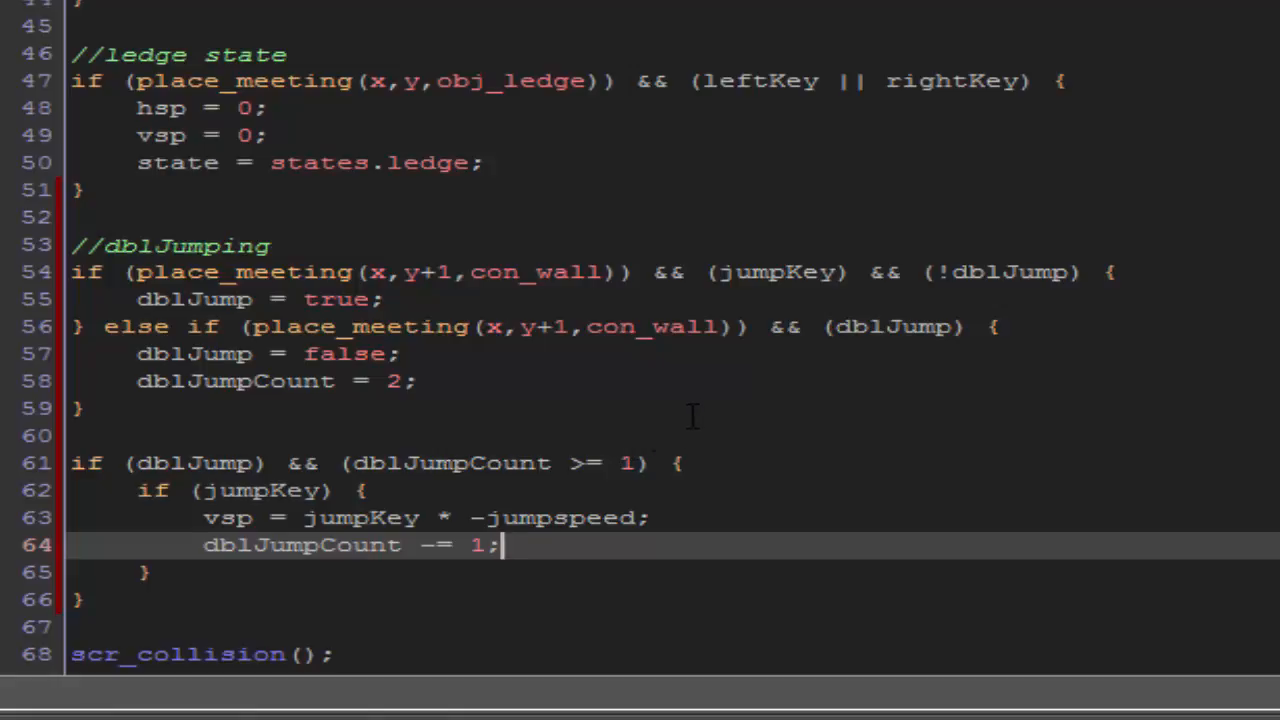
{"action": "mouse_move", "coordinate": [776, 414]}
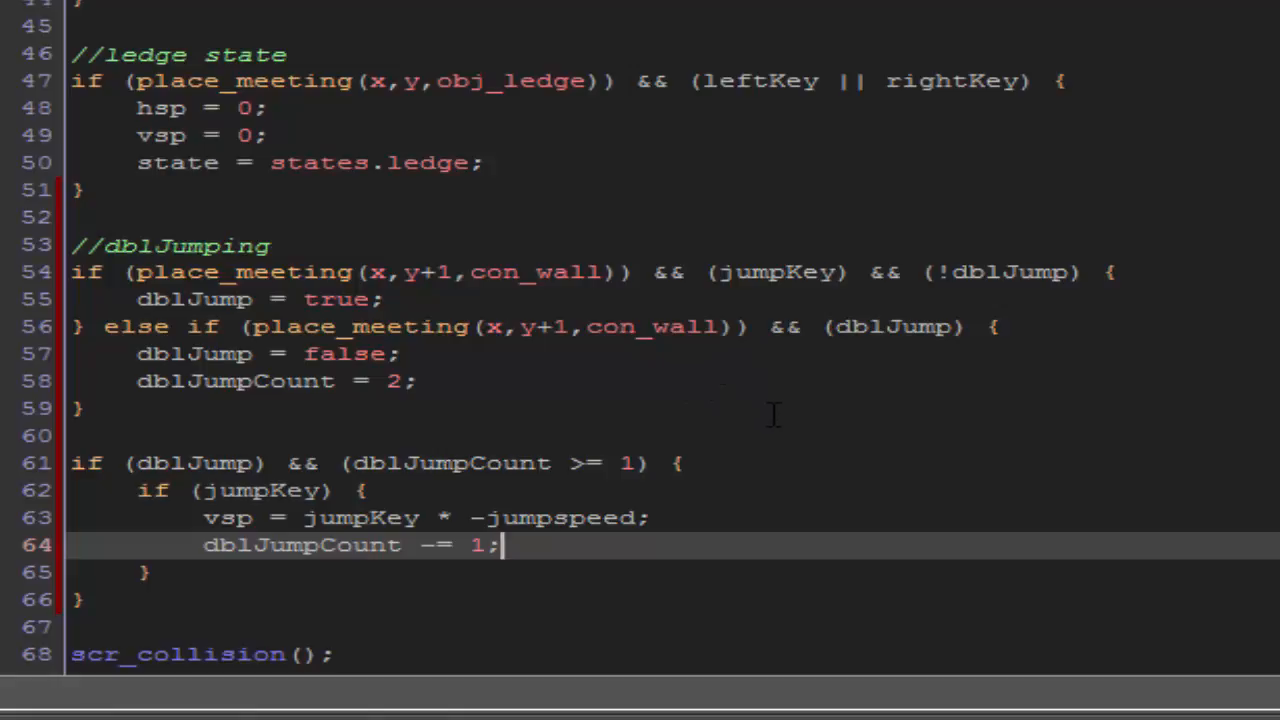
{"action": "mouse_move", "coordinate": [816, 478]}
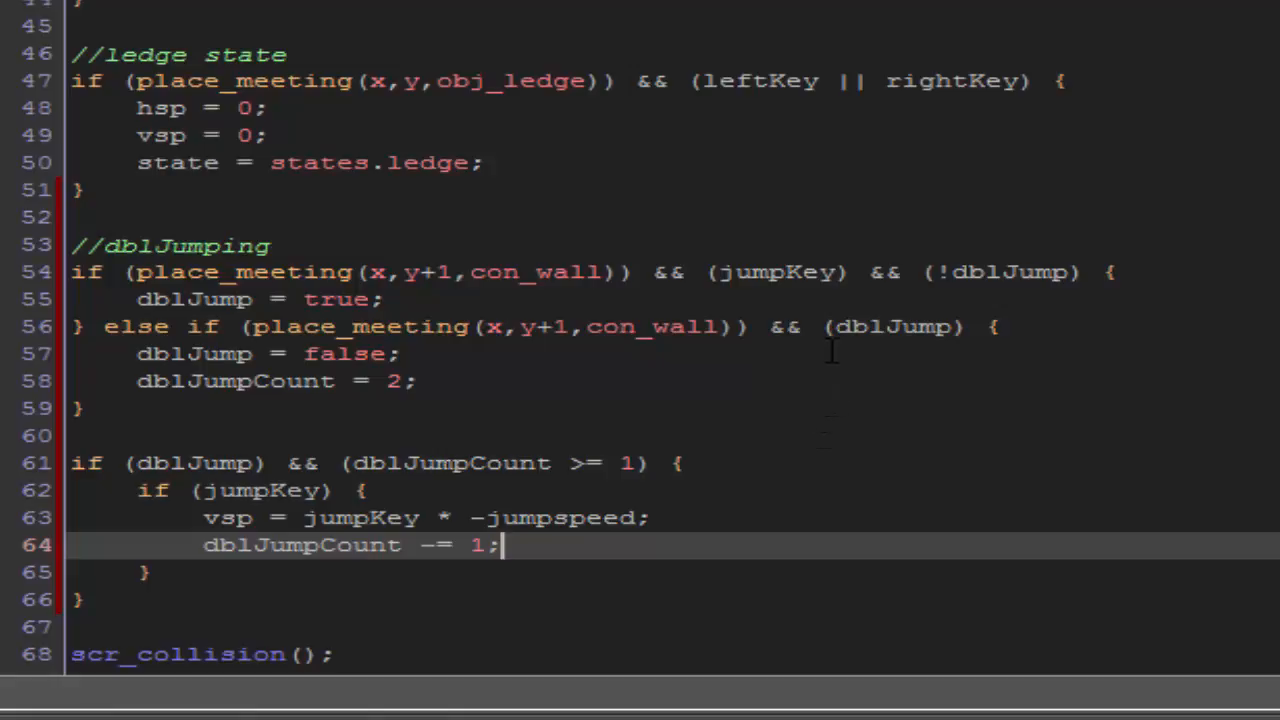
{"action": "mouse_move", "coordinate": [636, 492]}
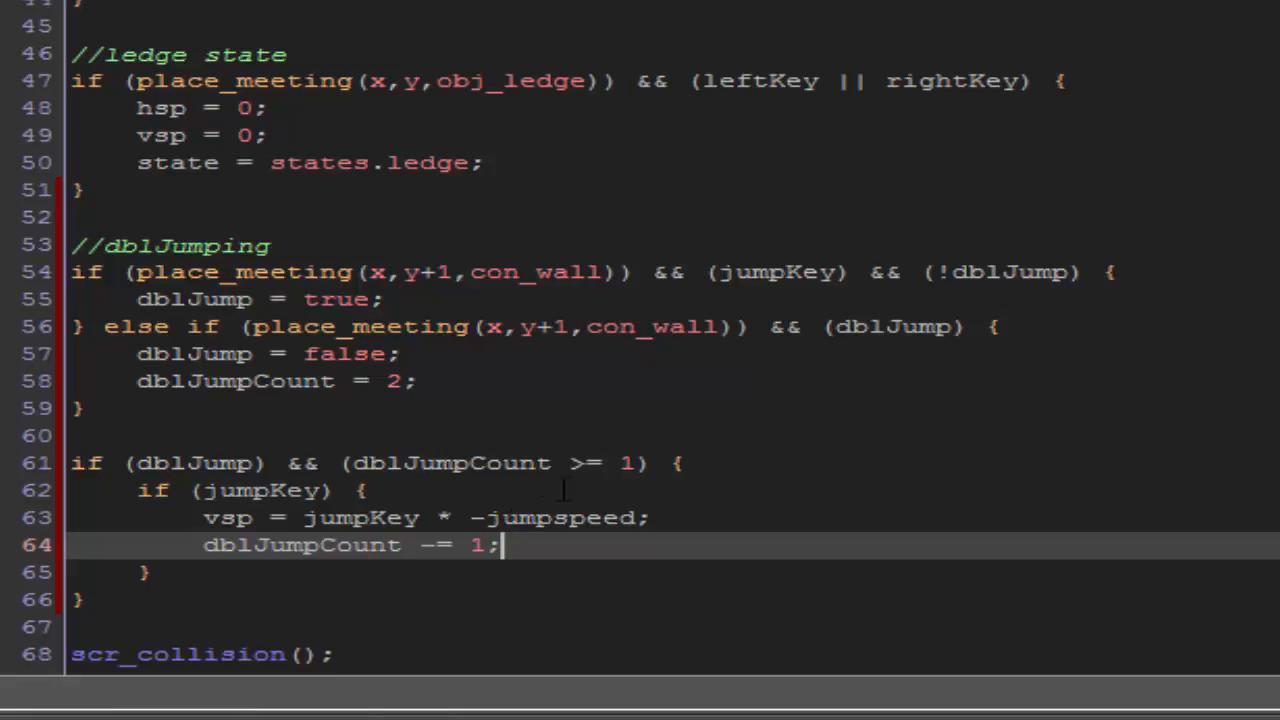
{"action": "mouse_move", "coordinate": [1028, 410]}
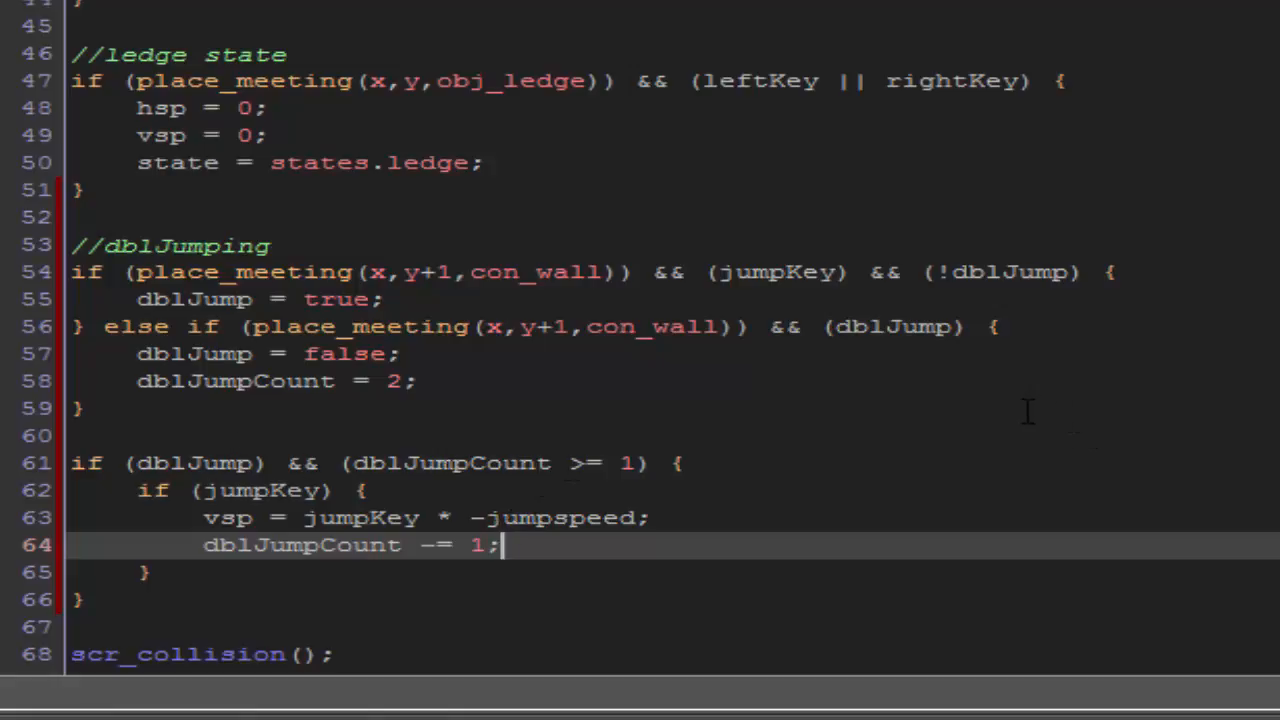
{"action": "mouse_move", "coordinate": [944, 412]}
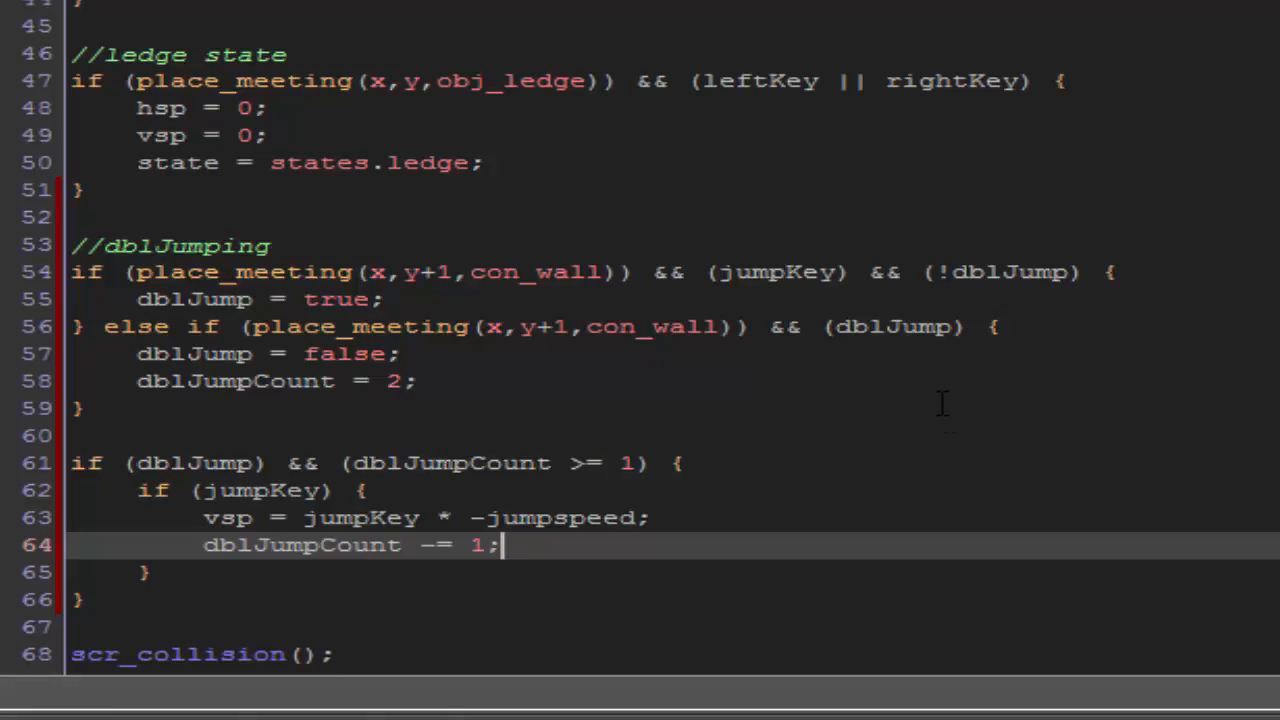
{"action": "mouse_move", "coordinate": [944, 400]}
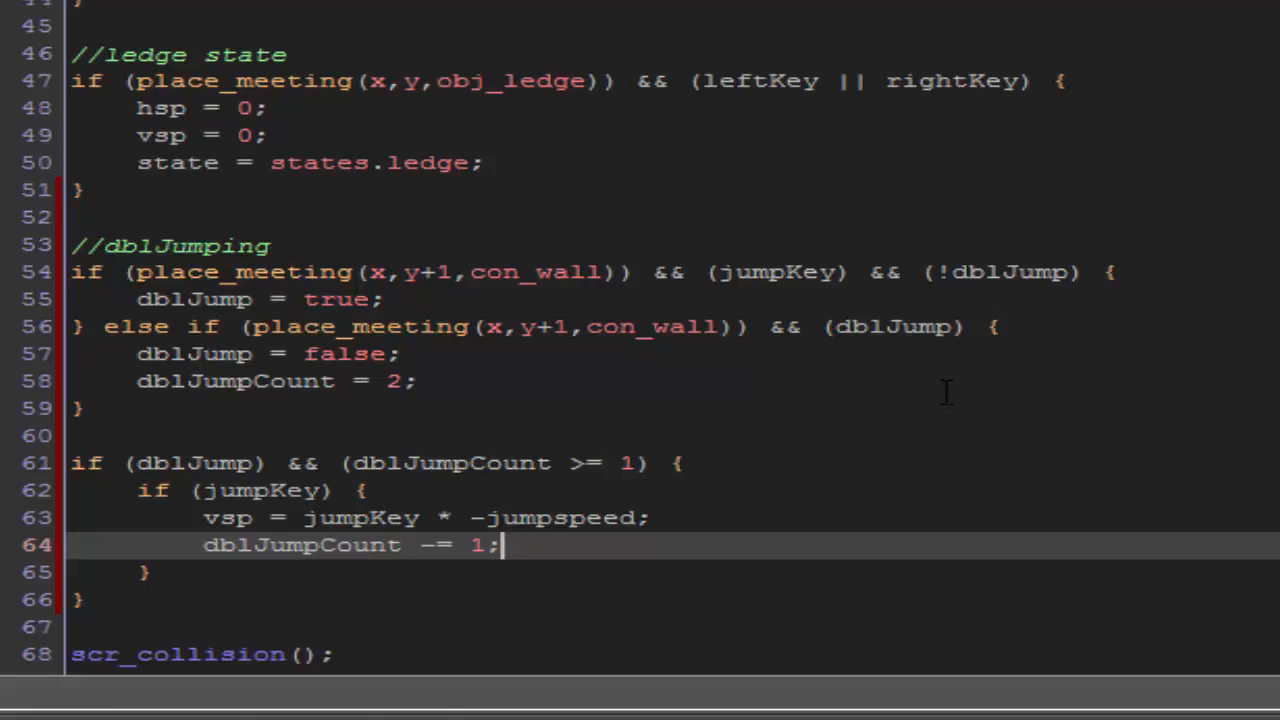